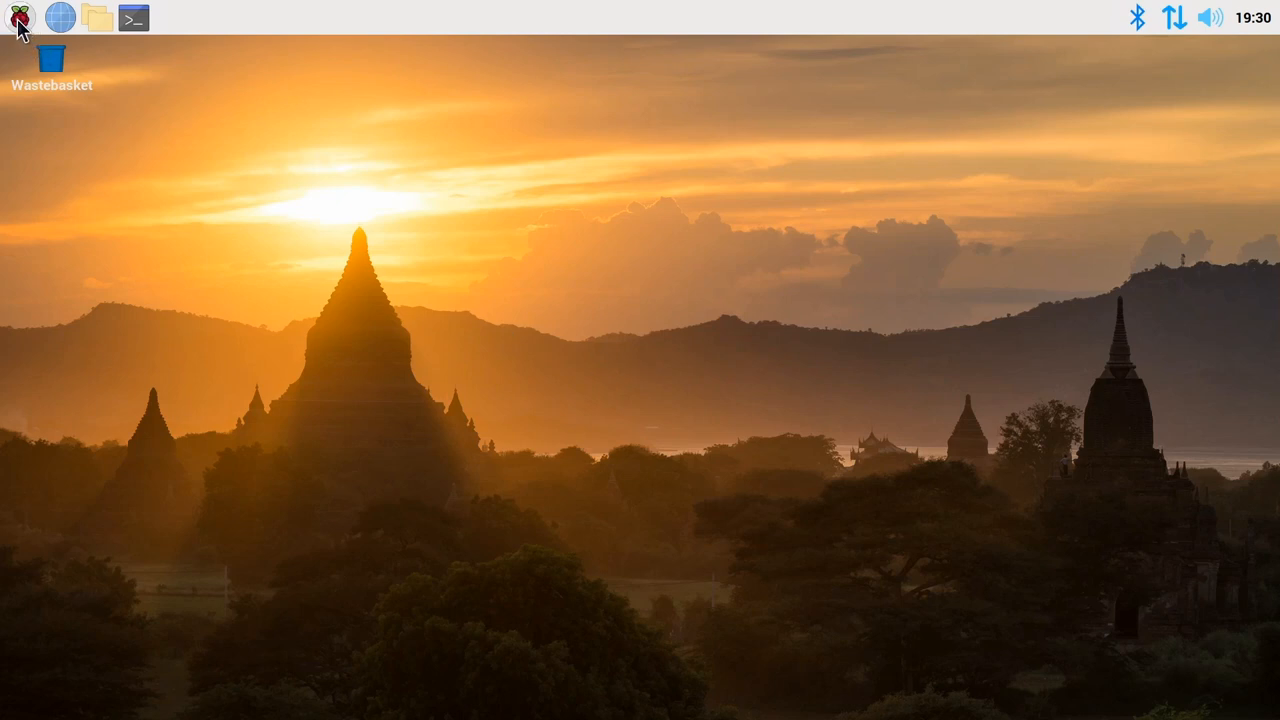
# Step: Launch Task Manager from the Raspberry menu to check memory use (160 MB of 7966 MB)
pyautogui.click(20, 20)
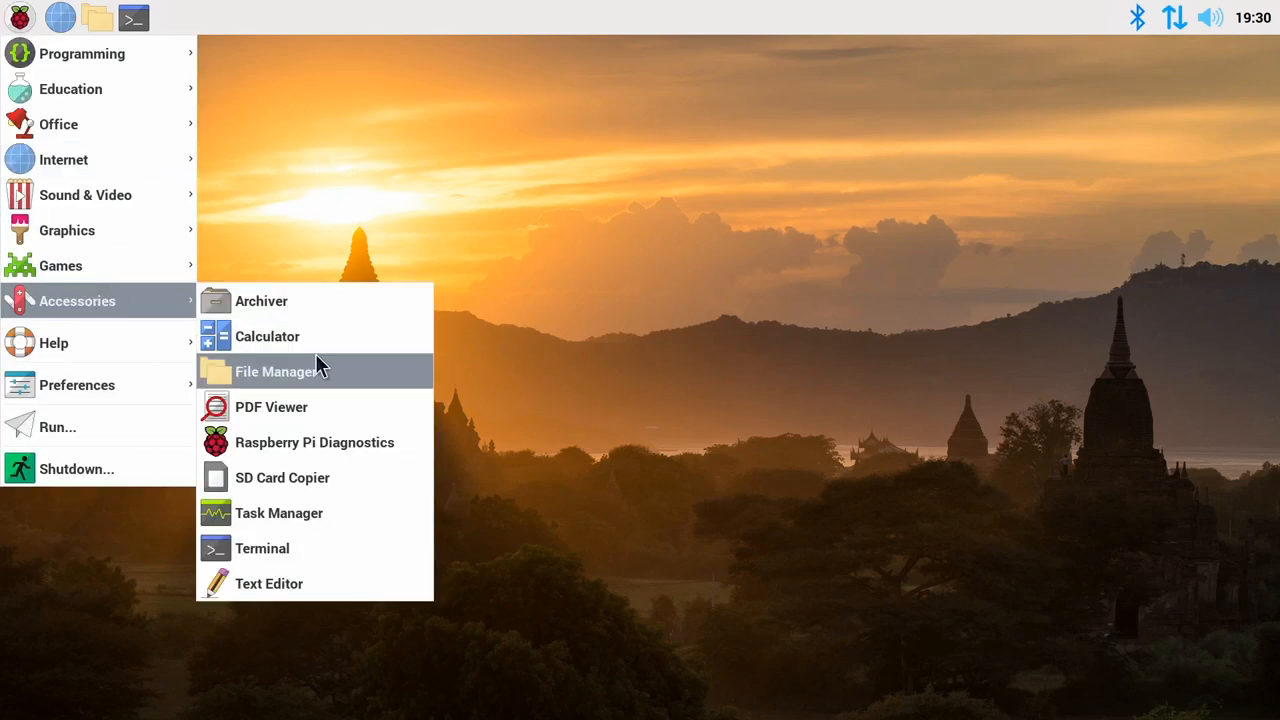
pyautogui.click(278, 513)
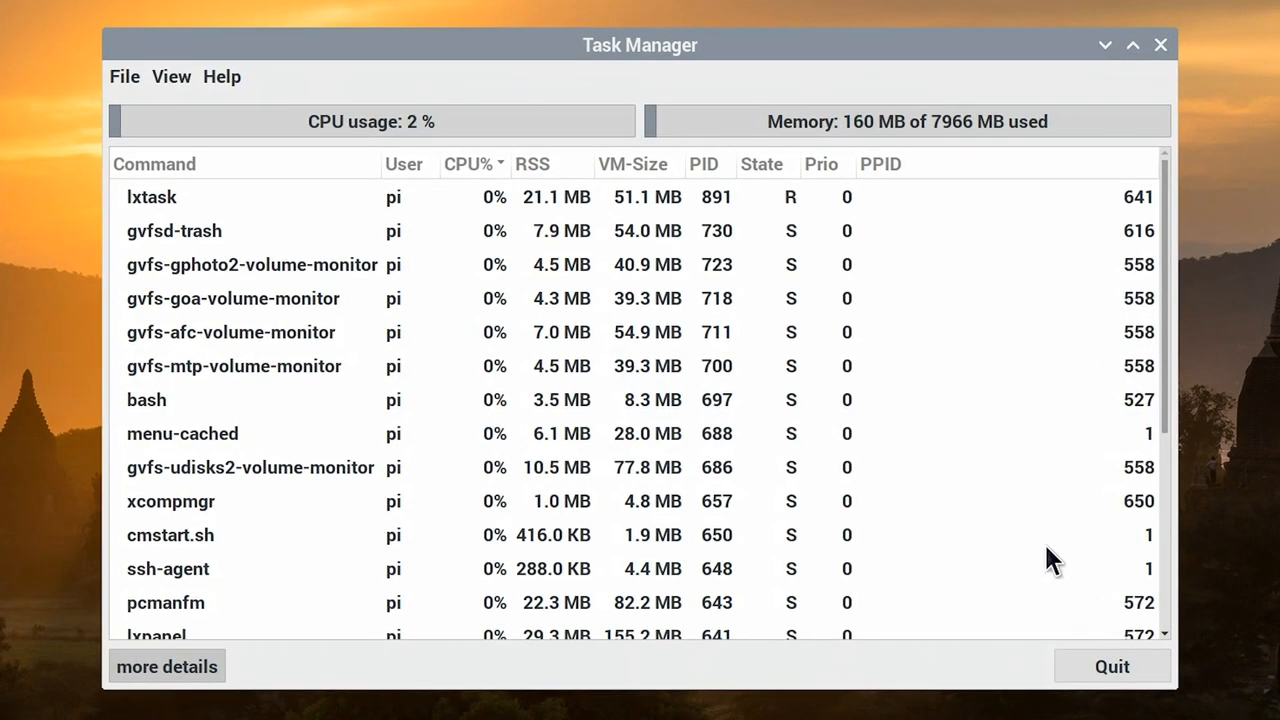
pyautogui.moveTo(970, 145)
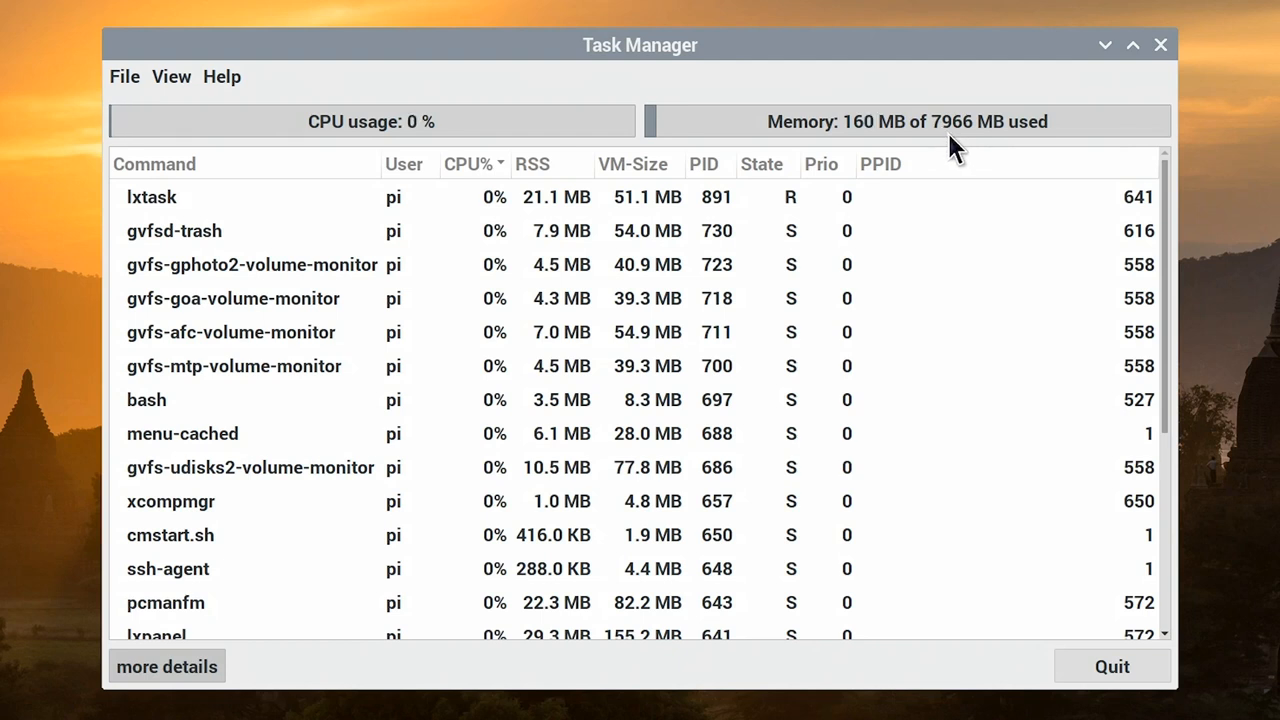
pyautogui.moveTo(915, 240)
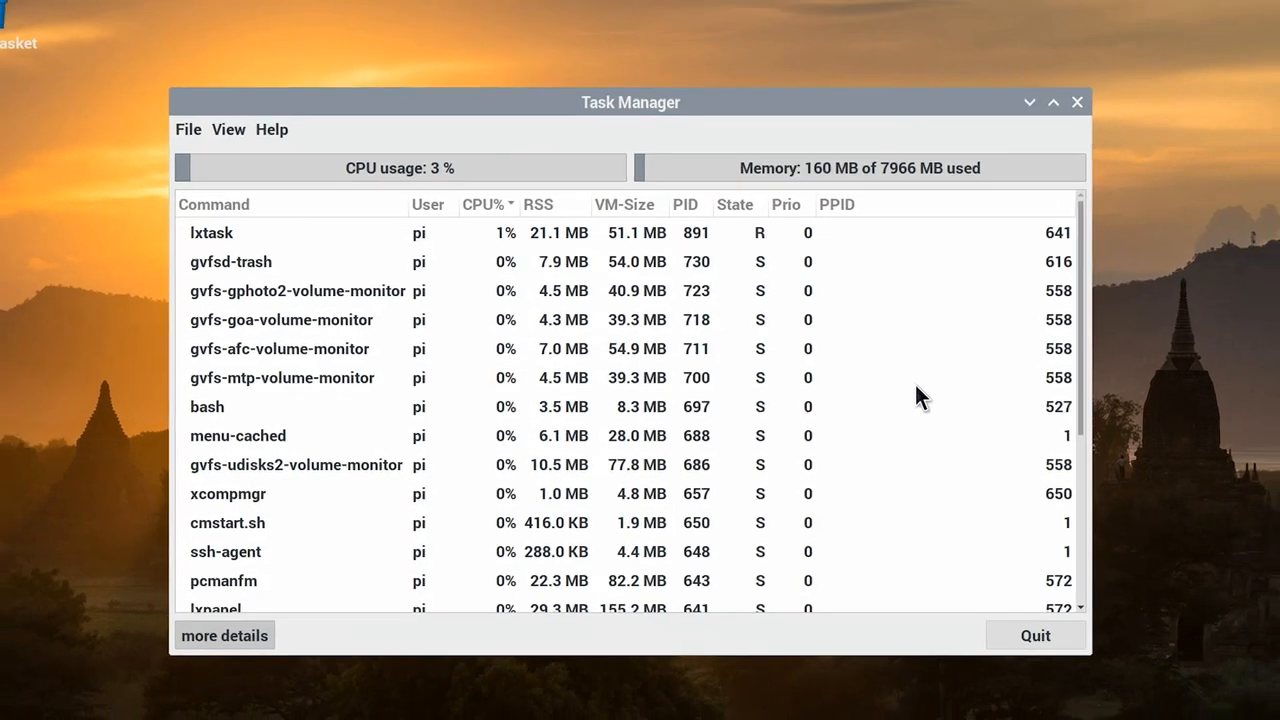
# Step: Close Task Manager and highlight the 8GB Pi 4 post's 32-bit 3GB per-process limit paragraph
pyautogui.click(1077, 101)
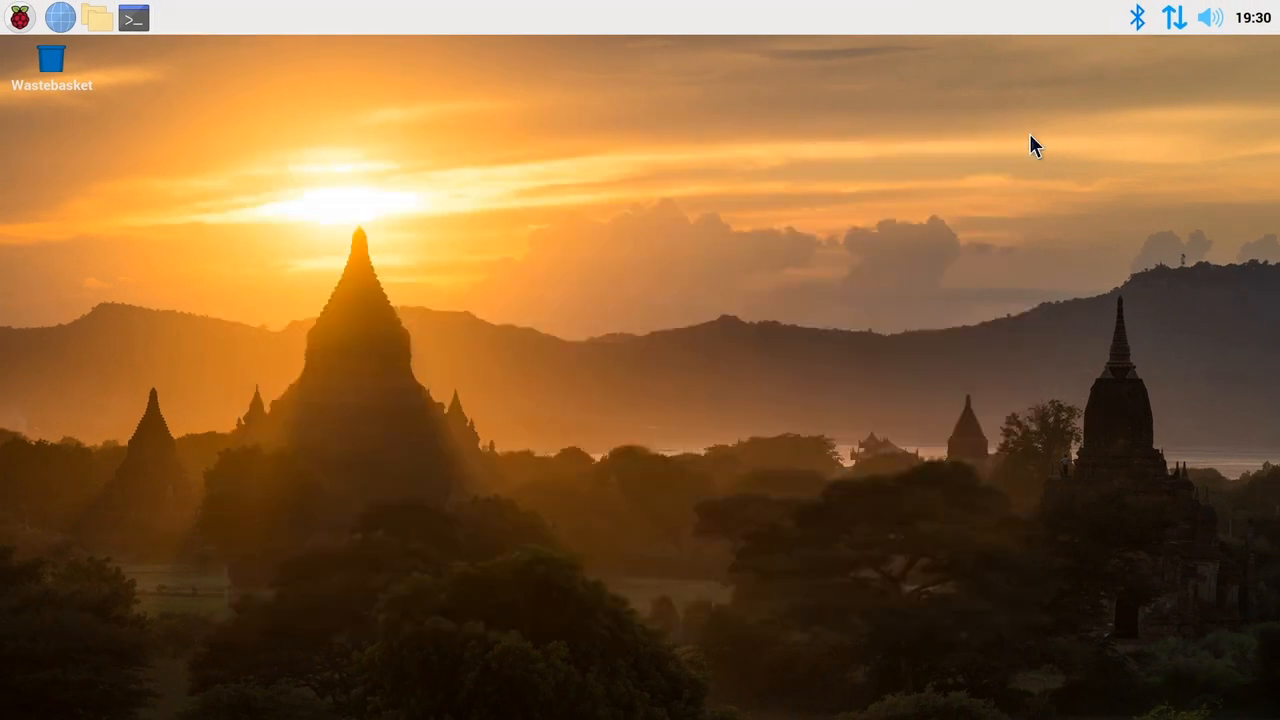
pyautogui.moveTo(70, 34)
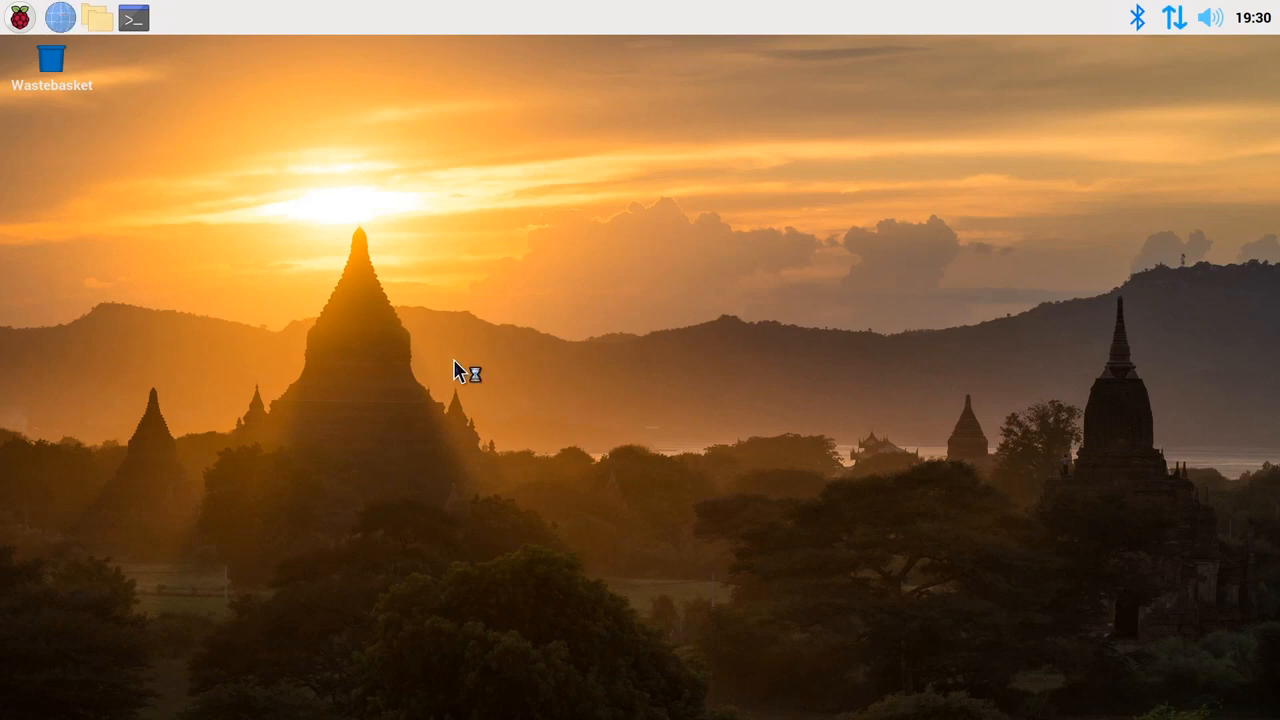
pyautogui.click(59, 22)
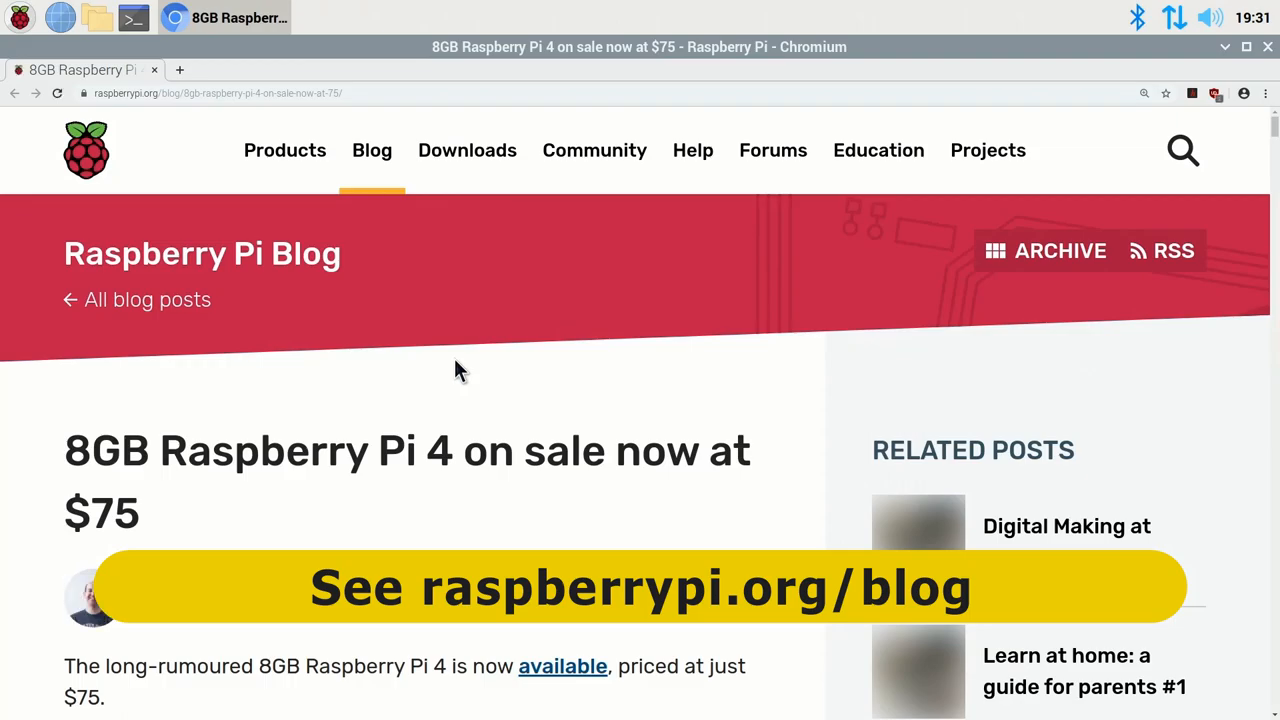
pyautogui.scroll(-3)
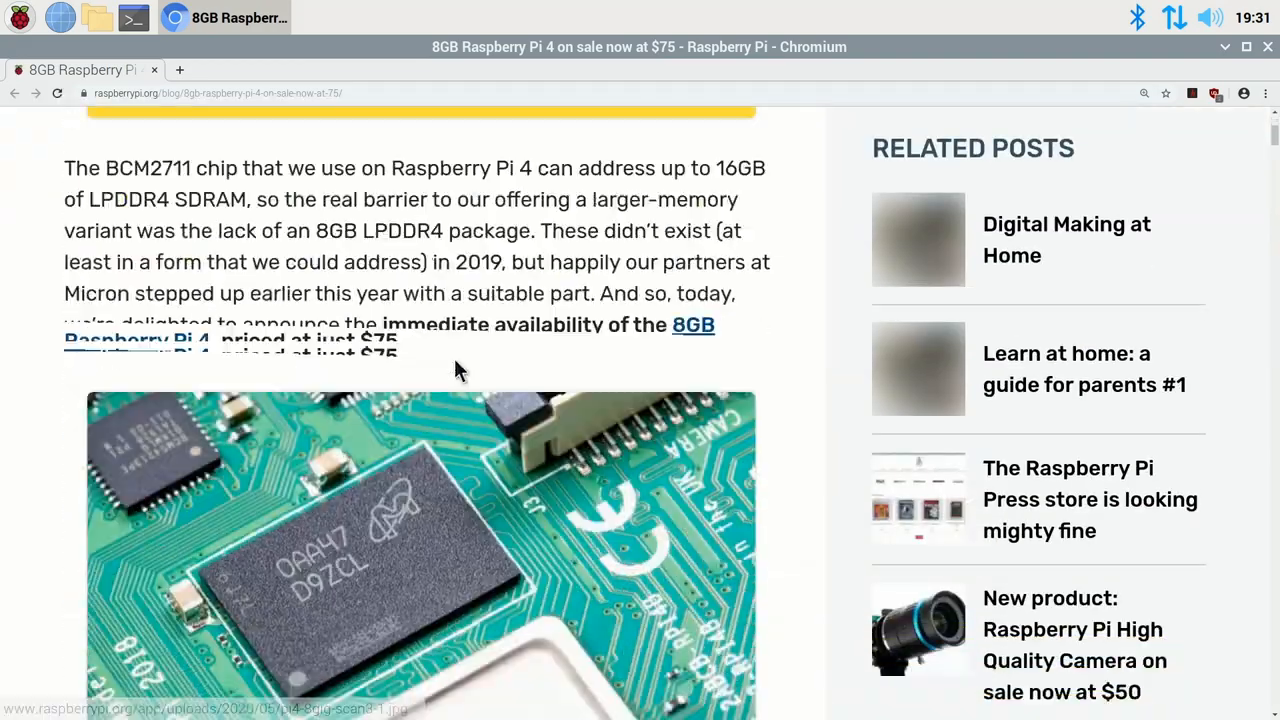
pyautogui.scroll(-3)
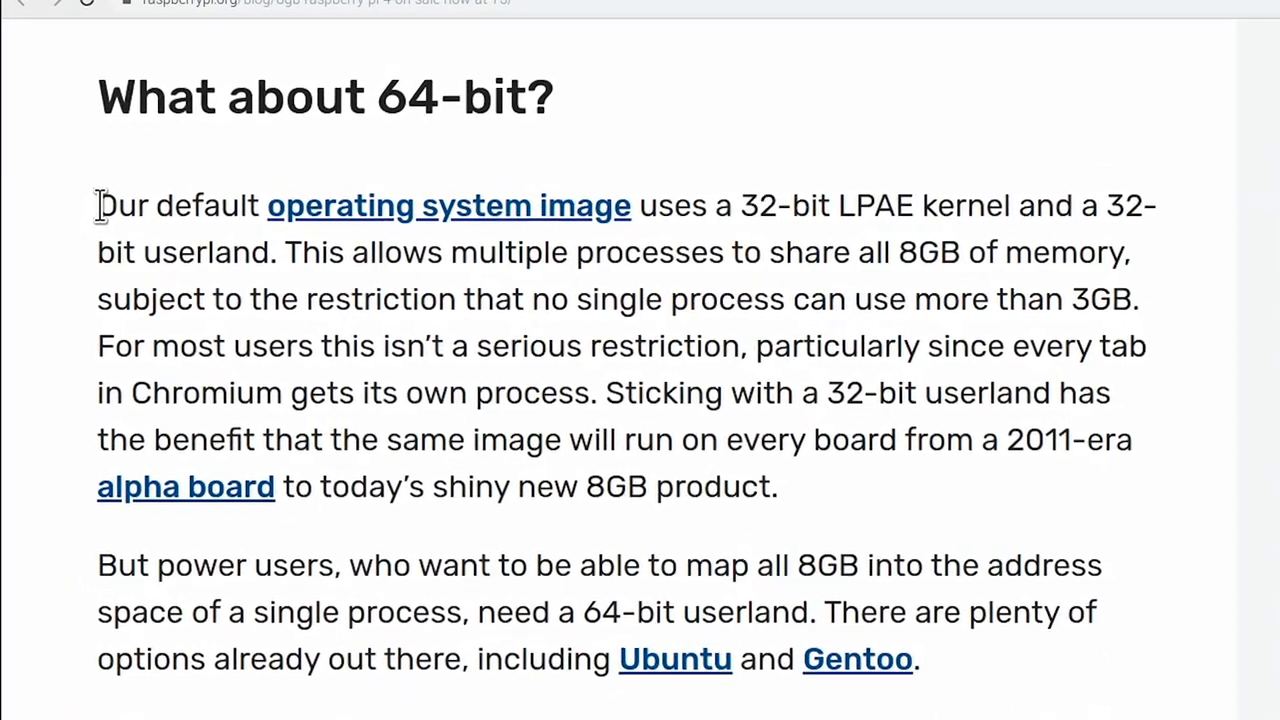
pyautogui.moveTo(96, 205); pyautogui.dragTo(1140, 298)
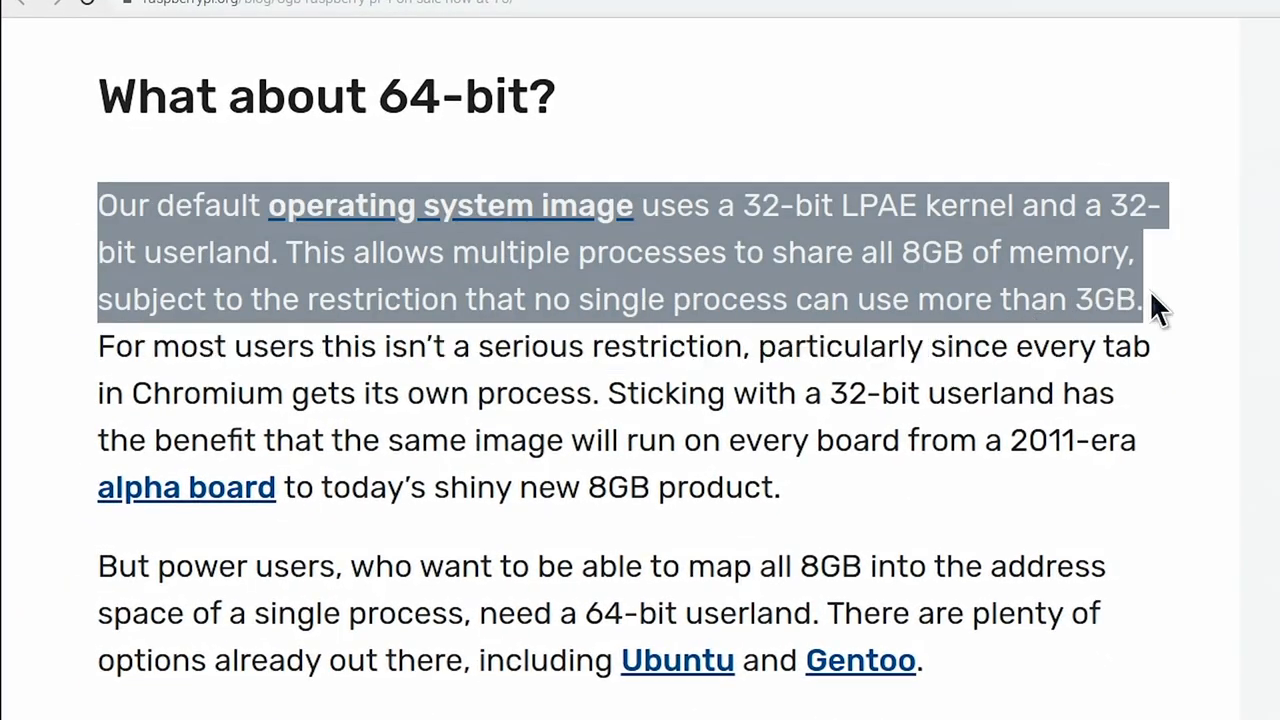
pyautogui.moveTo(1019, 346)
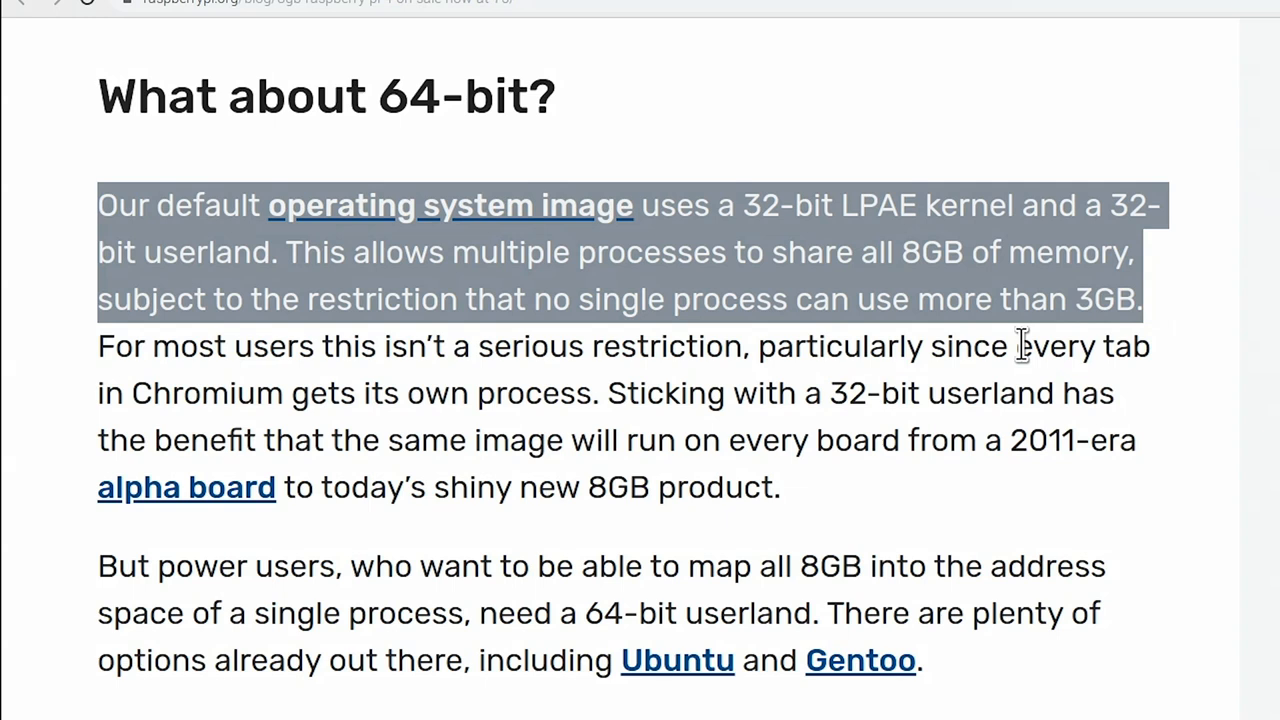
pyautogui.scroll(-3)
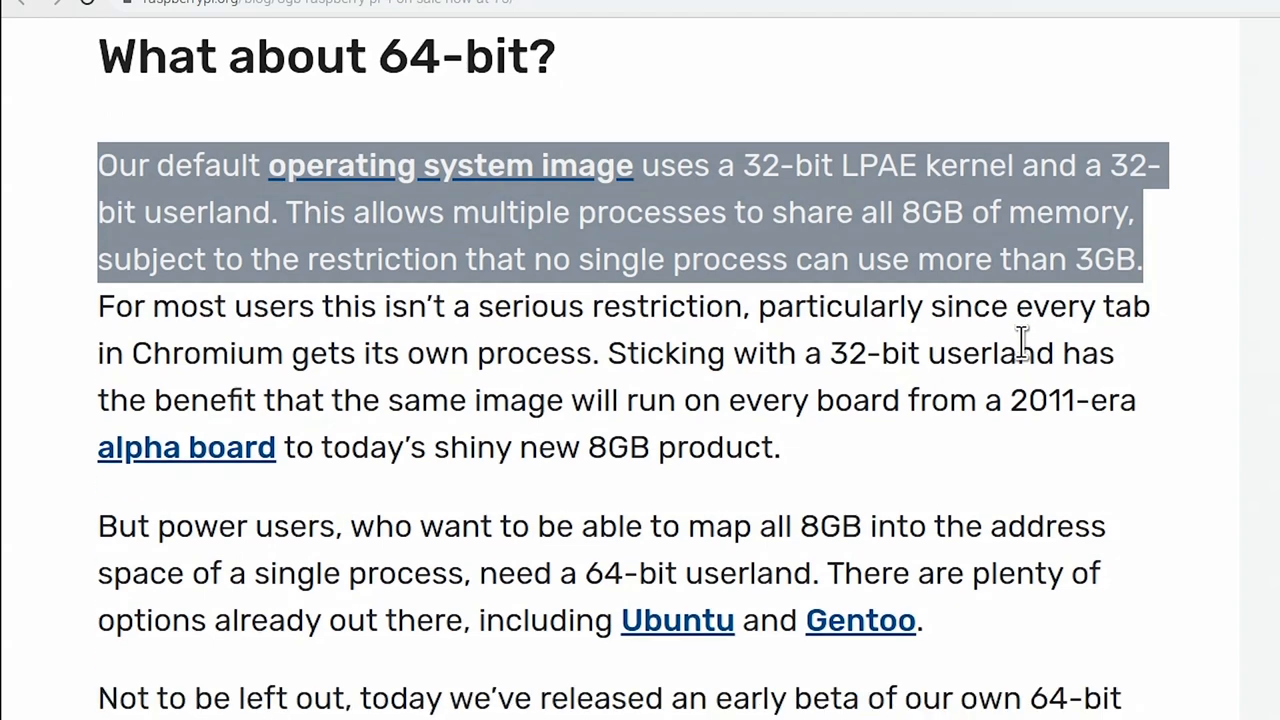
# Step: Highlight the early 64-bit beta image paragraph and scroll to the Raspberry Pi OS naming announcement
pyautogui.scroll(-3)
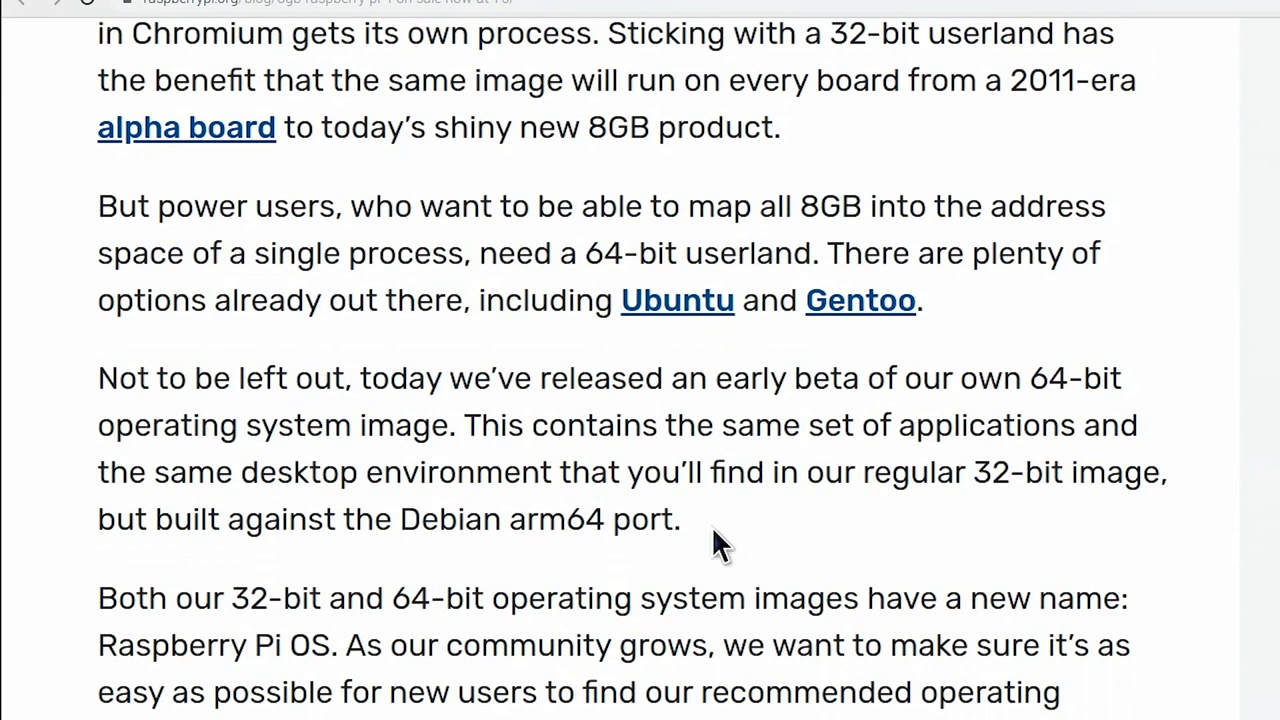
pyautogui.moveTo(97, 377); pyautogui.dragTo(680, 519)
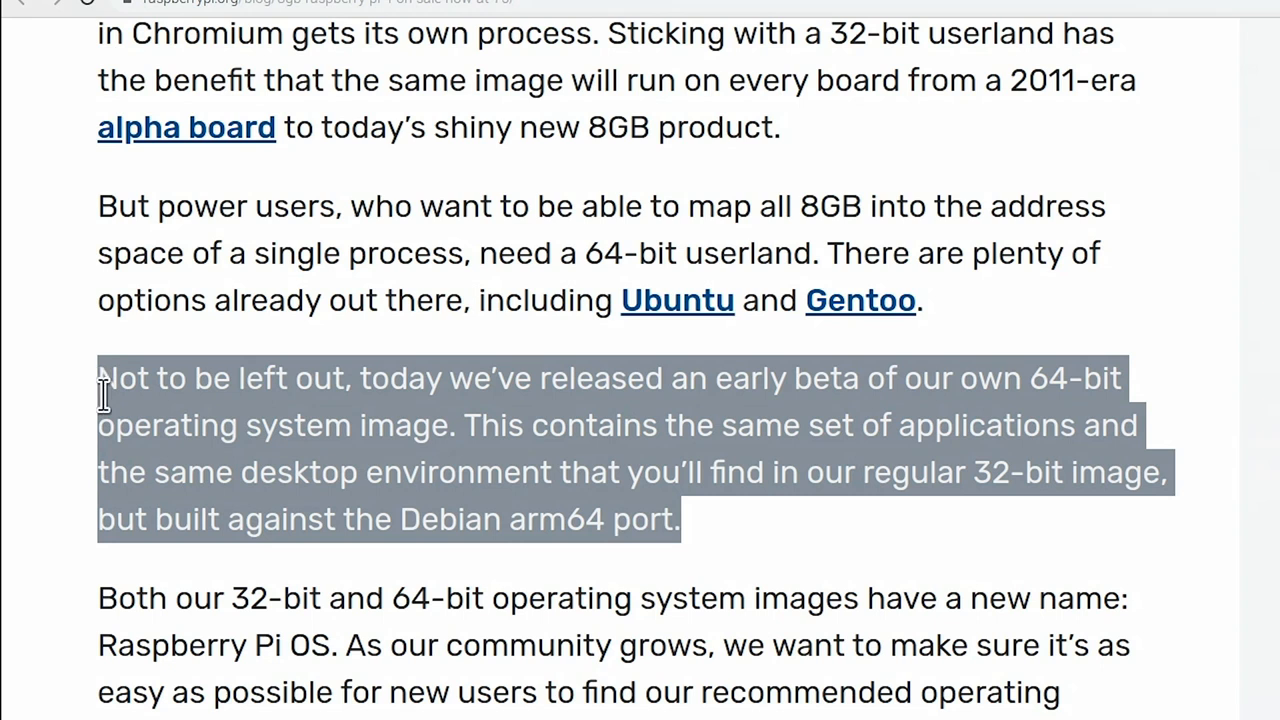
pyautogui.moveTo(795, 500)
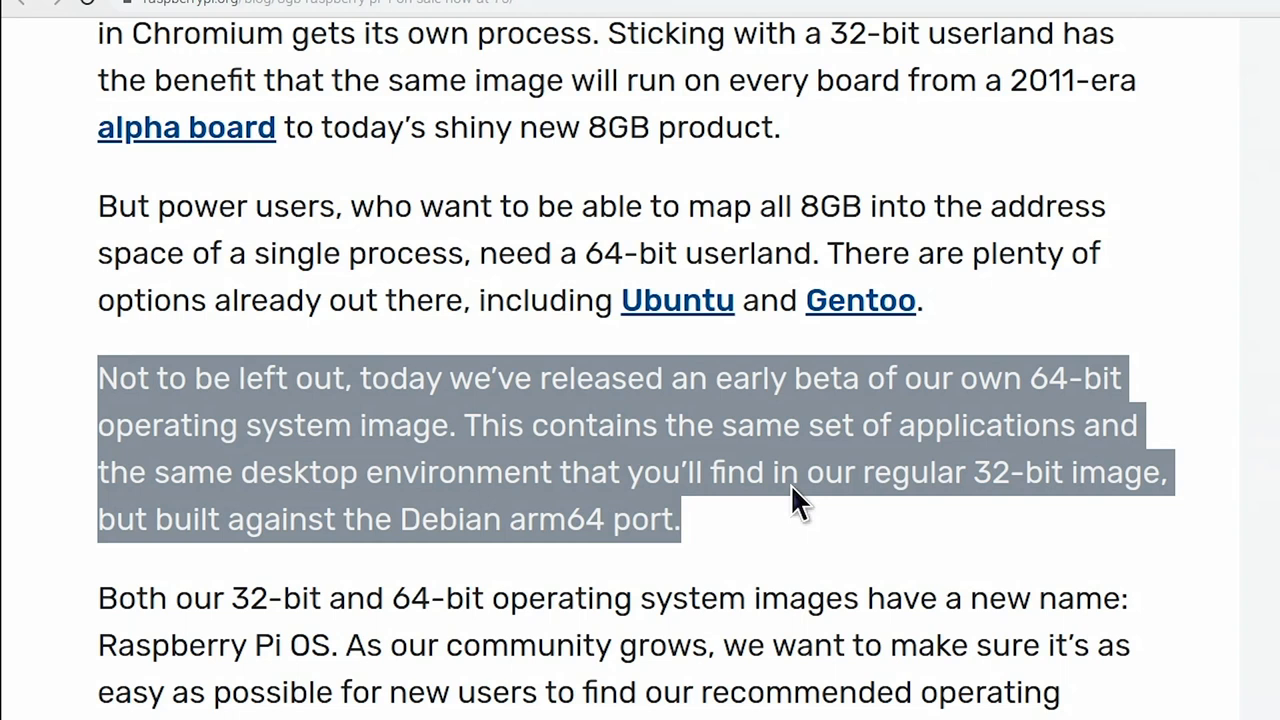
pyautogui.scroll(-3)
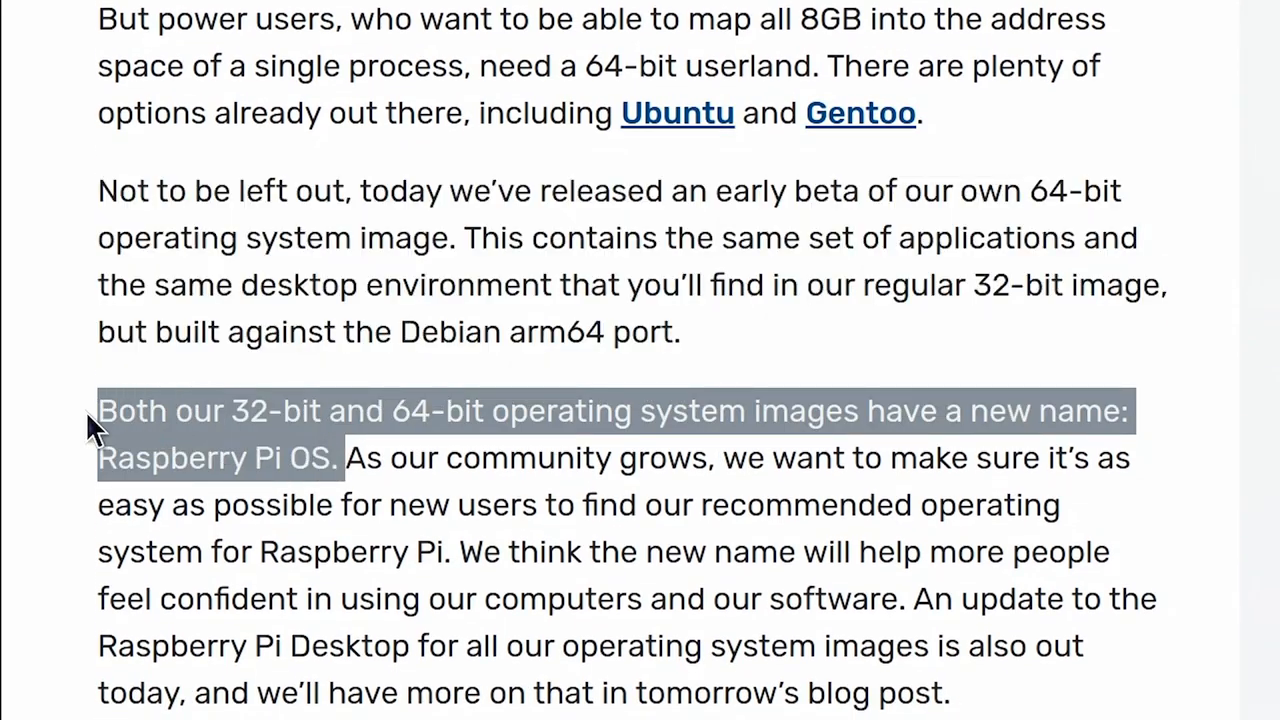
pyautogui.moveTo(155, 365)
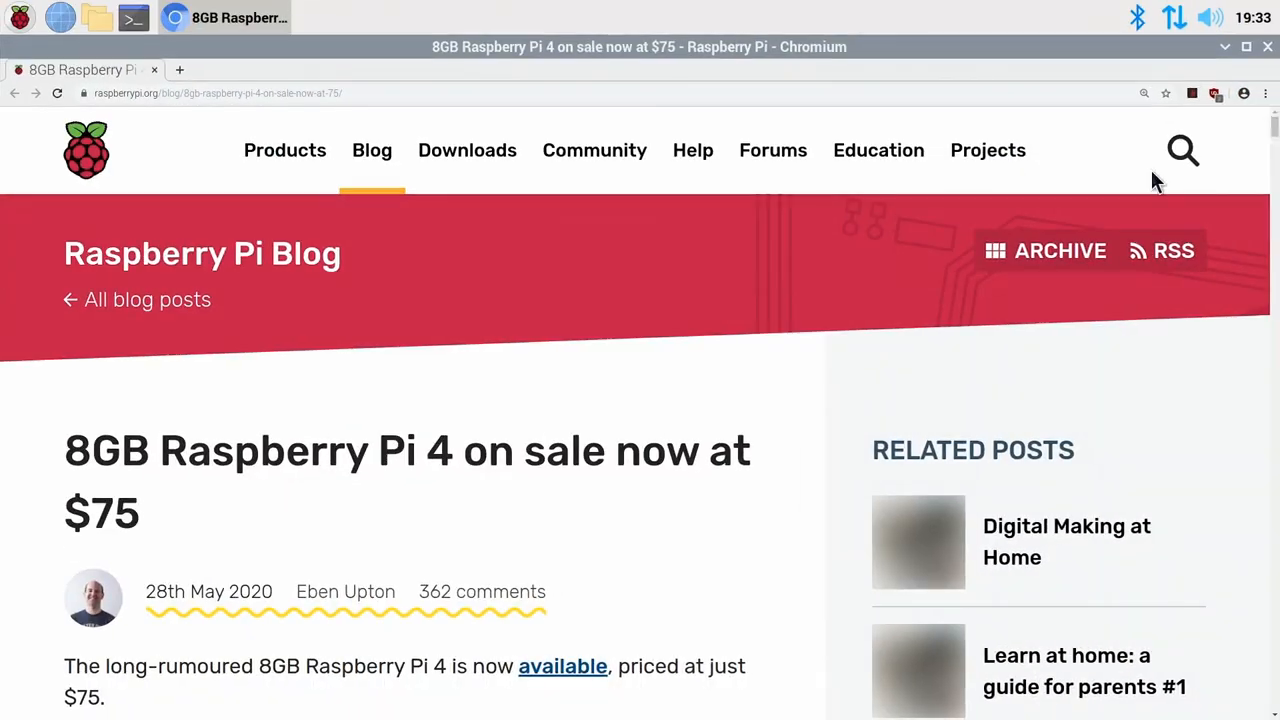
# Step: Browse the Raspberry Pi OS downloads page listing the May 2020 32-bit images
pyautogui.click(467, 150)
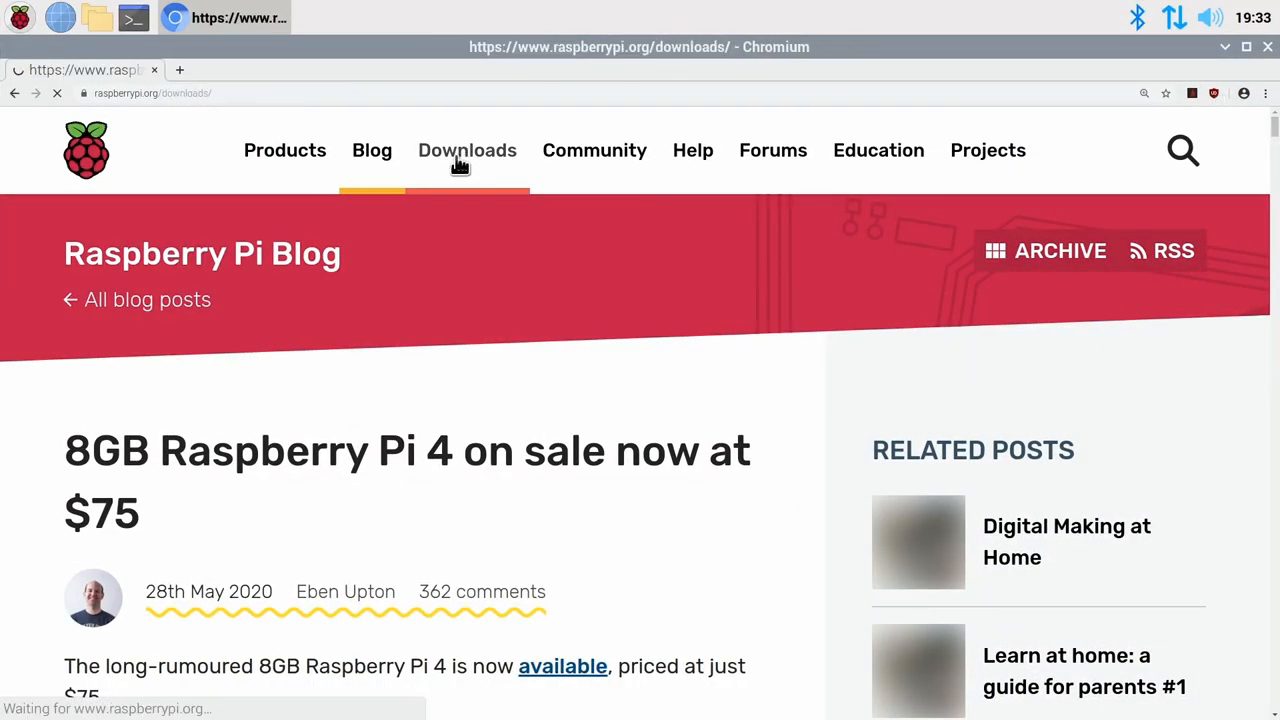
pyautogui.click(466, 150)
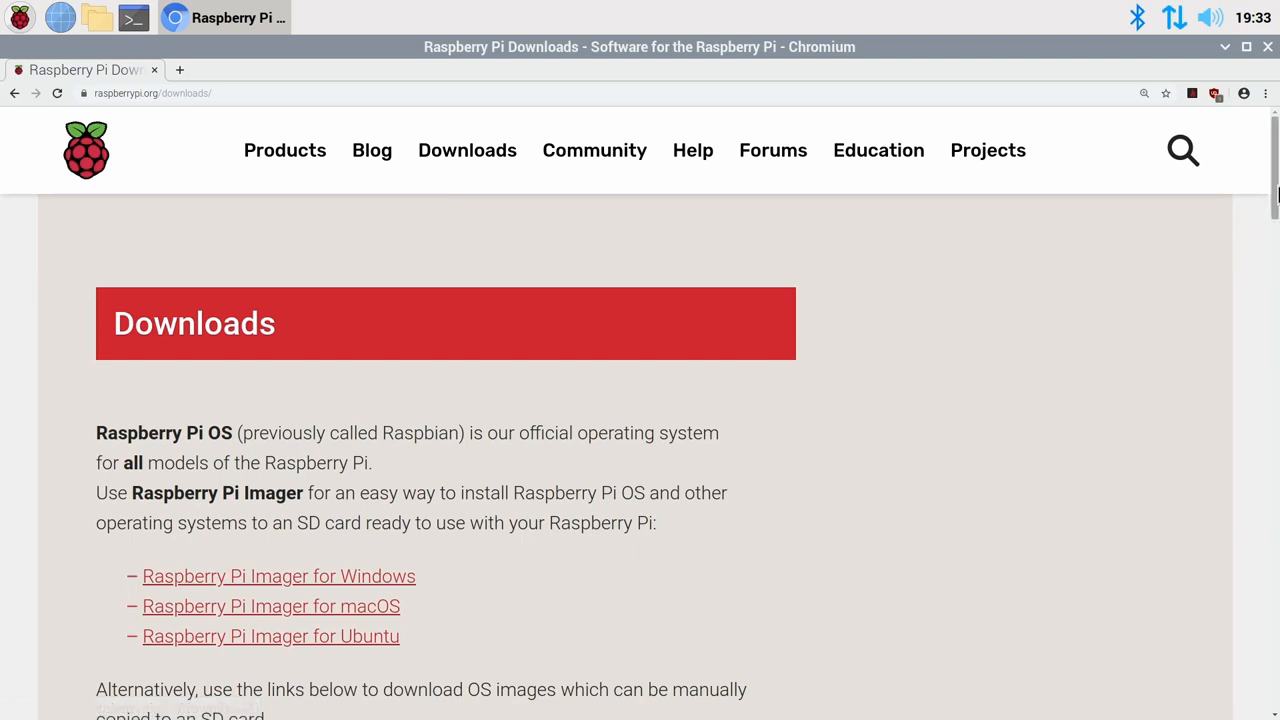
pyautogui.scroll(-3)
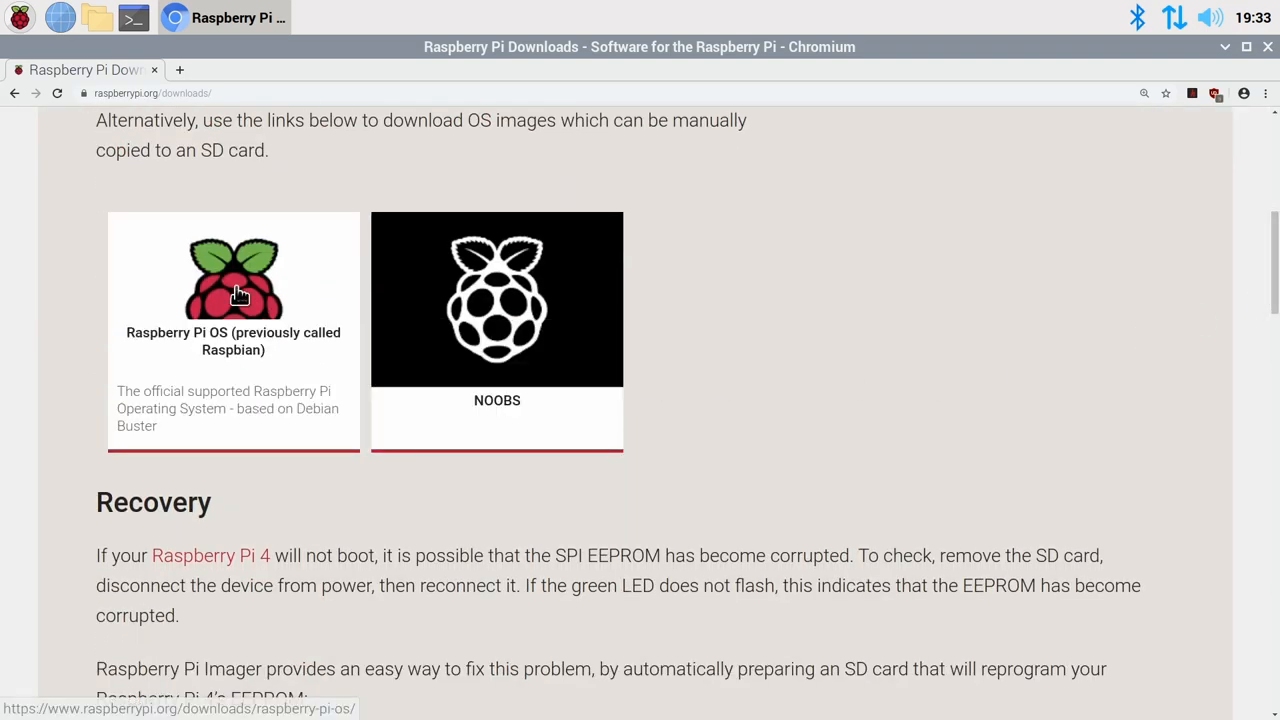
pyautogui.click(233, 290)
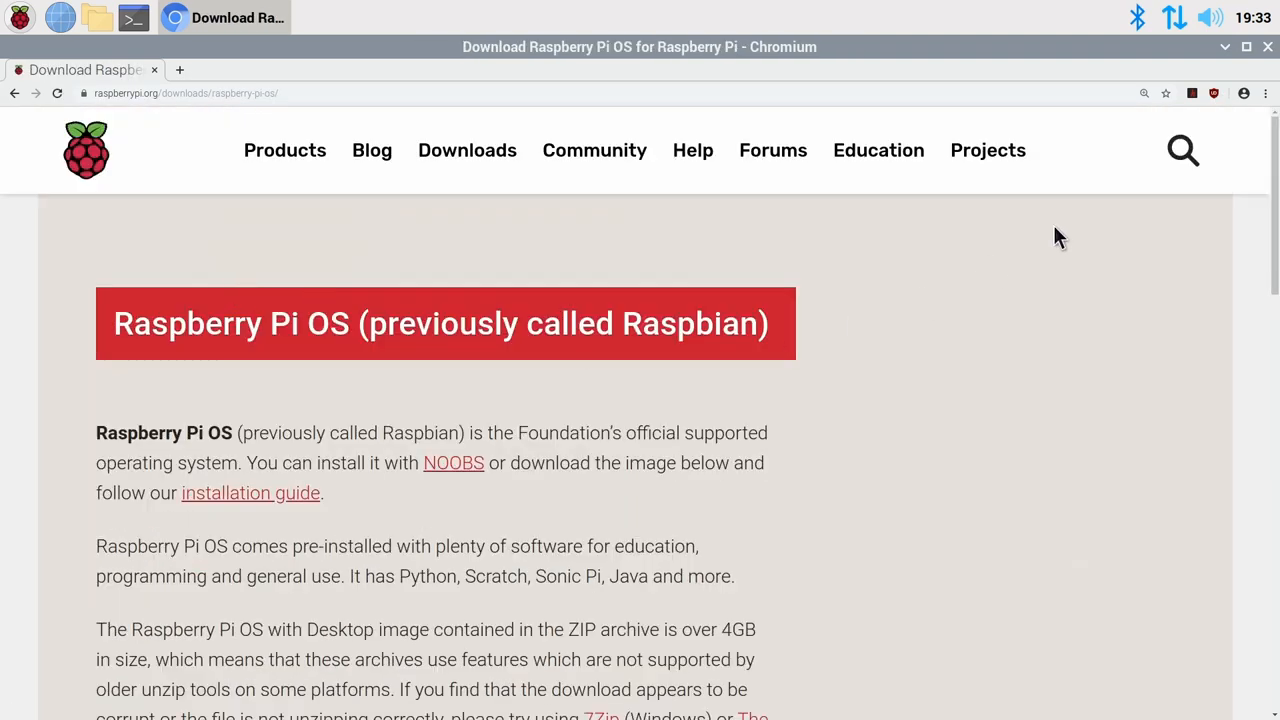
pyautogui.scroll(-3)
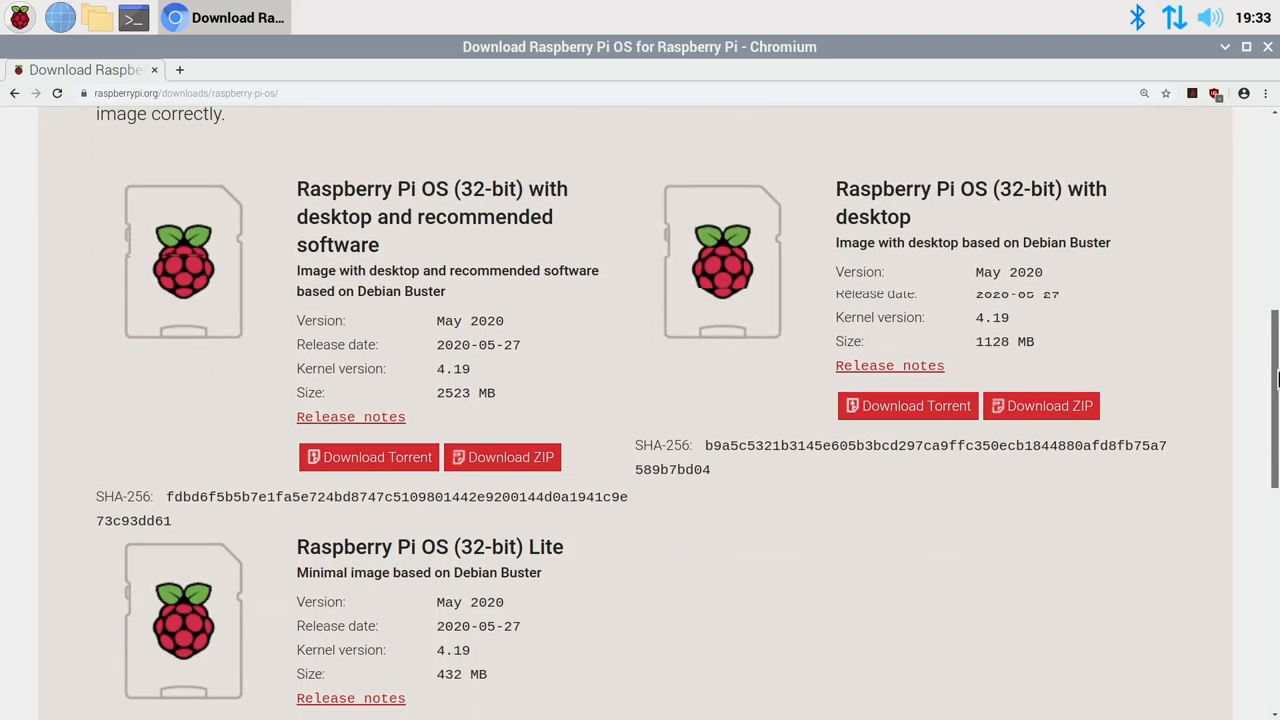
pyautogui.scroll(-3)
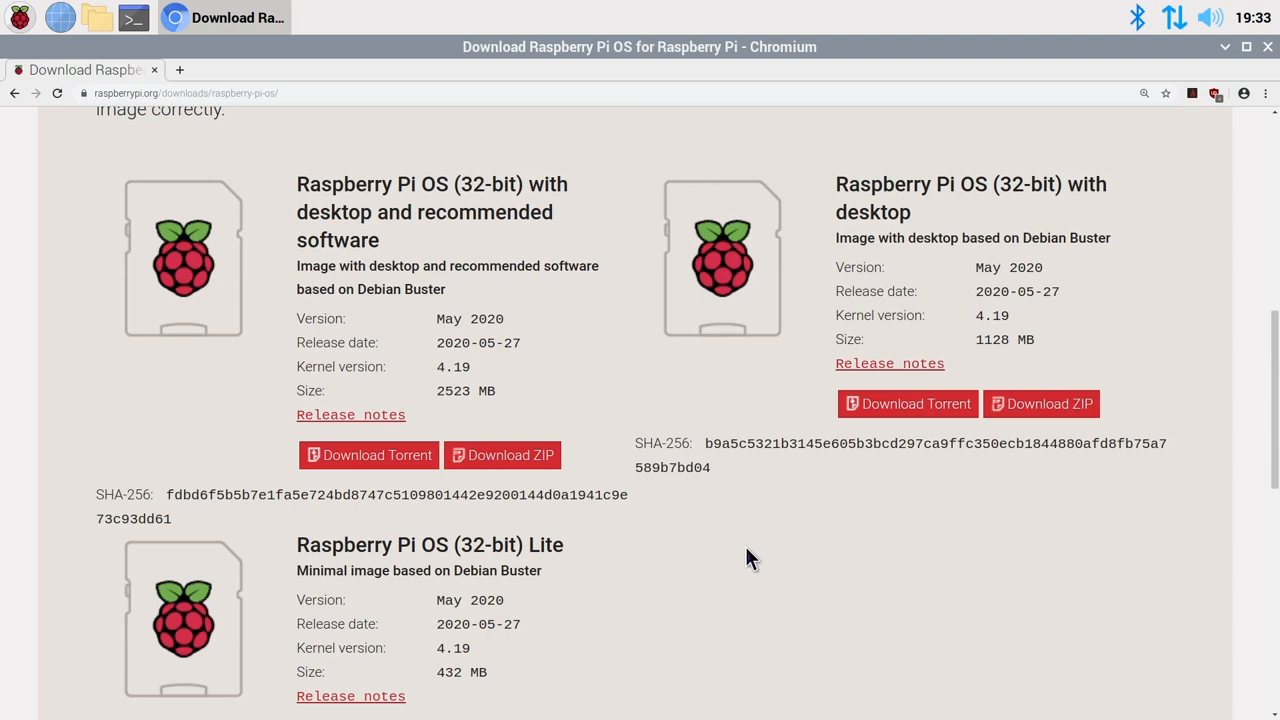
pyautogui.moveTo(793, 580)
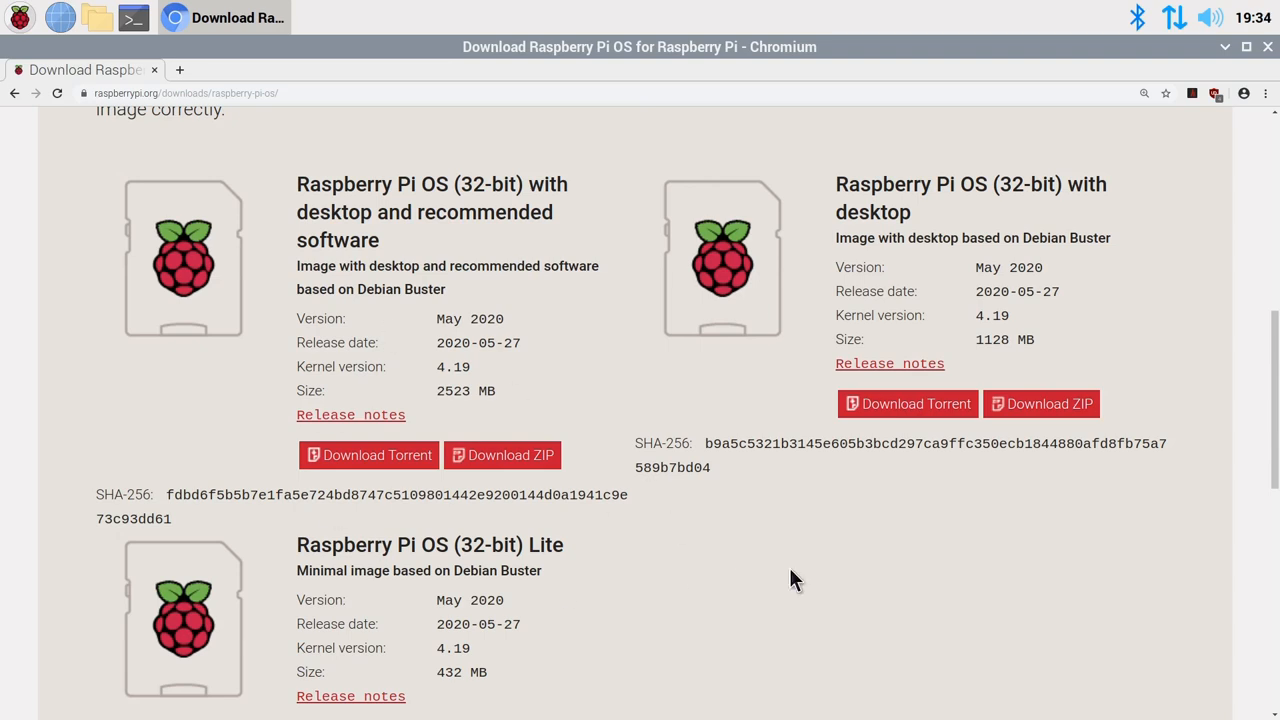
pyautogui.click(1266, 88)
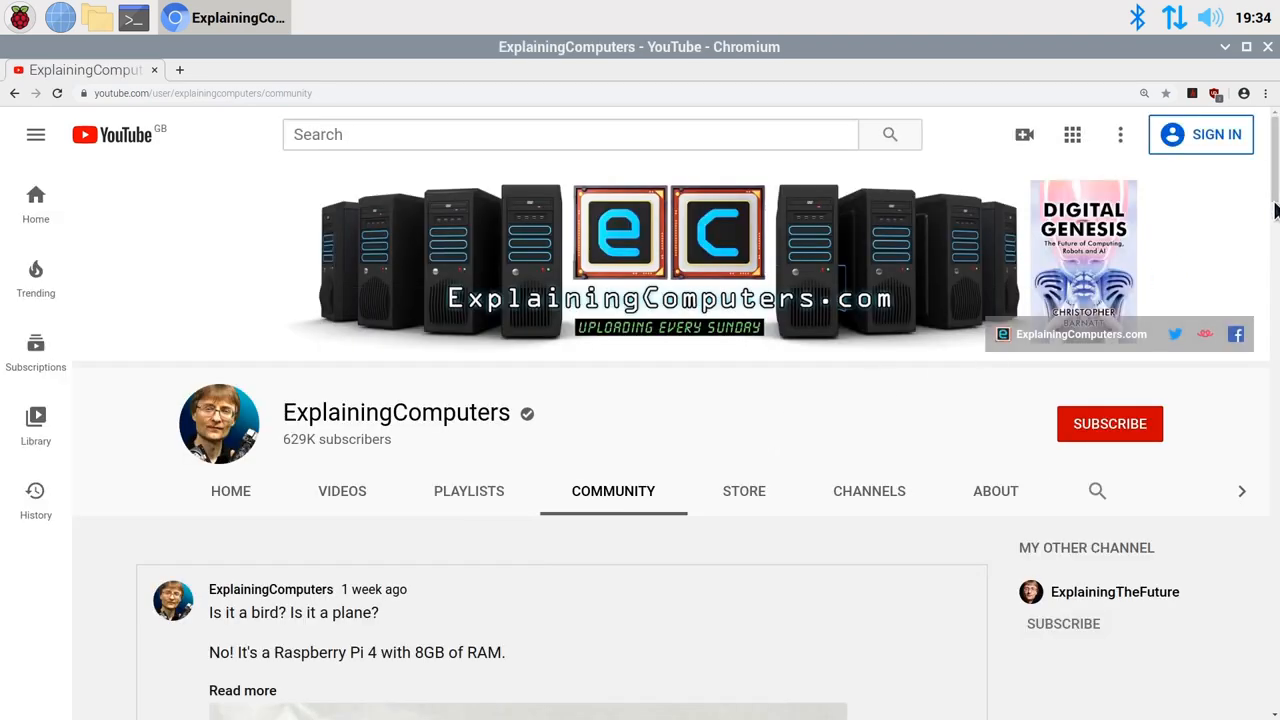
# Step: Scroll the ExplainingComputers 8GB Pi 4 community post down to its 488 comments
pyautogui.scroll(-3)
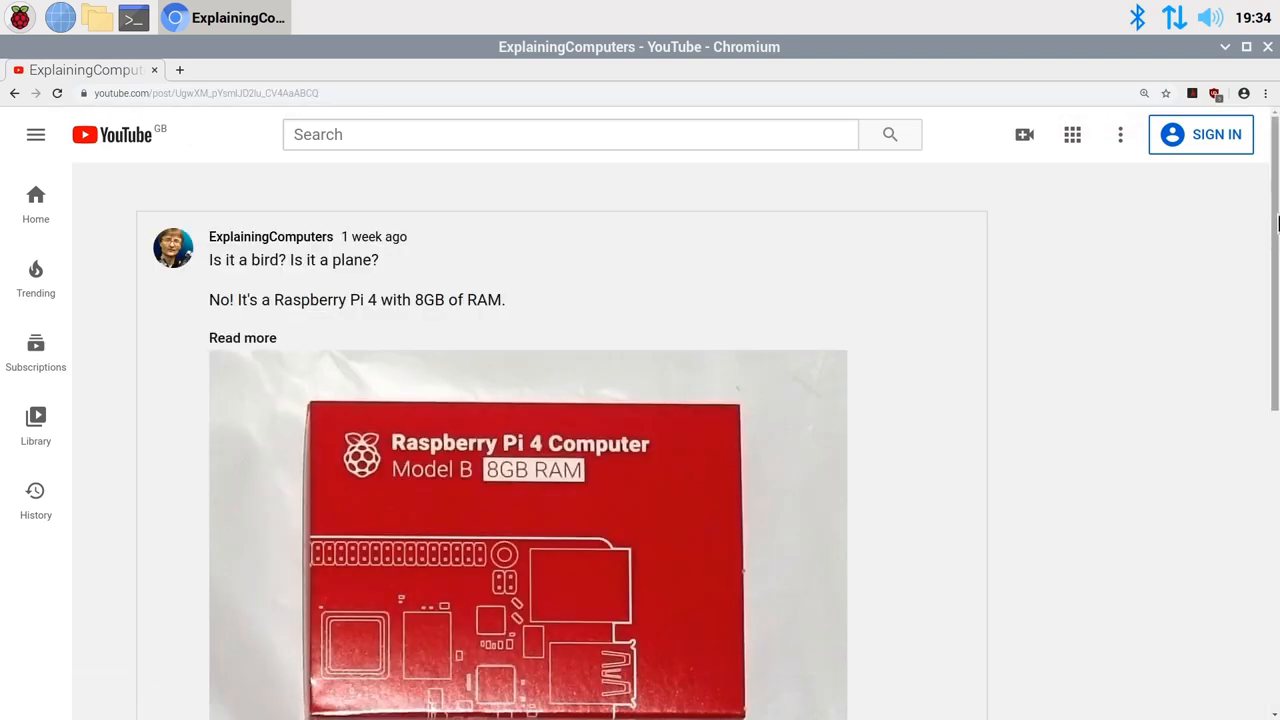
pyautogui.scroll(-3)
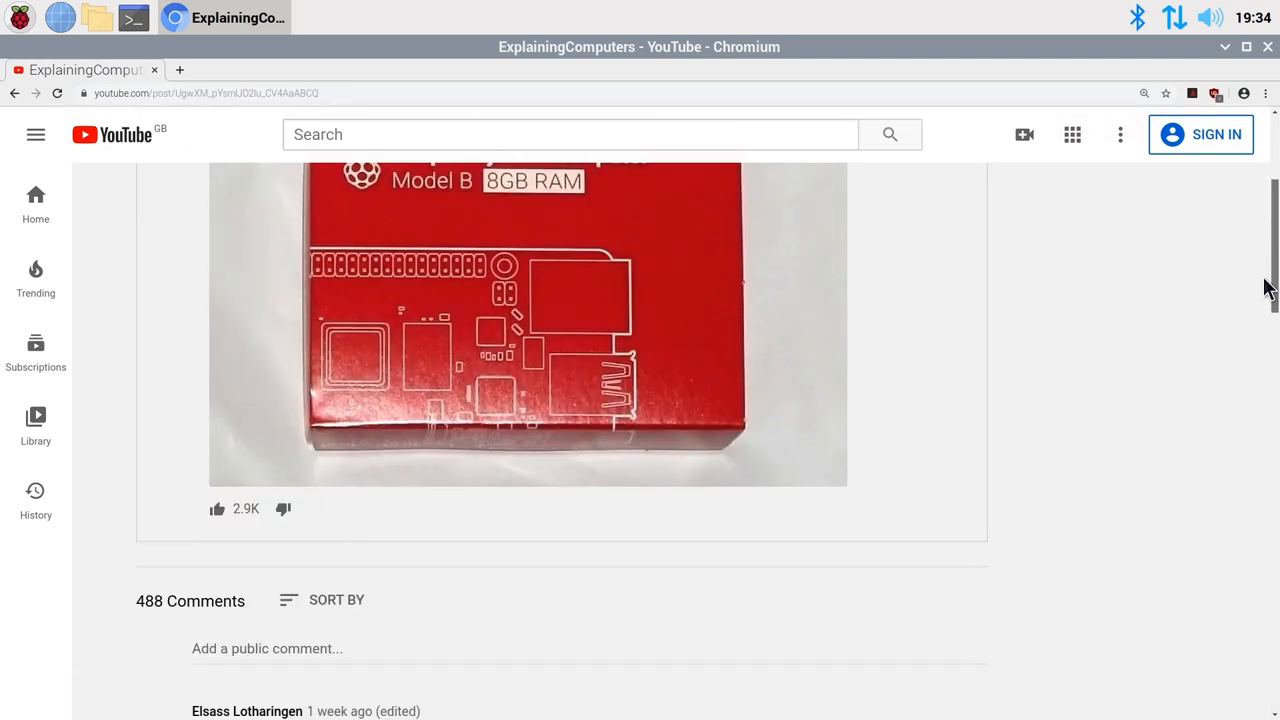
pyautogui.scroll(-3)
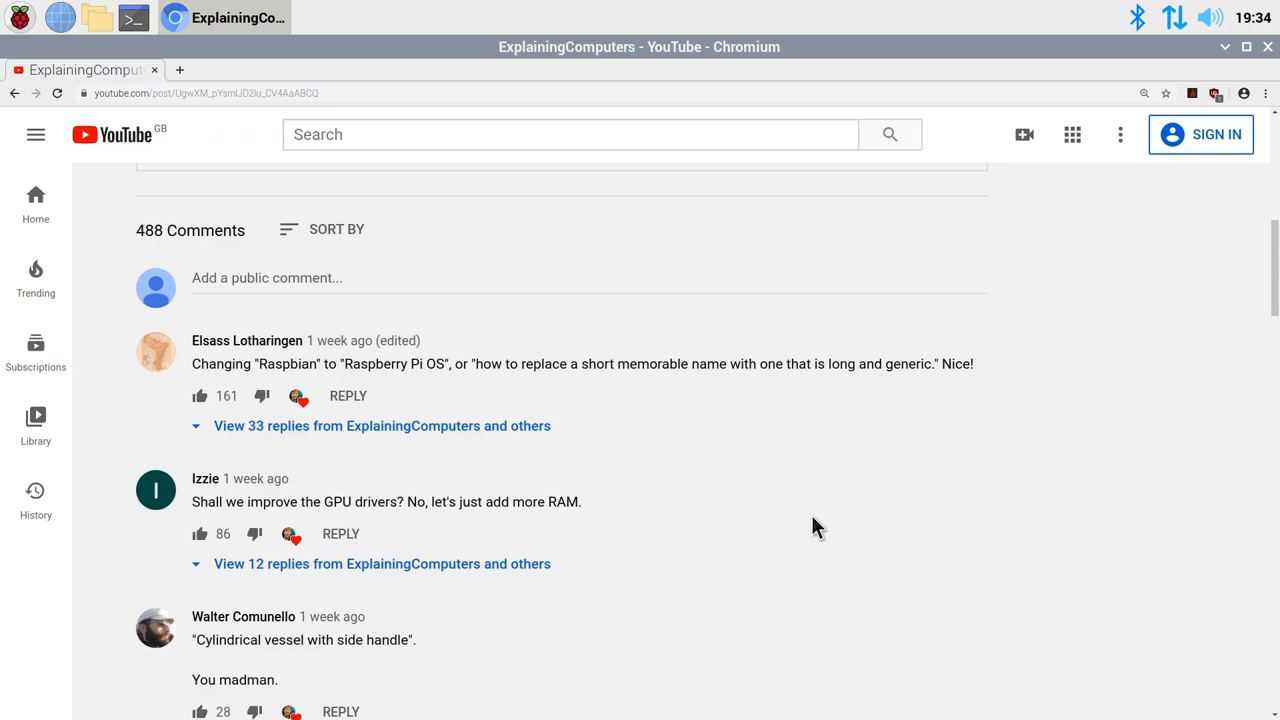
pyautogui.moveTo(1273, 103)
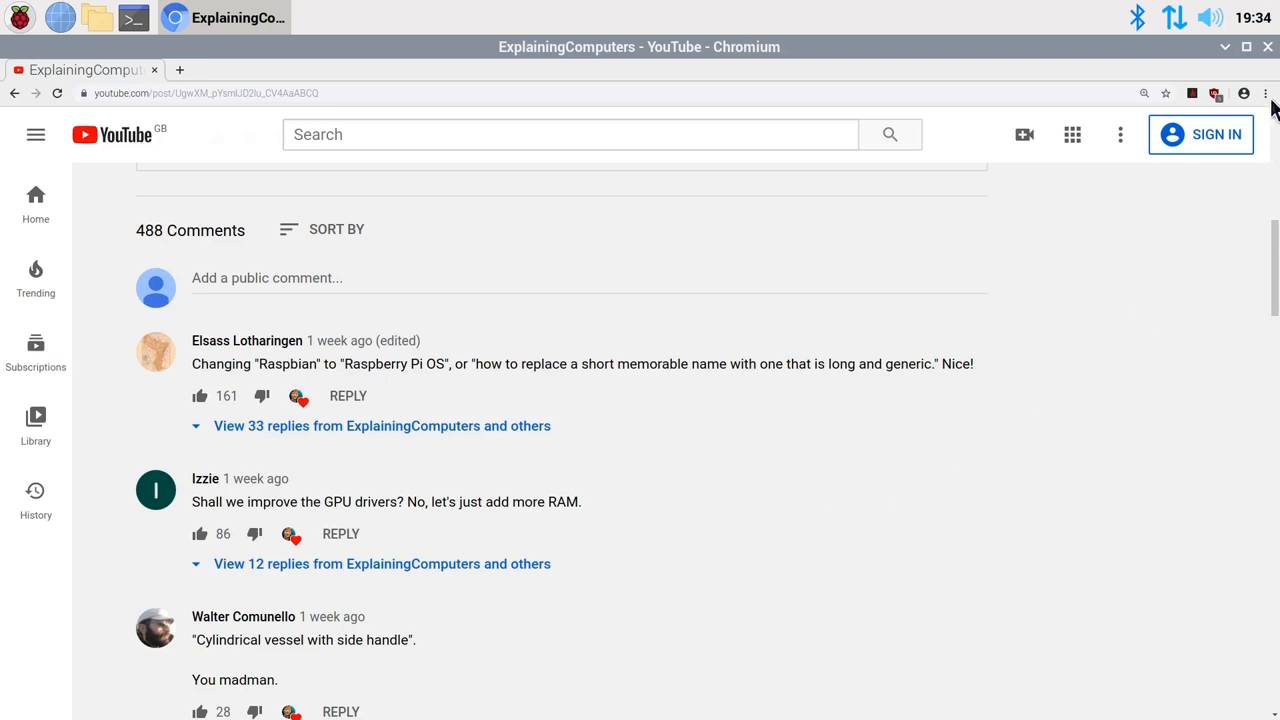
# Step: Play the Sample 1080p 30fps video full screen with Stats for nerds shown
pyautogui.click(1265, 88)
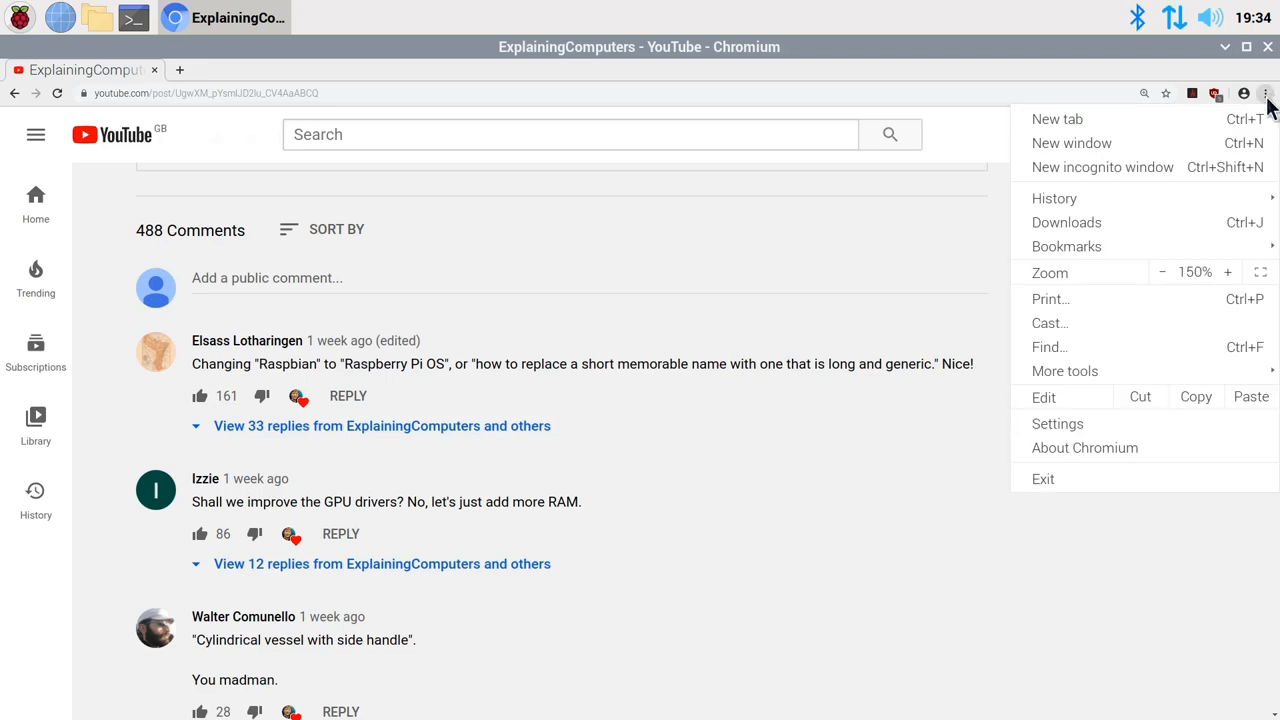
pyautogui.moveTo(1066, 246)
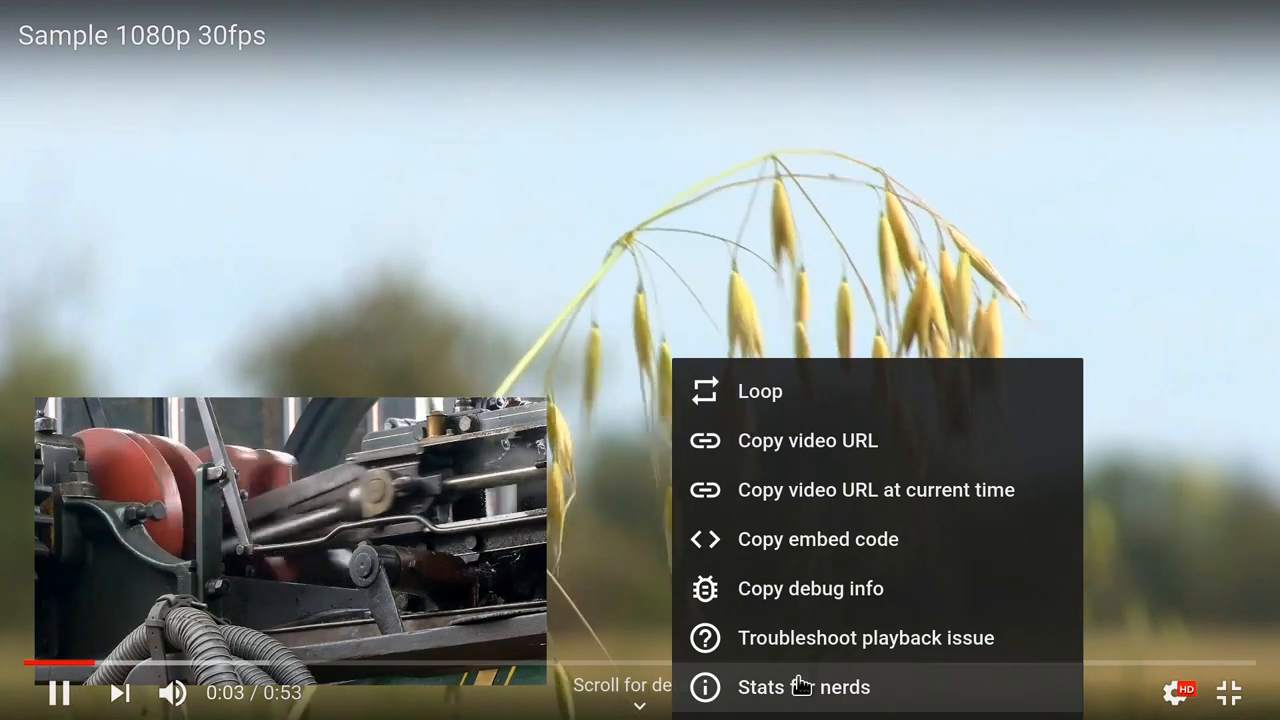
pyautogui.click(793, 687)
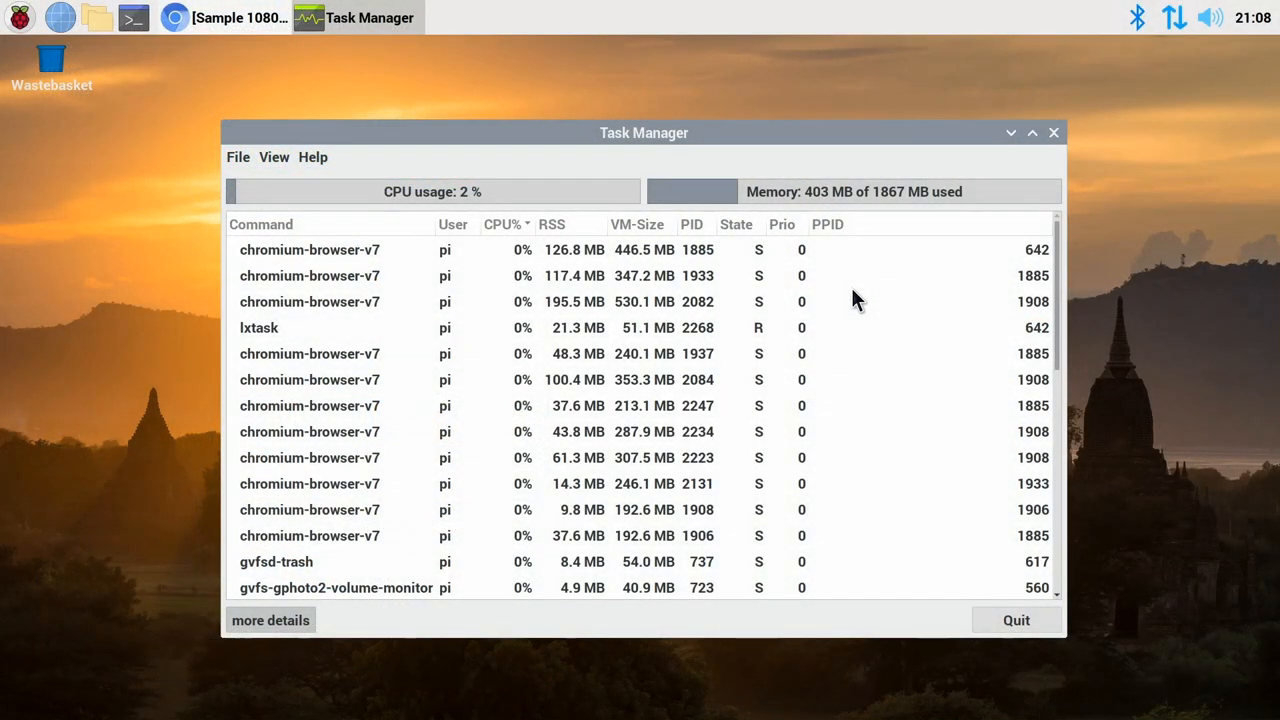
pyautogui.moveTo(1022, 37)
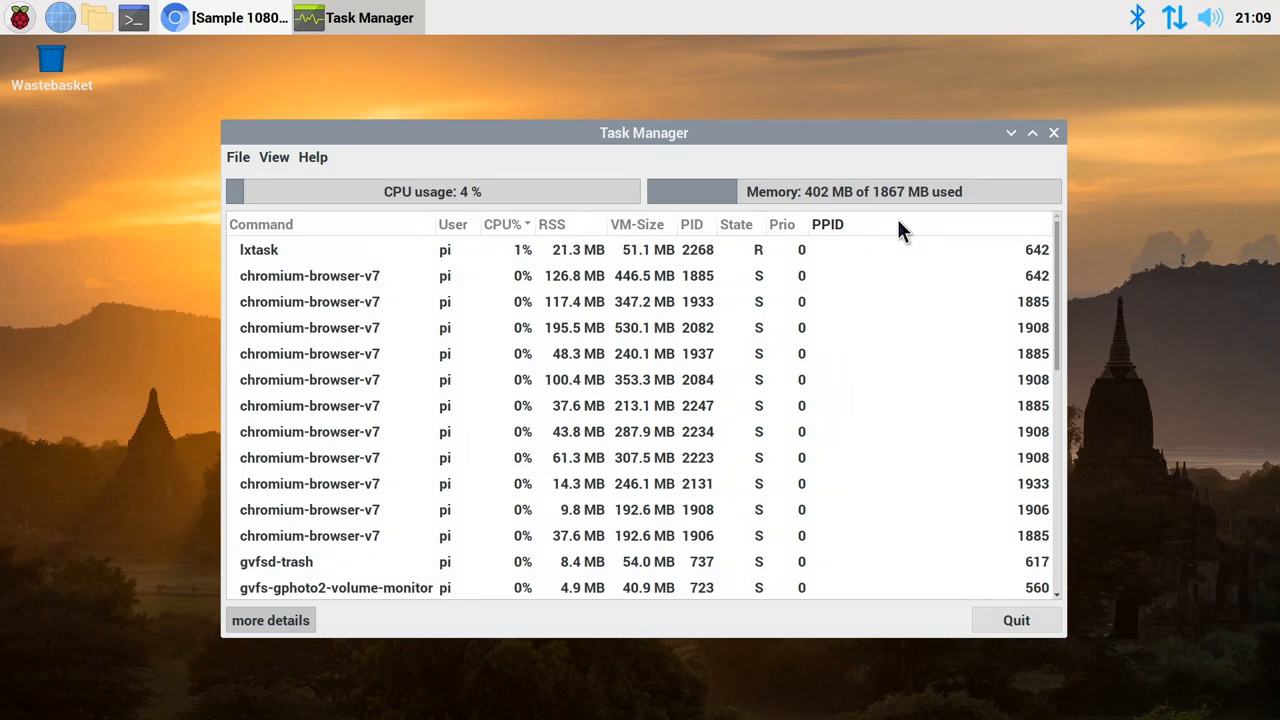
# Step: Resume the 1080p sample video, then close Chromium and Task Manager
pyautogui.click(230, 17)
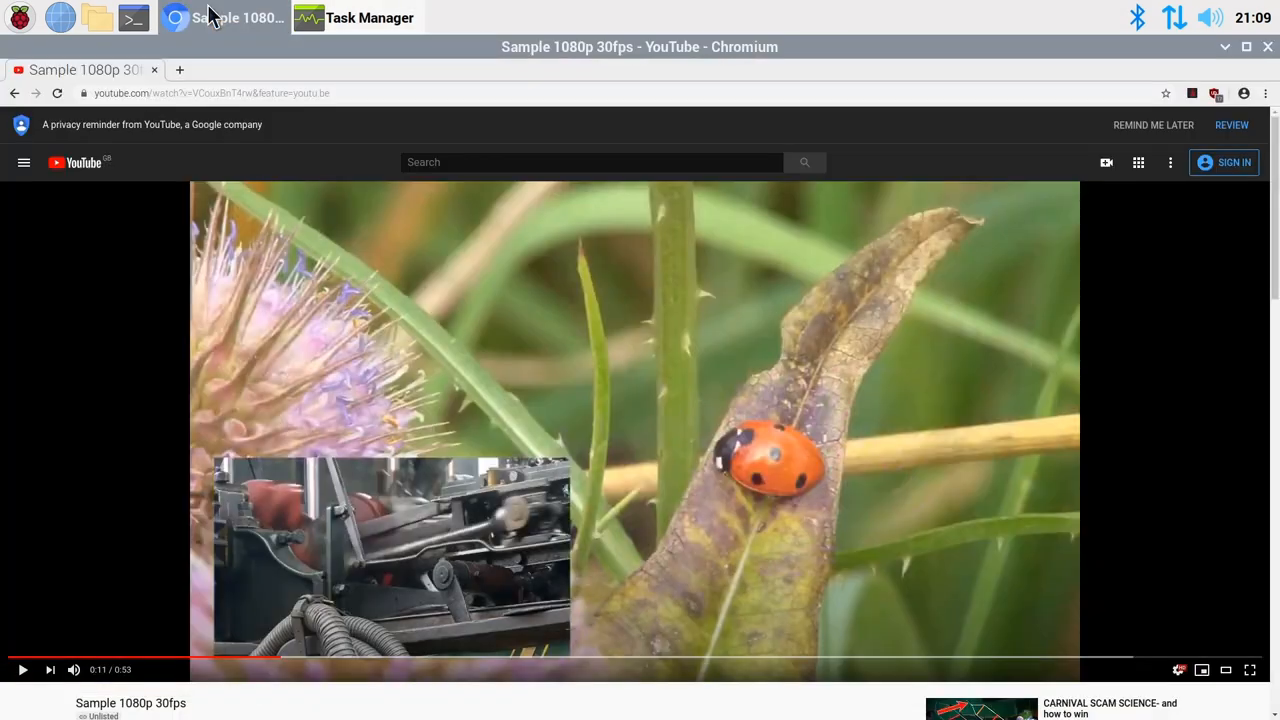
pyautogui.click(20, 669)
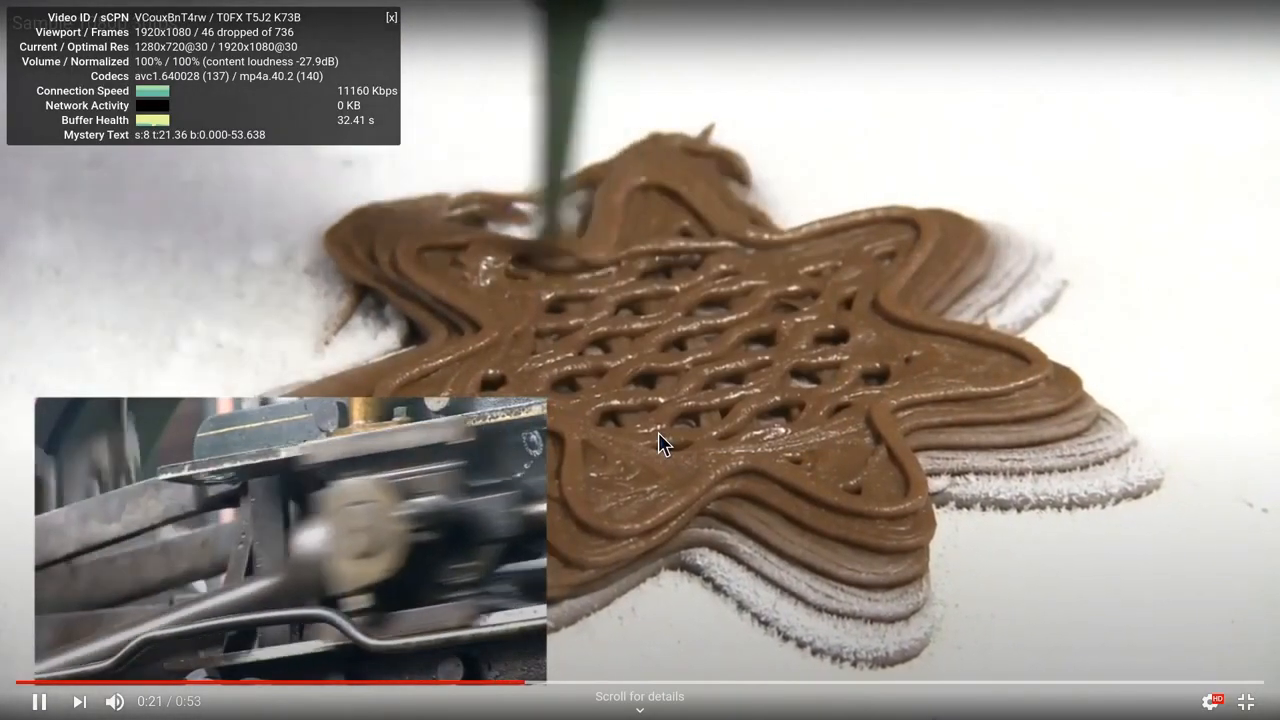
pyautogui.moveTo(554, 291)
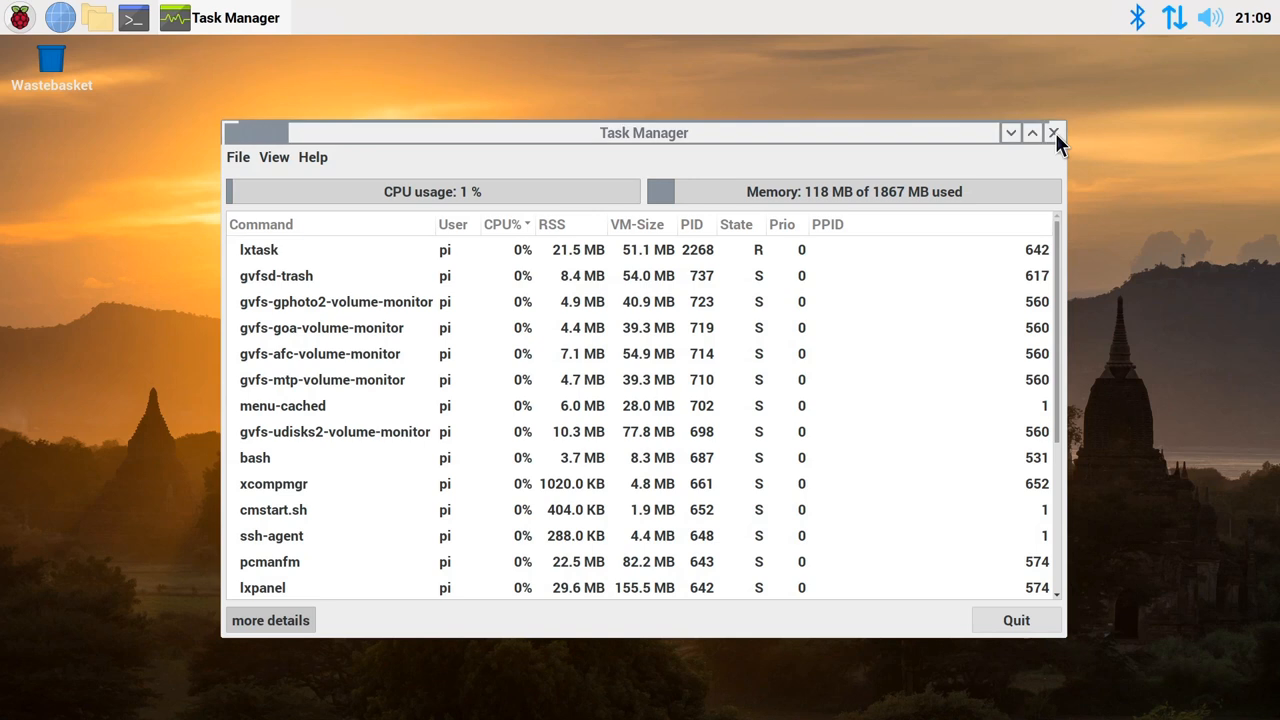
pyautogui.click(1054, 132)
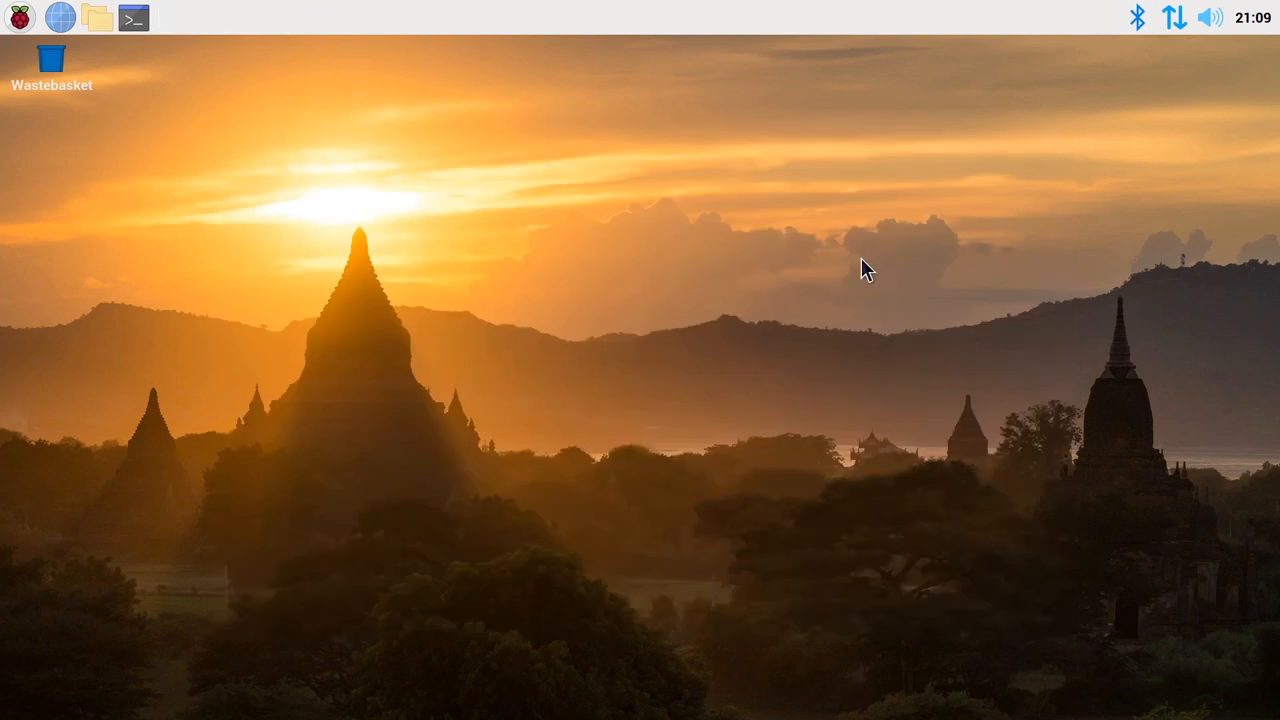
pyautogui.moveTo(1206, 55)
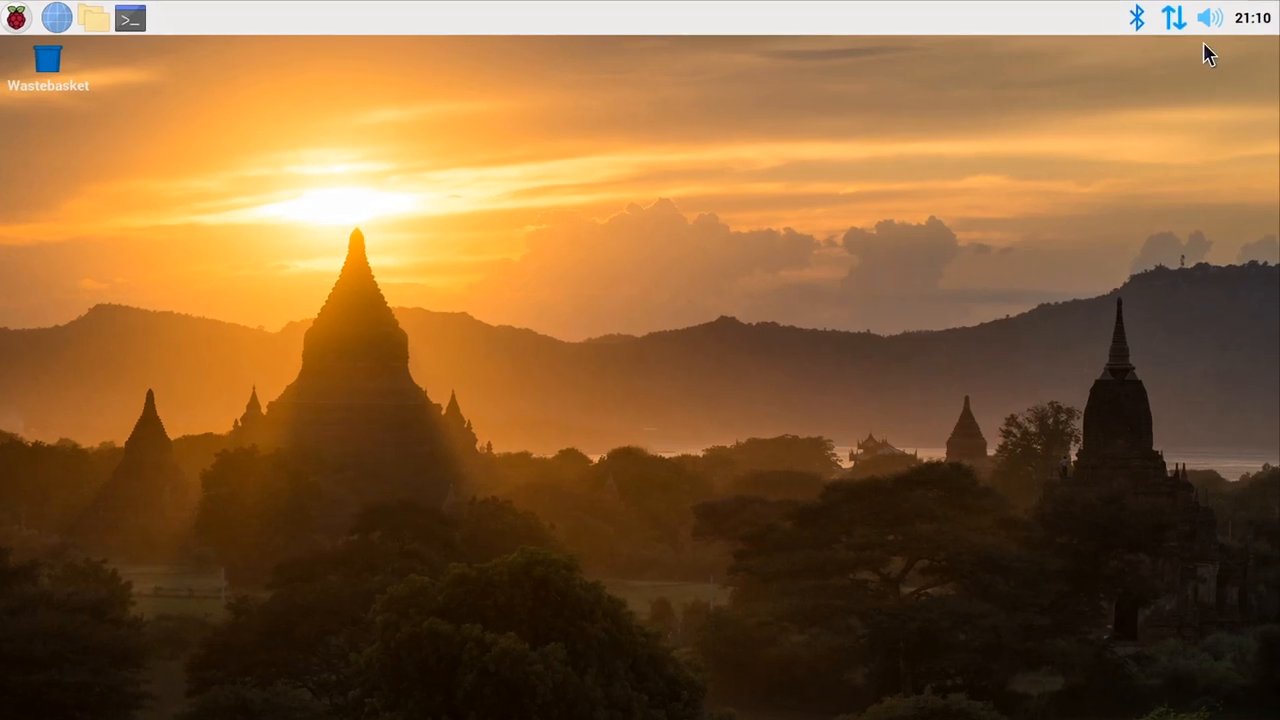
pyautogui.click(1214, 18)
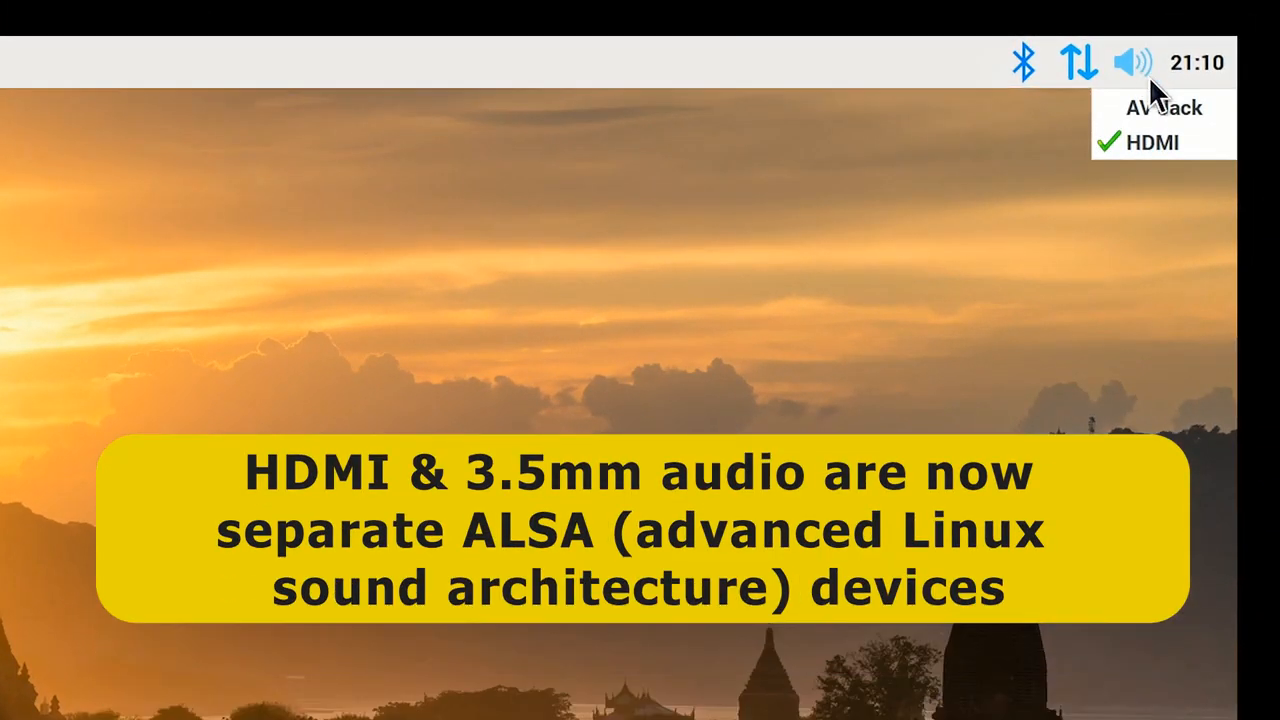
pyautogui.moveTo(1185, 125)
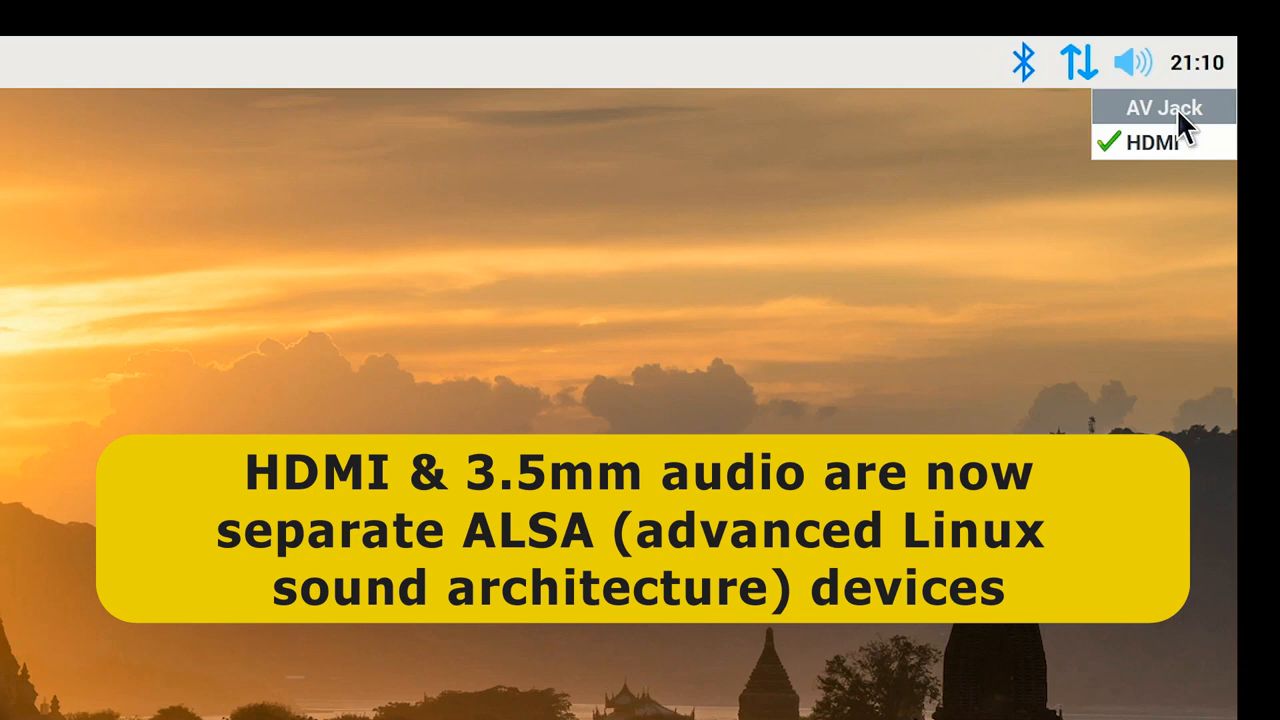
pyautogui.moveTo(1190, 145)
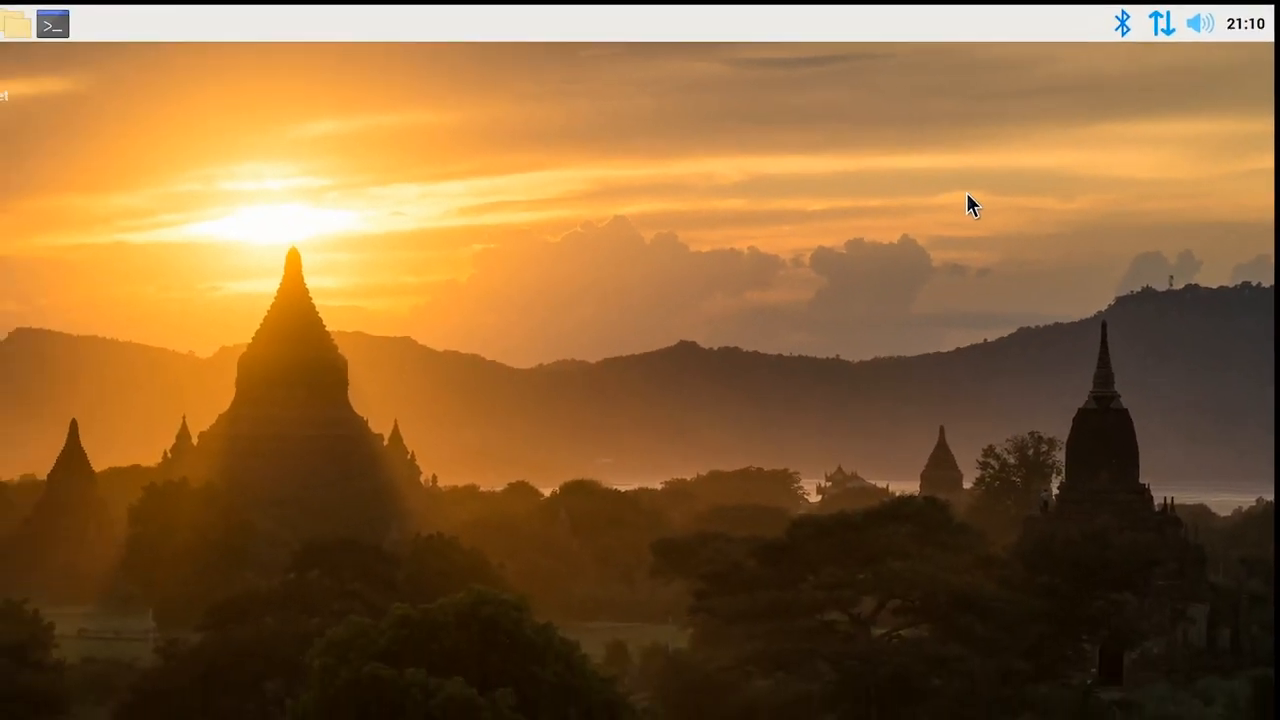
# Step: Browse the Programming and Help menu categories, then launch Bookshelf
pyautogui.click(27, 25)
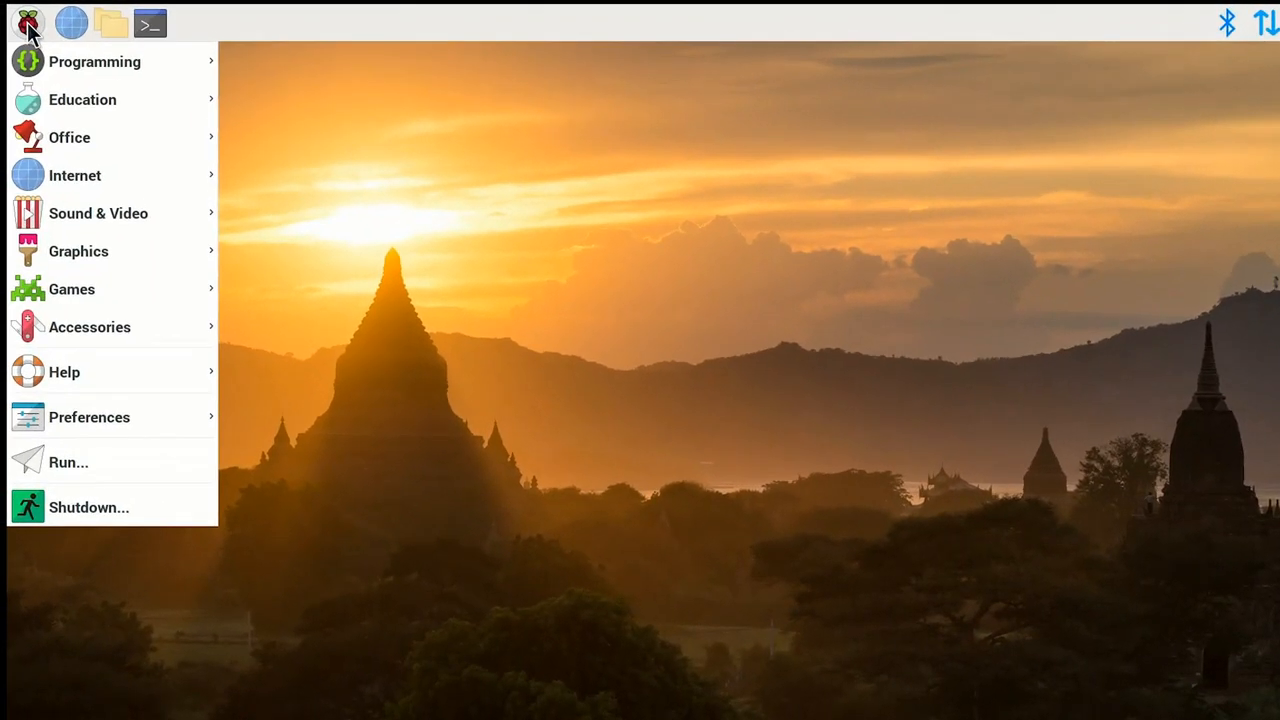
pyautogui.click(95, 61)
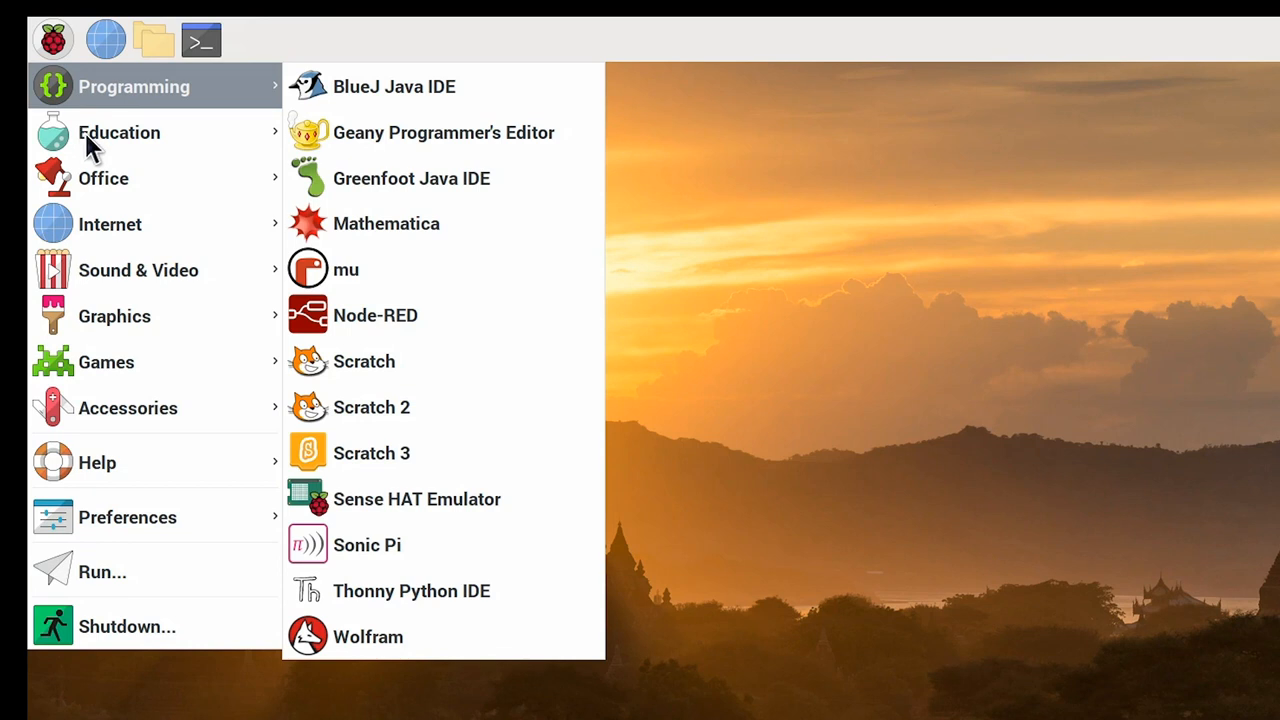
pyautogui.moveTo(113, 224)
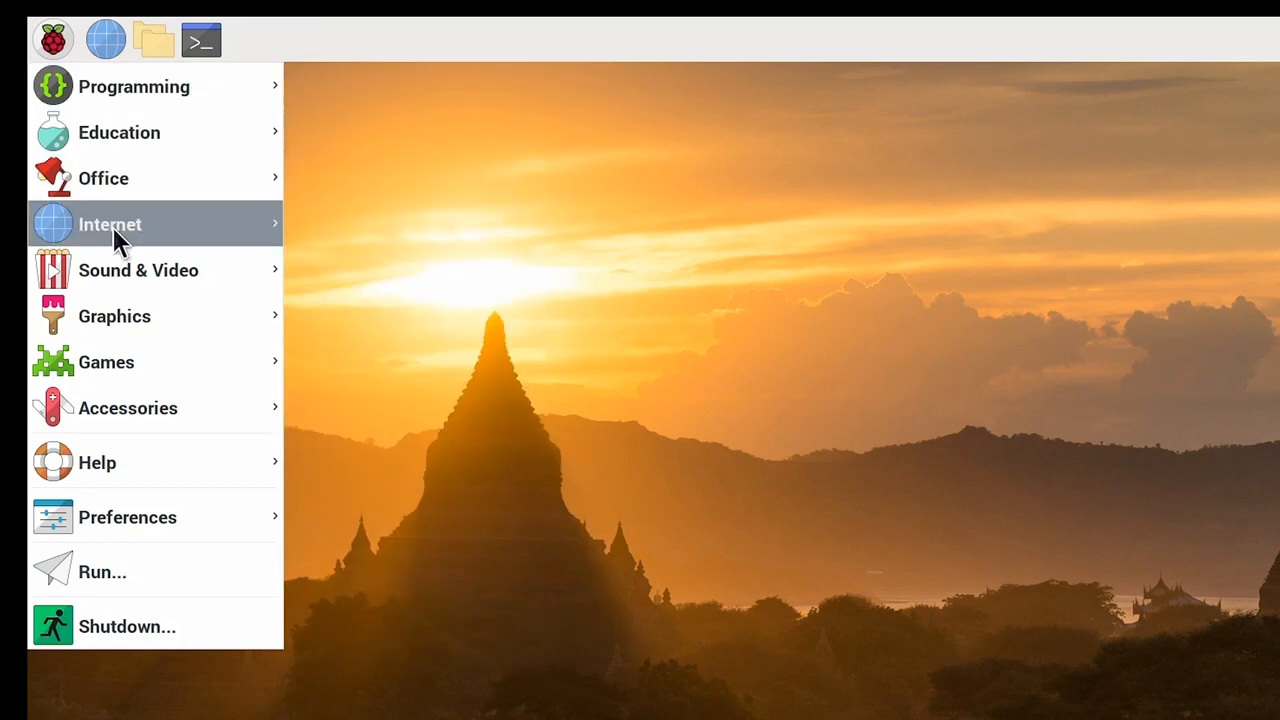
pyautogui.moveTo(138, 270)
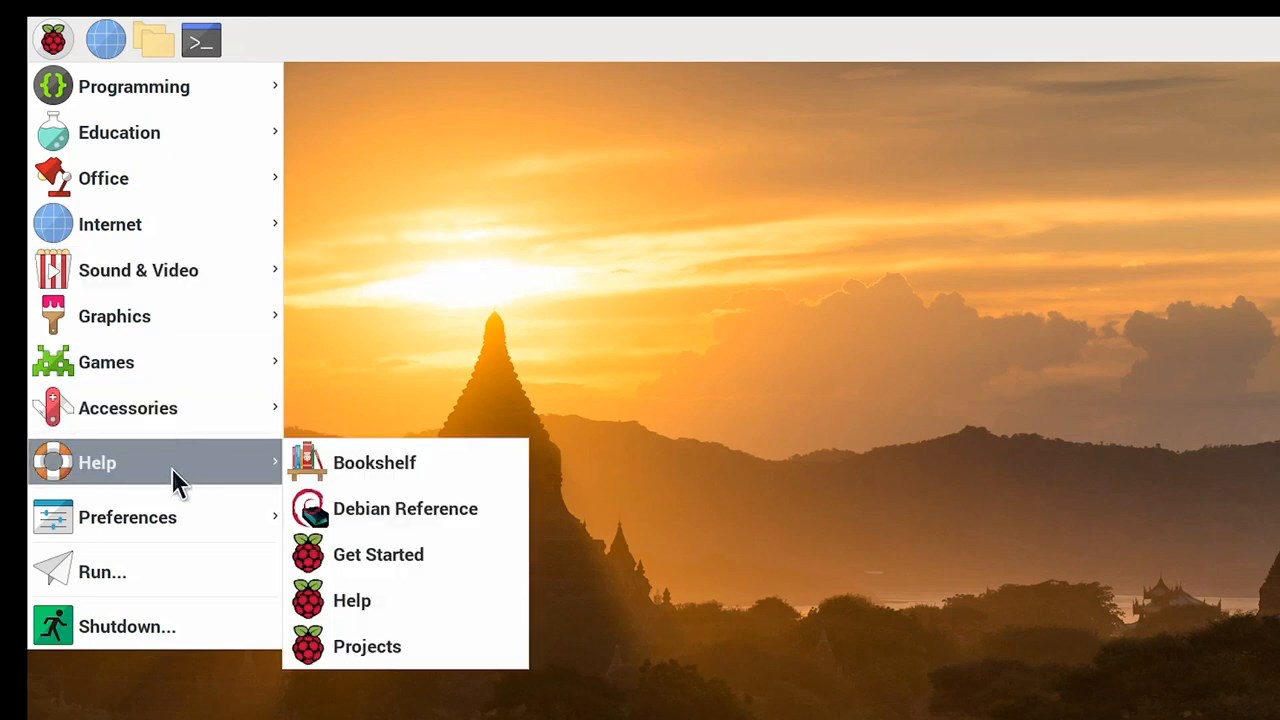
pyautogui.click(374, 462)
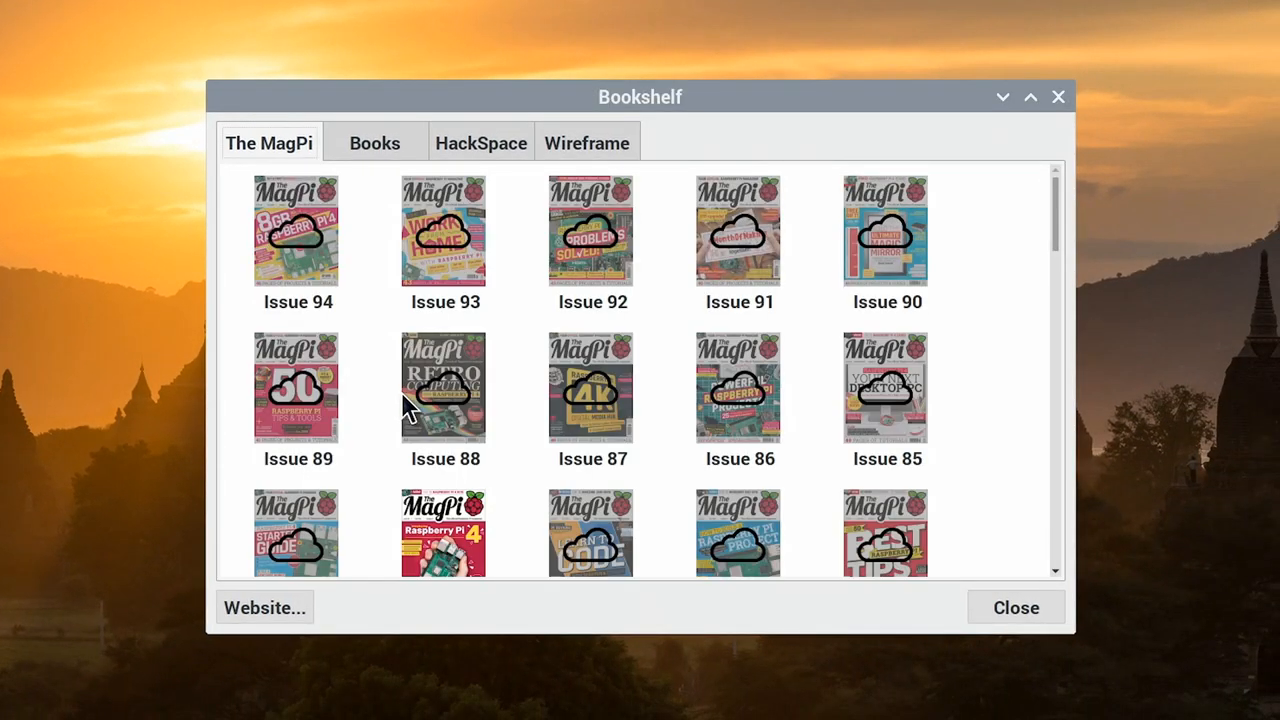
pyautogui.moveTo(409, 406)
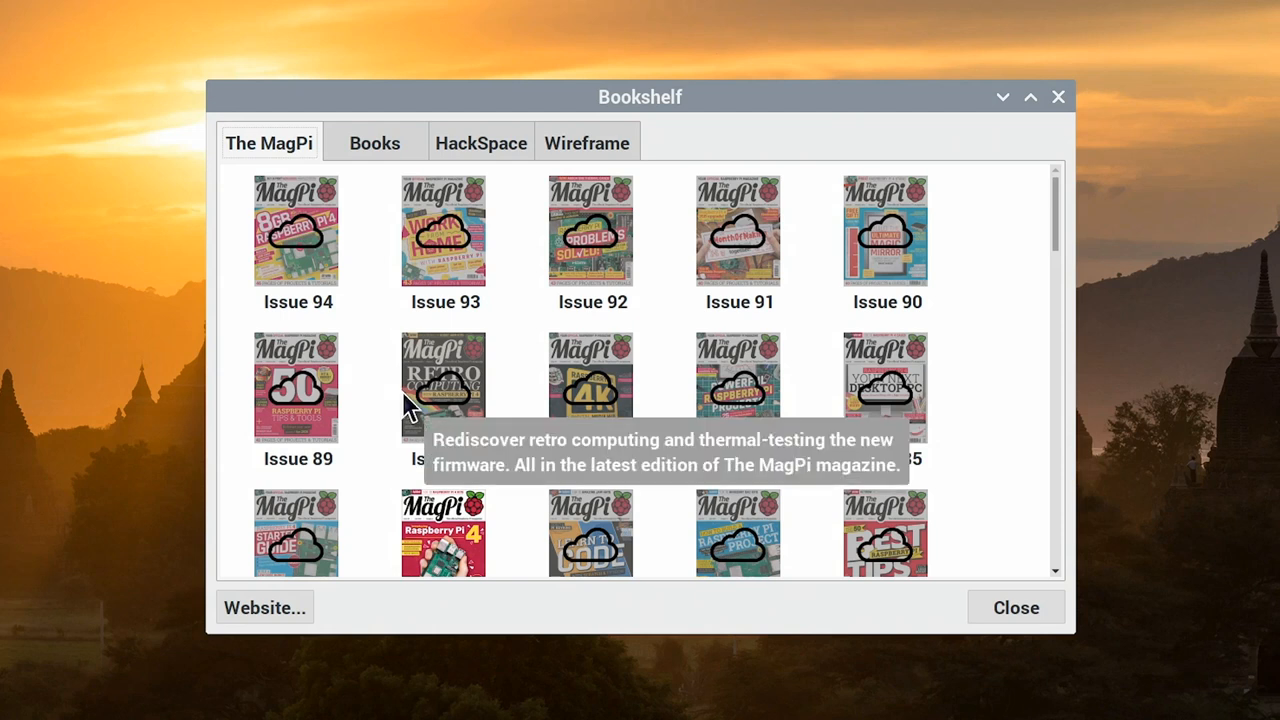
pyautogui.moveTo(392, 350)
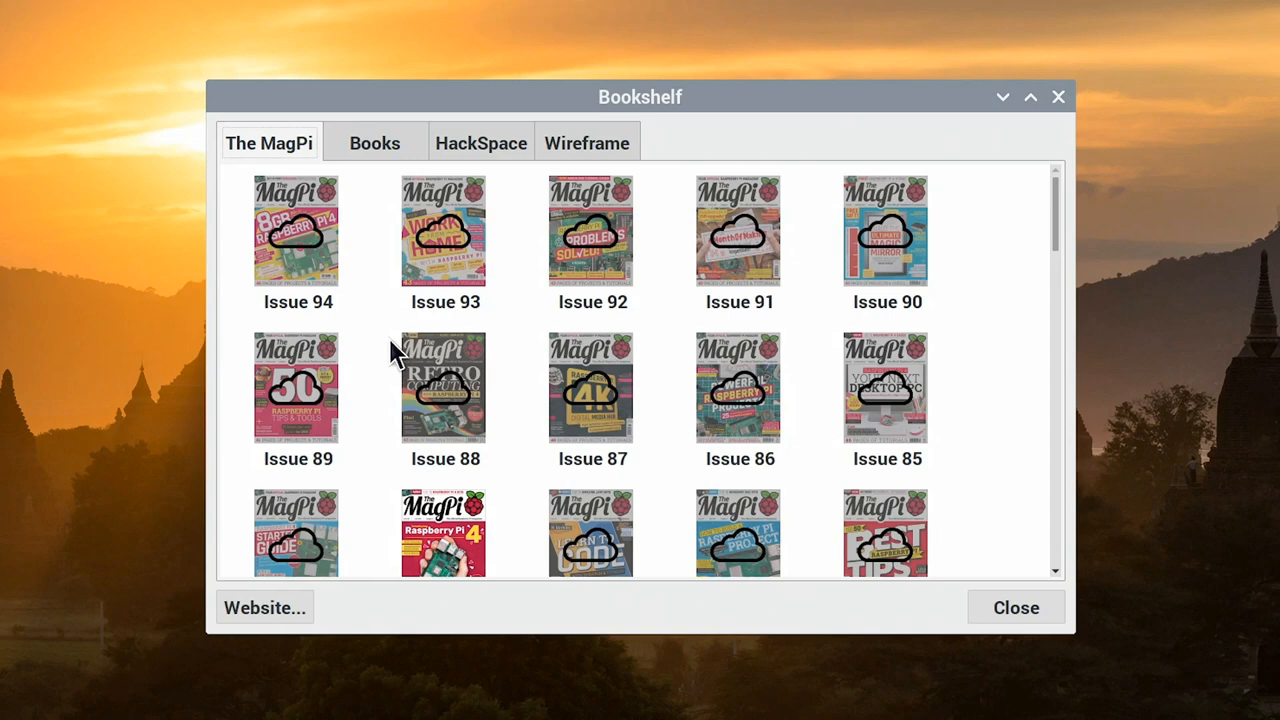
# Step: Browse the Books, HackSpace and Wireframe collections, then open MagPi Issue 83
pyautogui.click(374, 142)
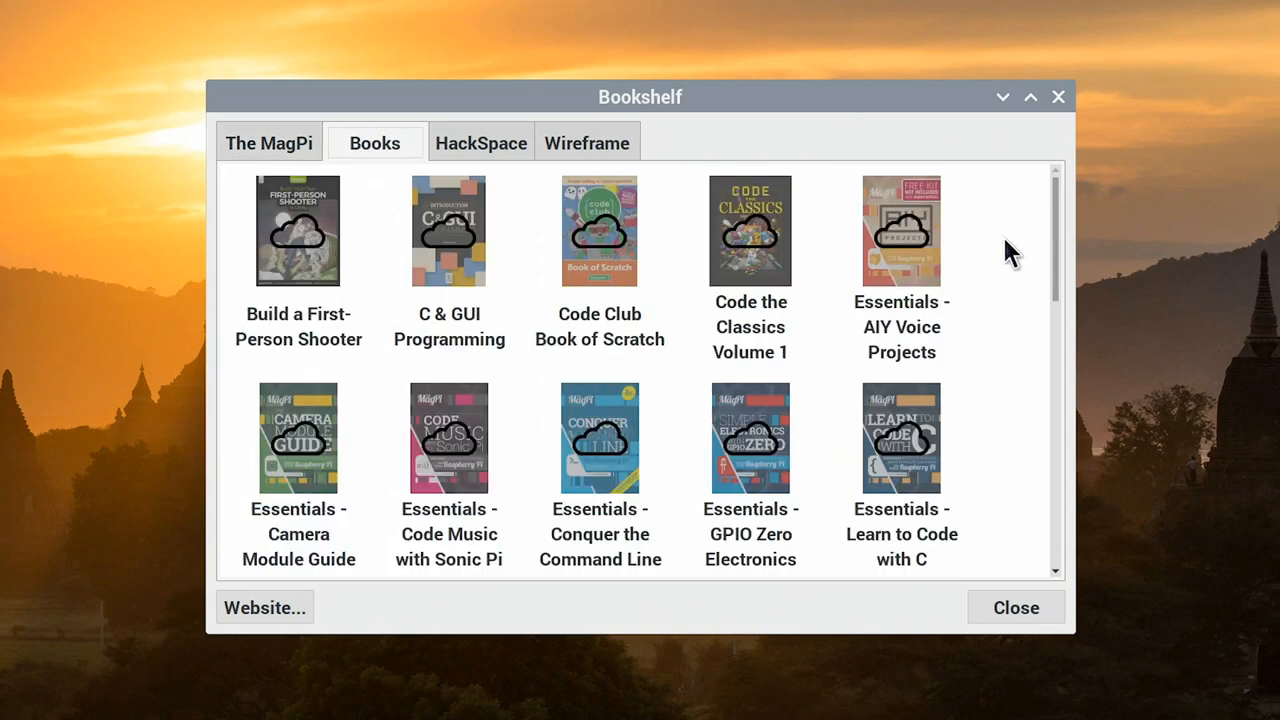
pyautogui.scroll(-3)
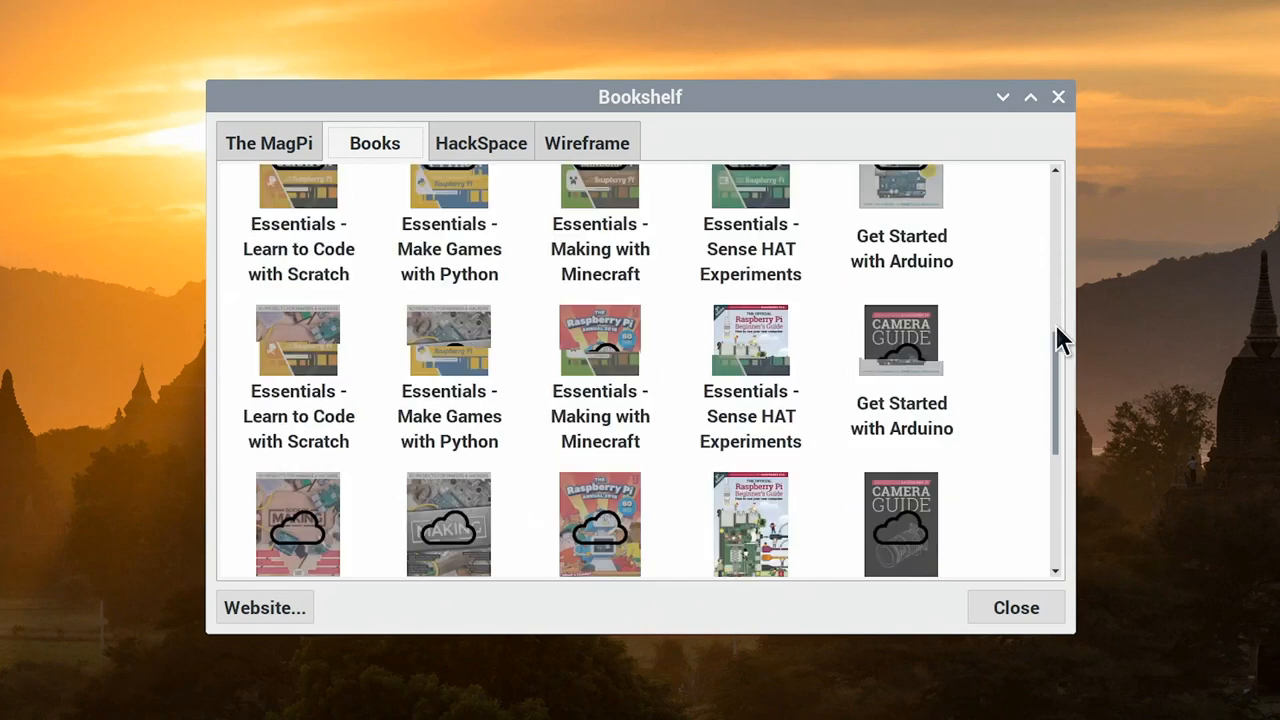
pyautogui.click(480, 143)
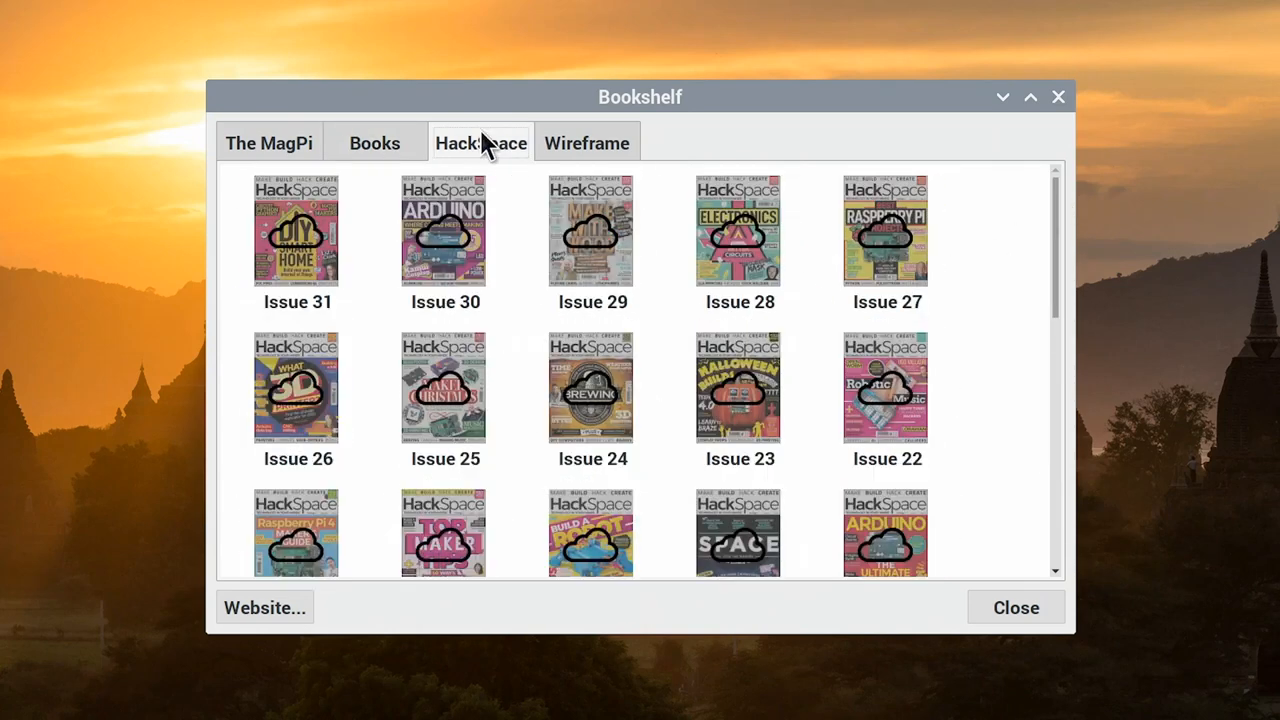
pyautogui.click(586, 143)
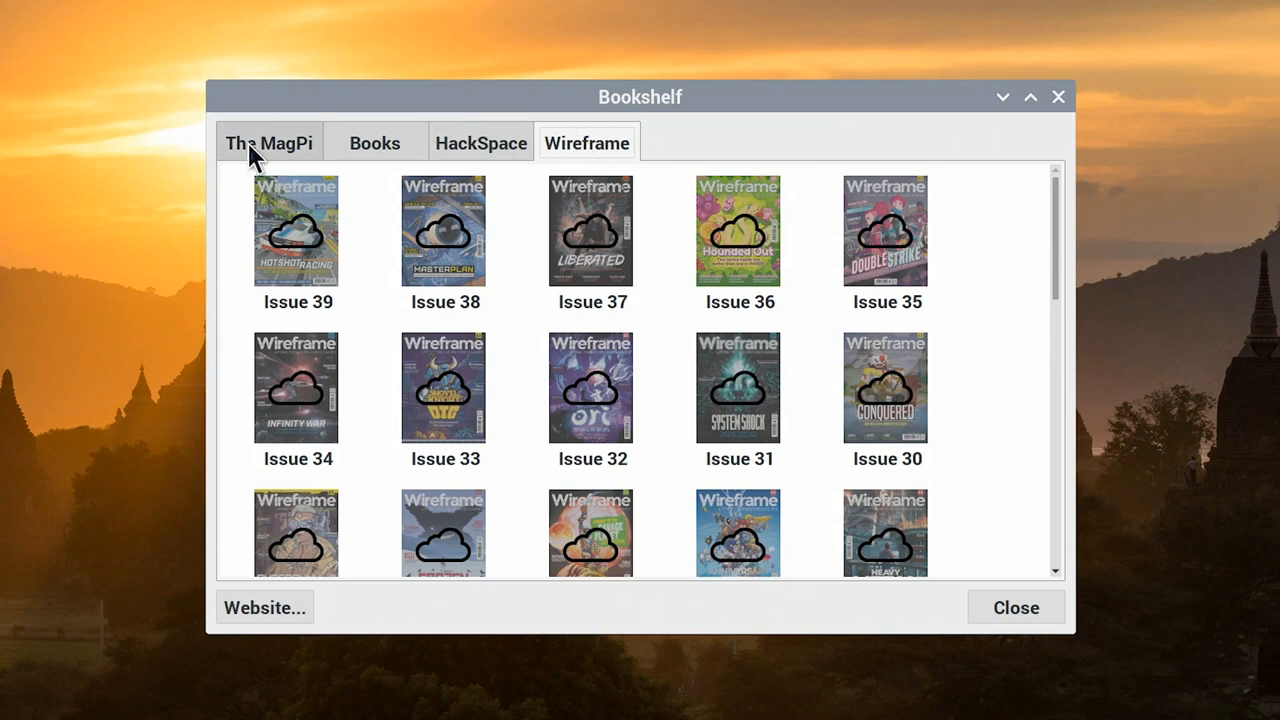
pyautogui.click(268, 143)
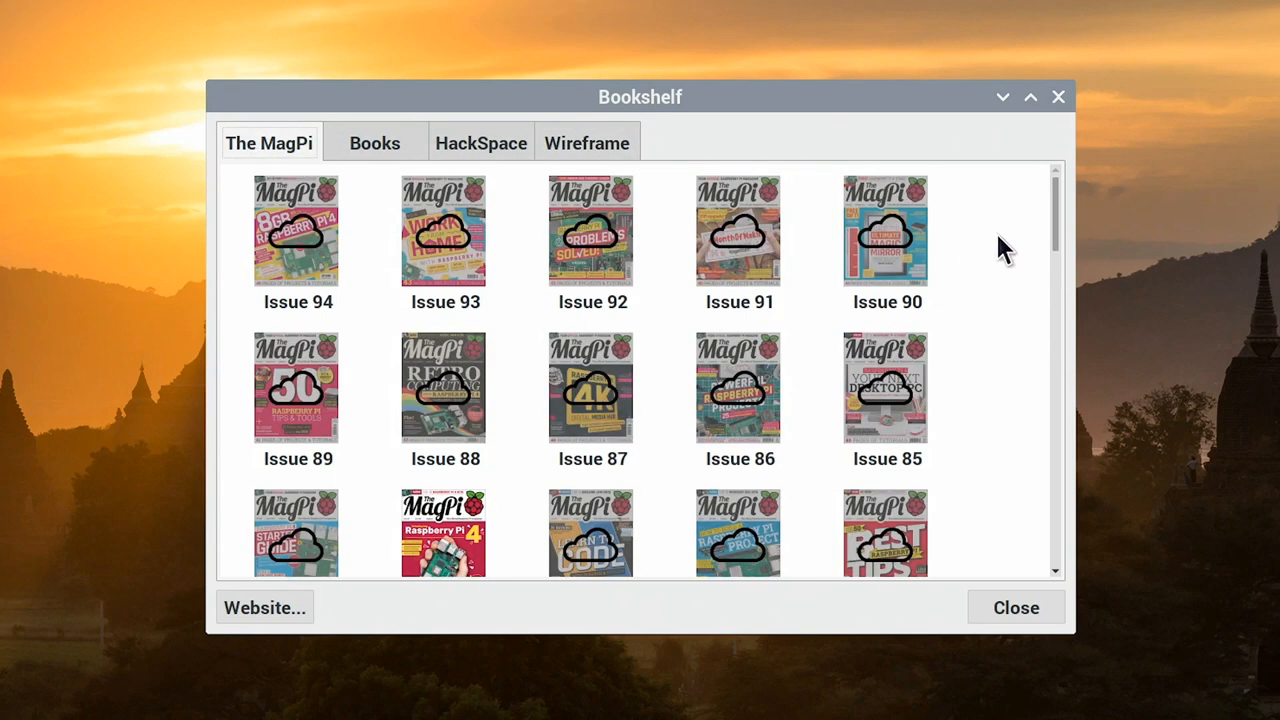
pyautogui.scroll(-3)
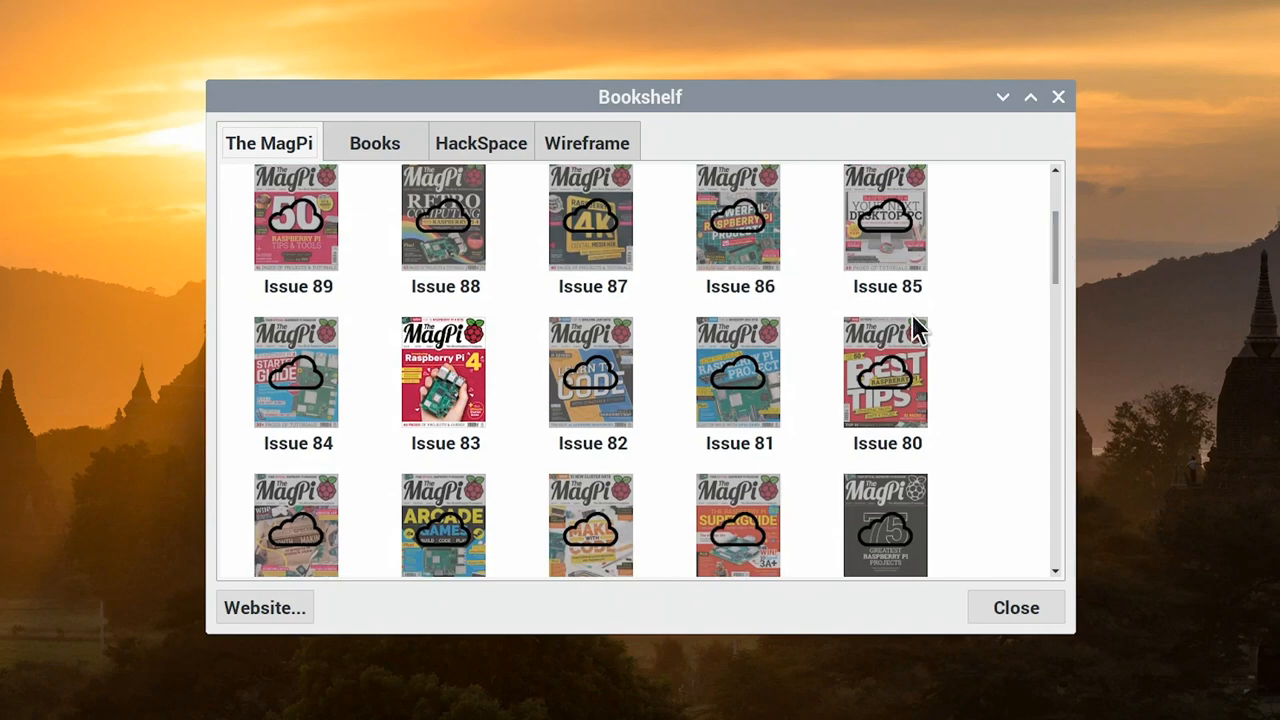
pyautogui.doubleClick(443, 372)
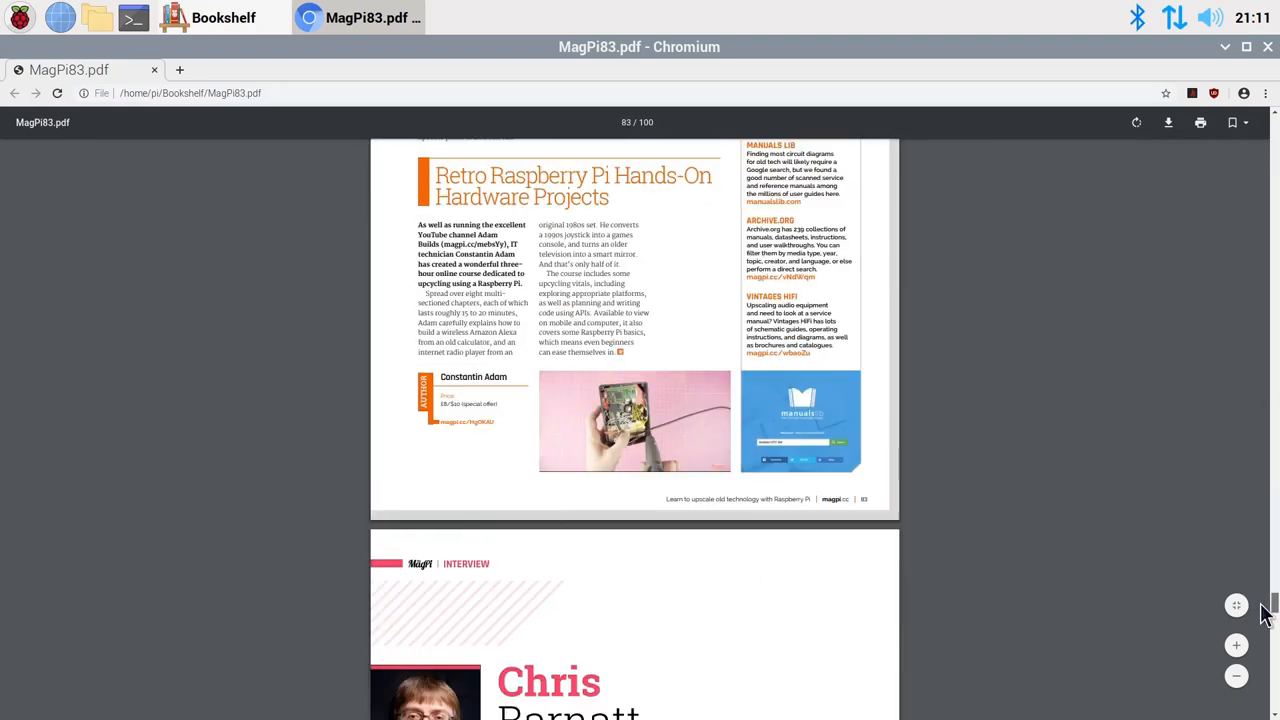
# Step: Scroll MagPi83.pdf toward the Chris Barnatt interview, then close the PDF
pyautogui.scroll(-3)
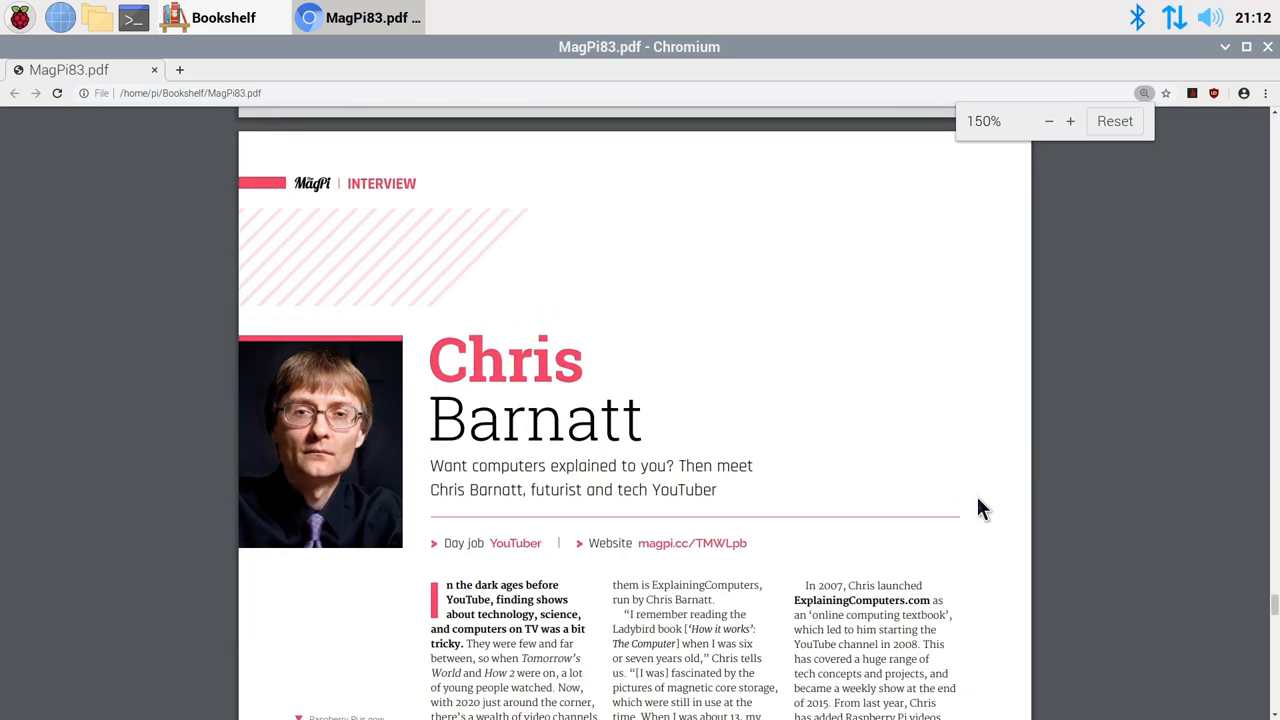
pyautogui.click(1071, 121)
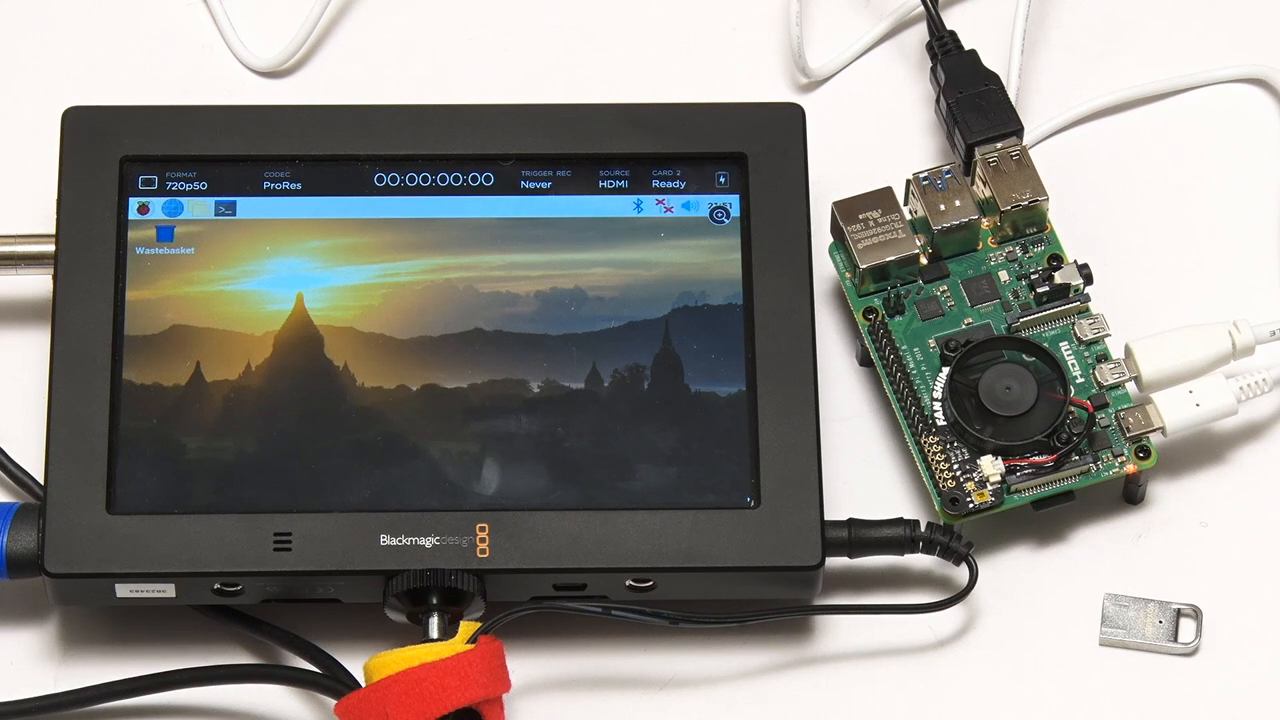
# Step: Choose Shutdown from the Raspberry Pi applications menu
pyautogui.click(154, 208)
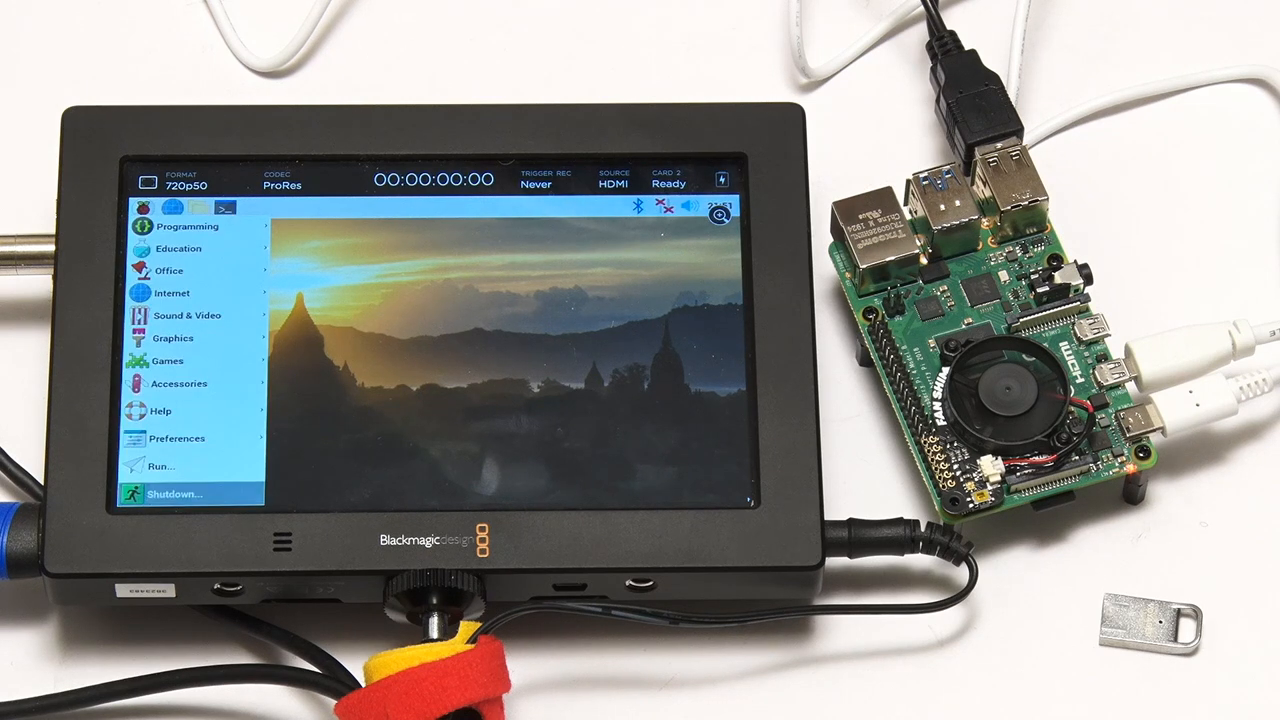
pyautogui.click(178, 493)
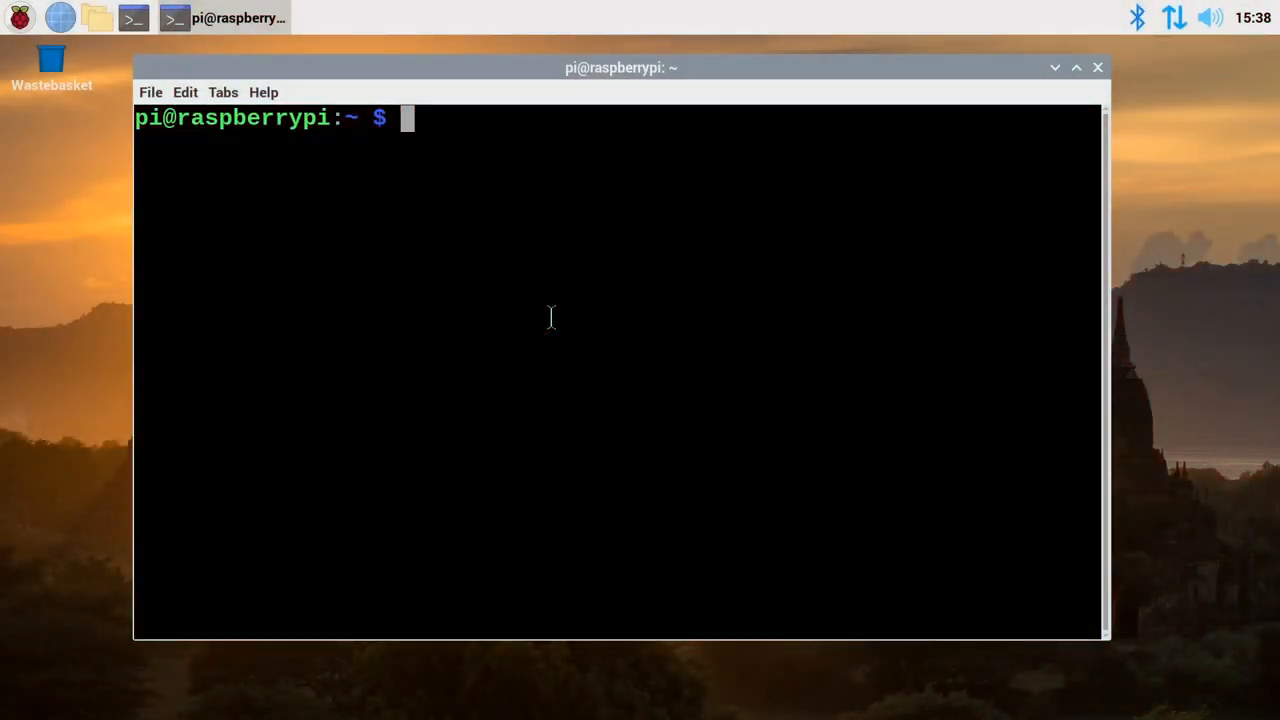
pyautogui.moveTo(418, 295)
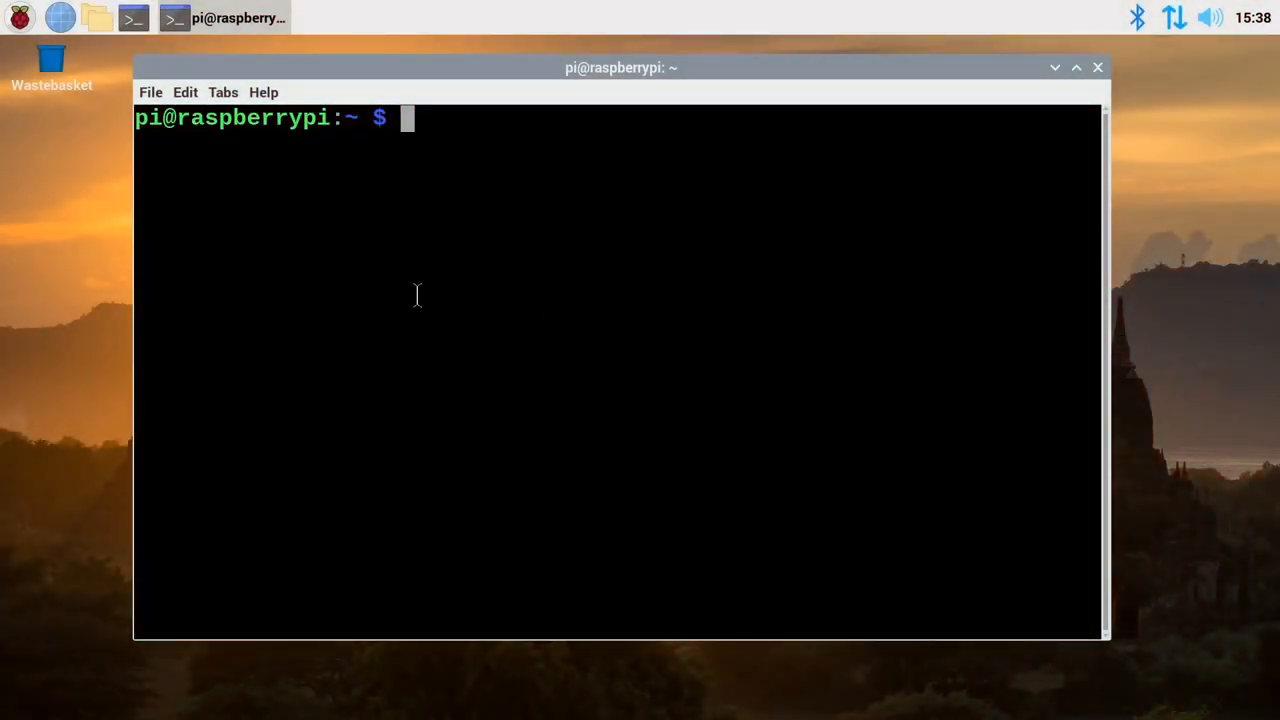
pyautogui.moveTo(595, 464)
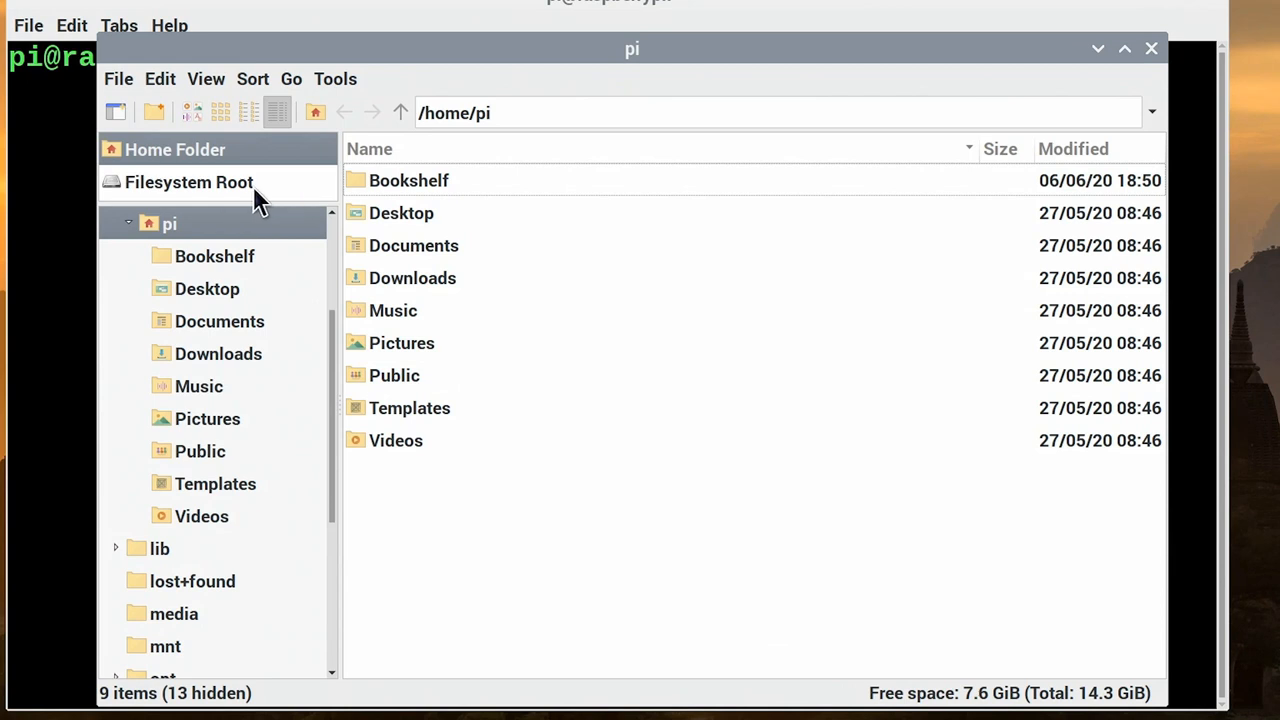
# Step: Browse to /lib/firmware/raspberrypi/bootloader/beta and select pieeprom-2020-06-03.bin
pyautogui.click(188, 182)
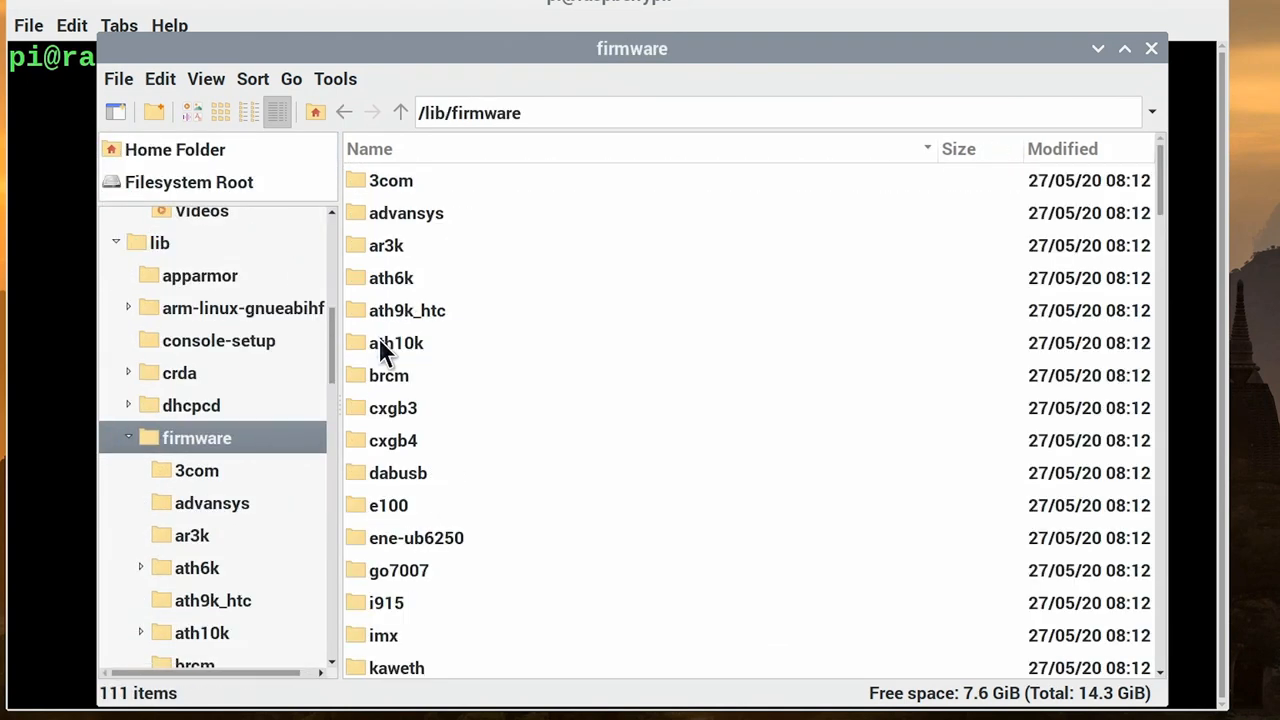
pyautogui.moveTo(1165, 190)
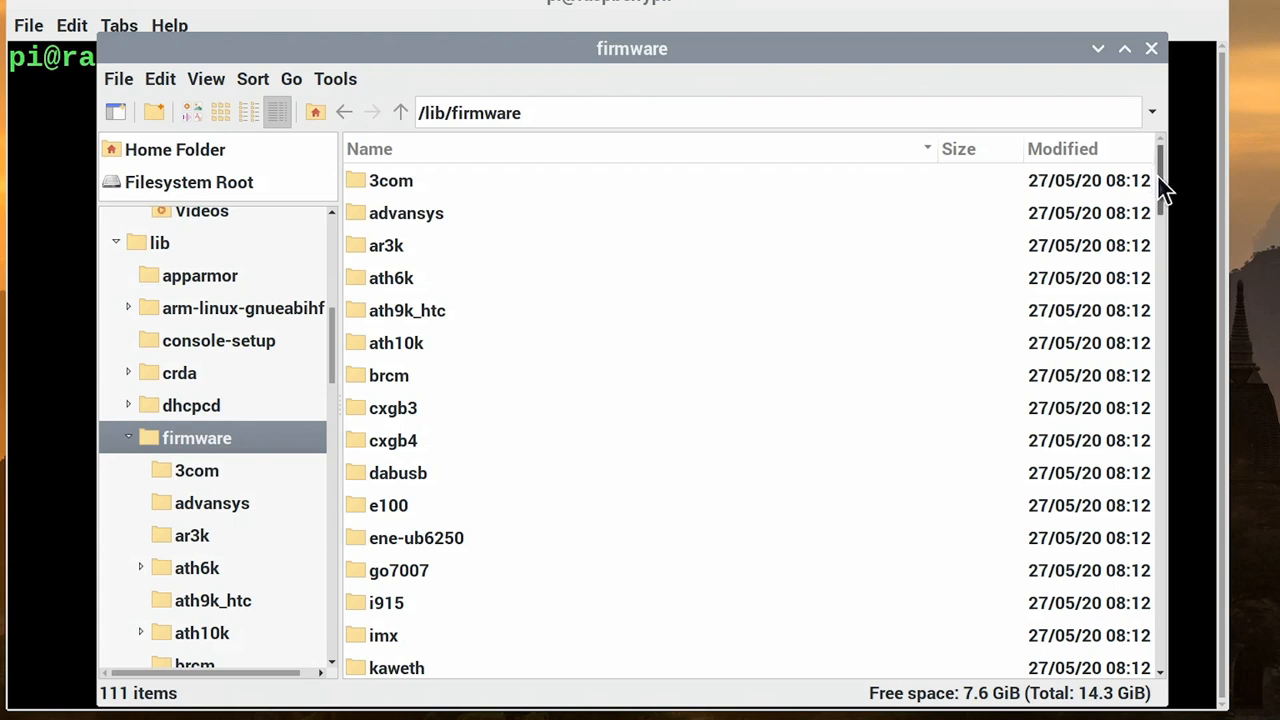
pyautogui.scroll(-3)
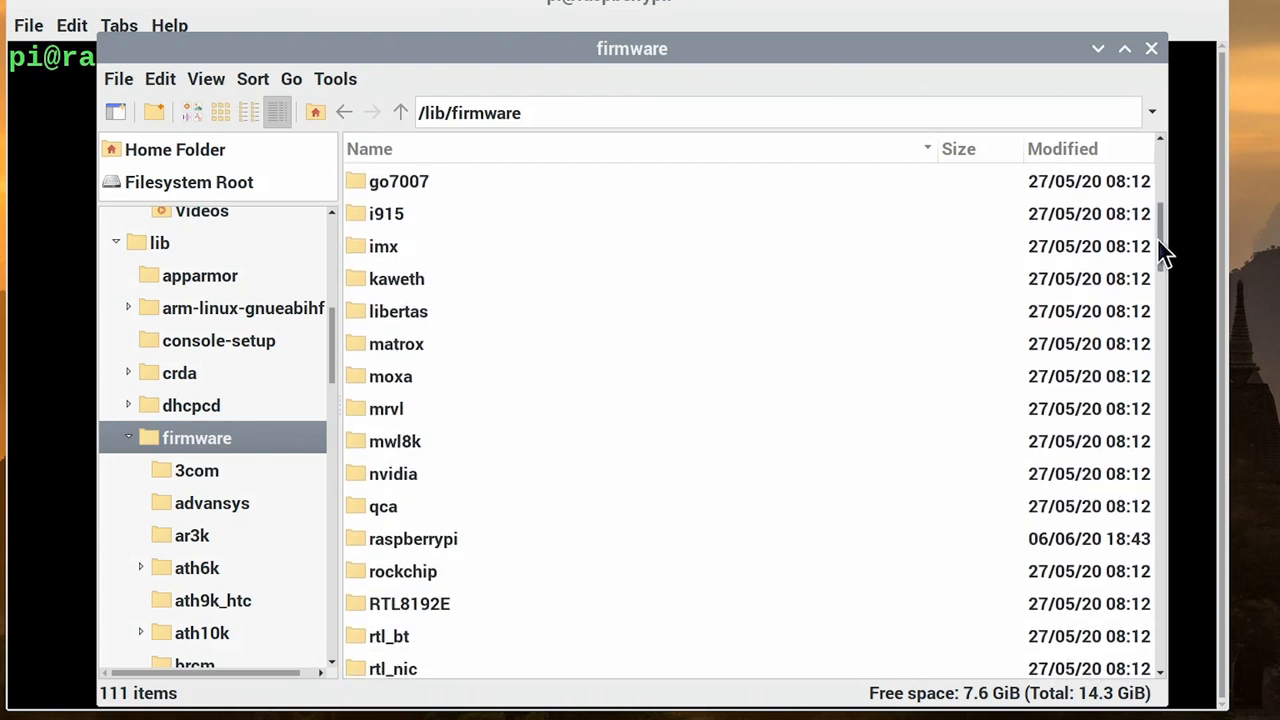
pyautogui.doubleClick(414, 538)
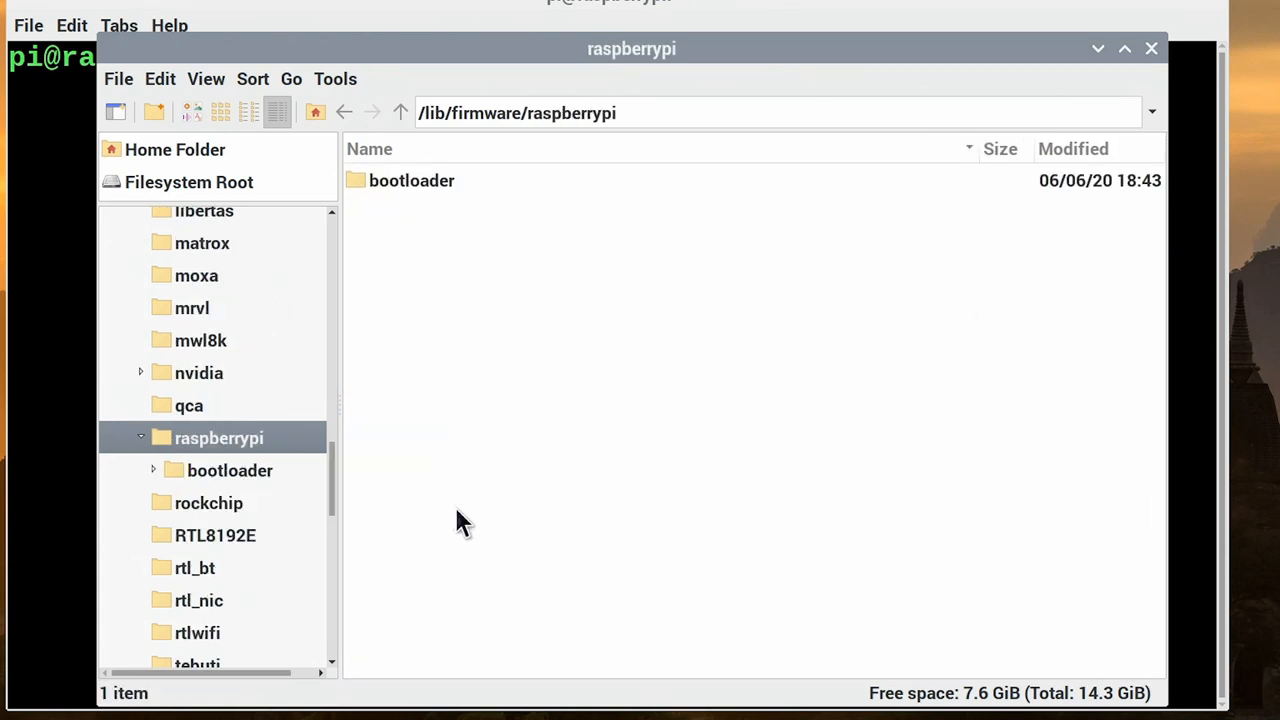
pyautogui.doubleClick(412, 180)
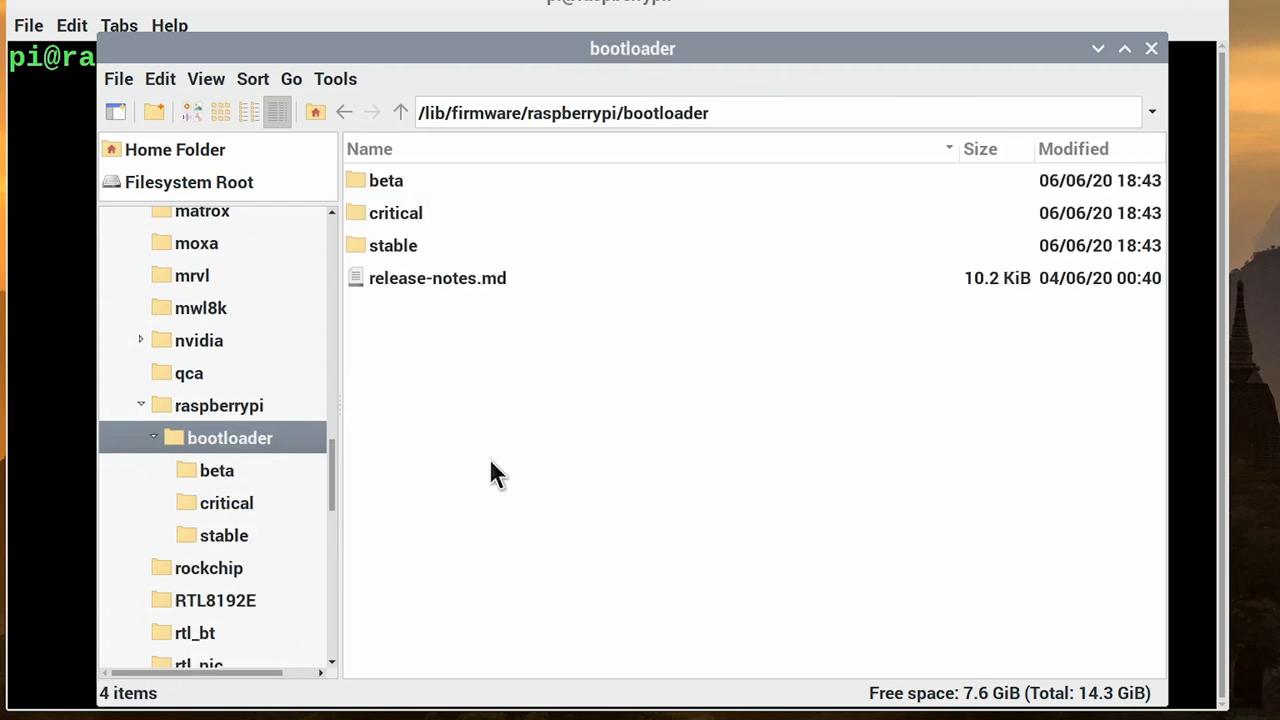
pyautogui.moveTo(390, 278)
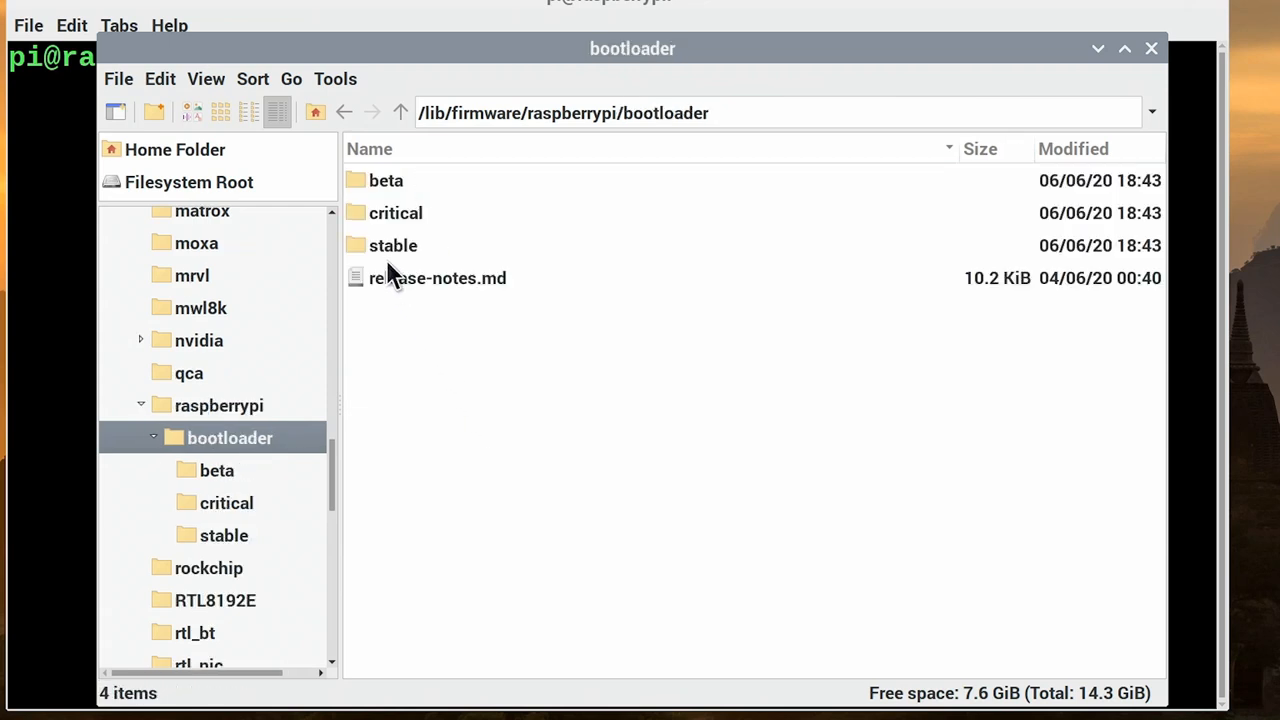
pyautogui.doubleClick(394, 245)
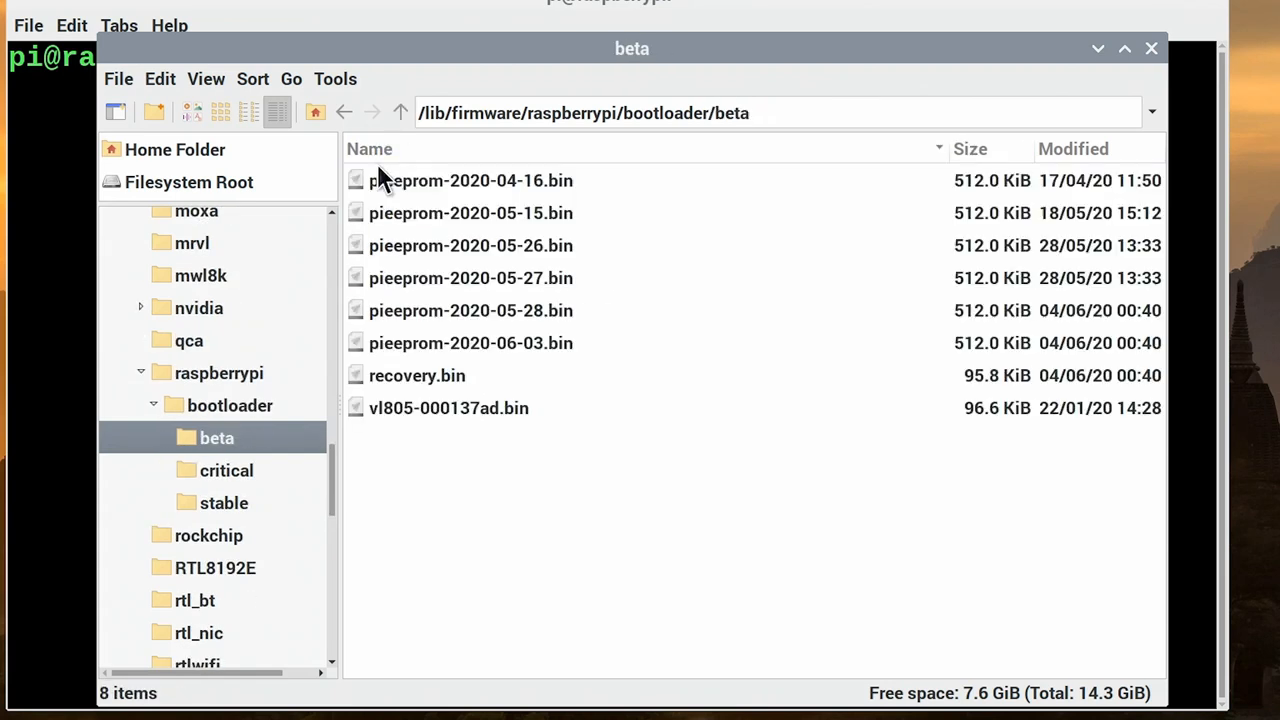
pyautogui.click(471, 343)
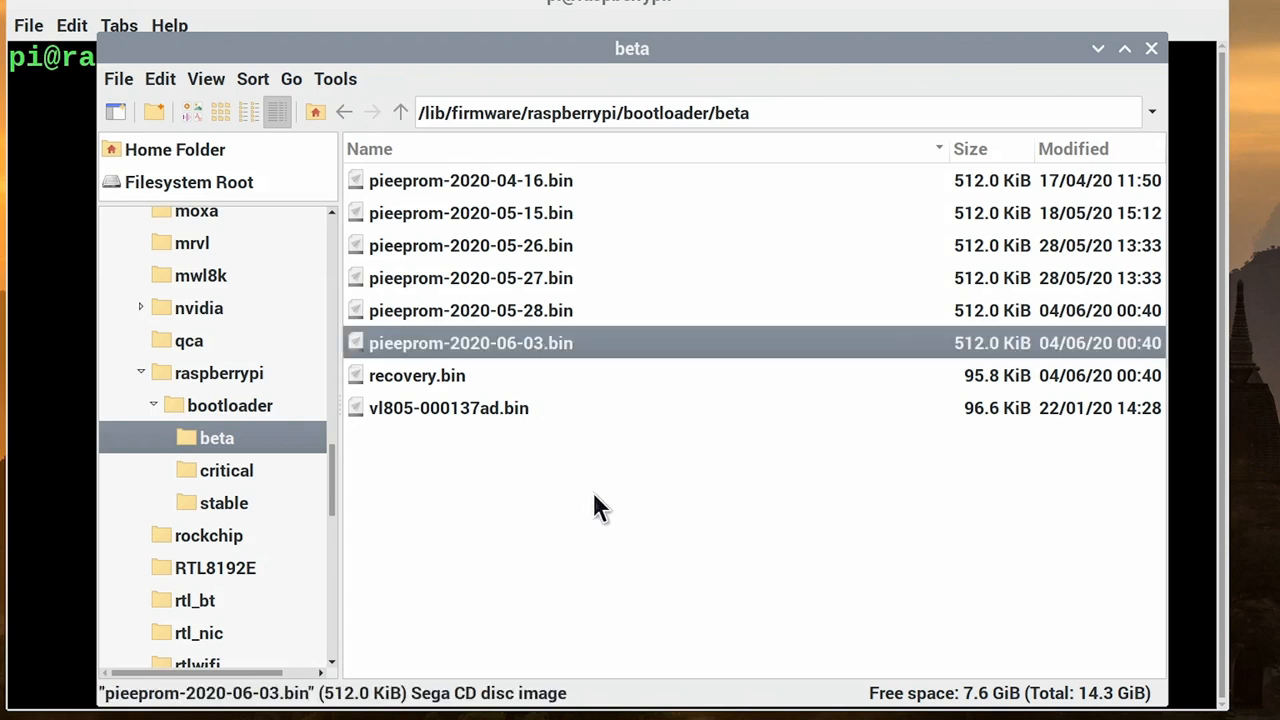
pyautogui.moveTo(604, 524)
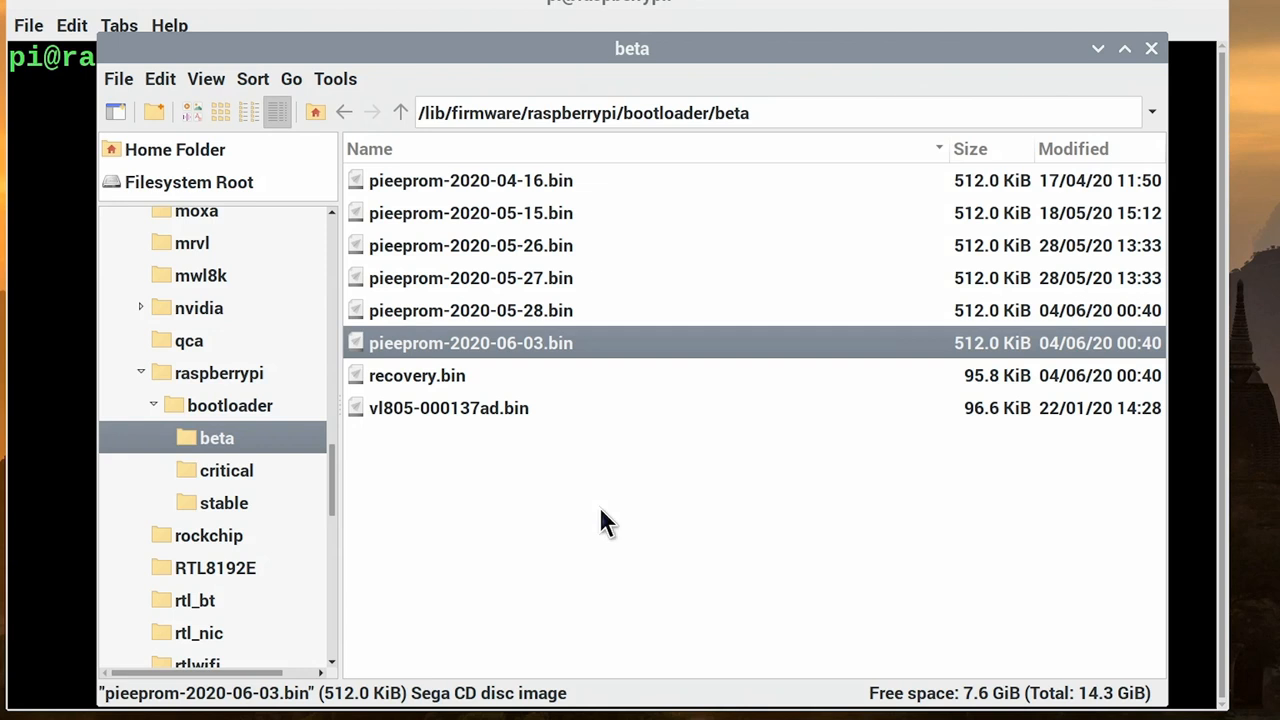
pyautogui.moveTo(611, 366)
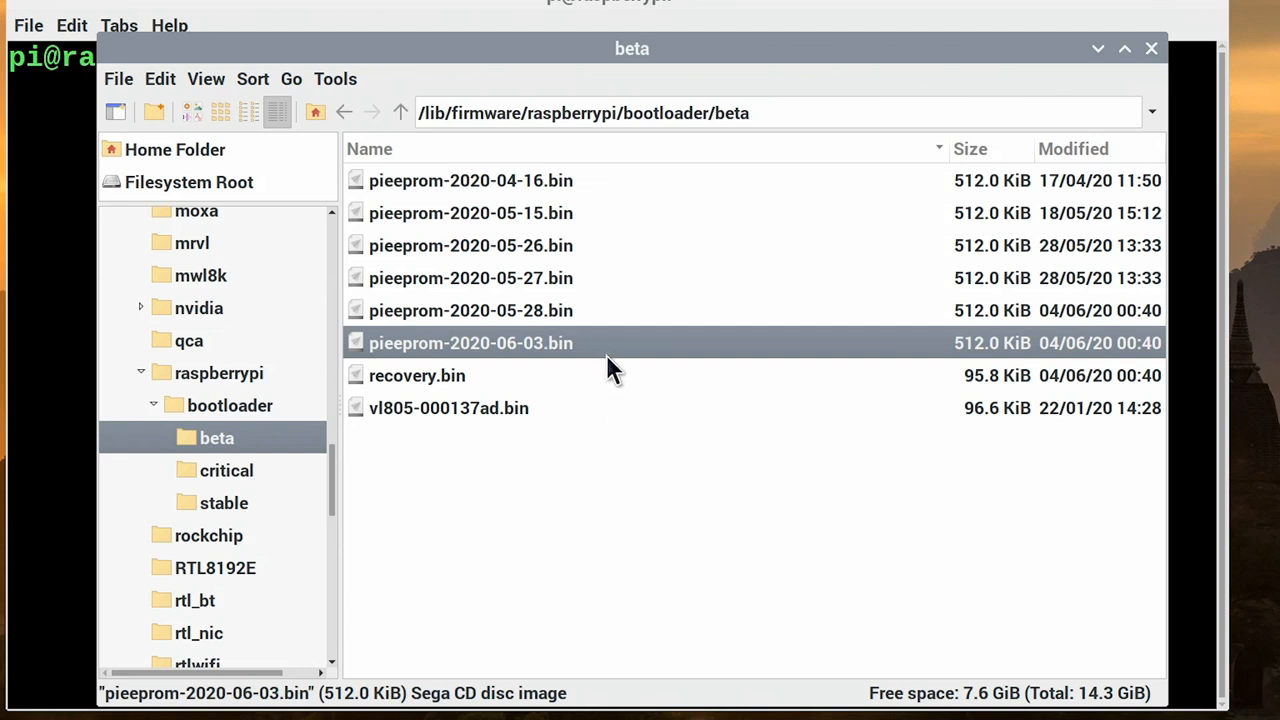
pyautogui.moveTo(1121, 95)
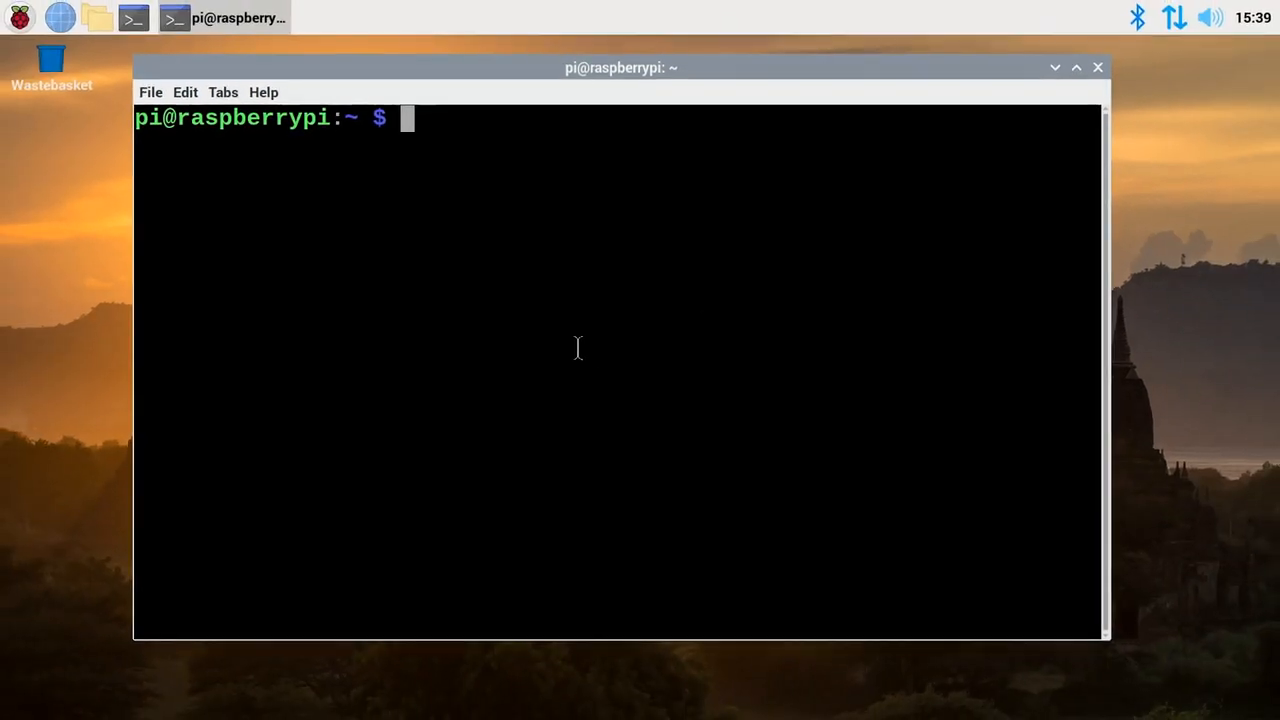
# Step: Run vcgencmd bootloader_version, showing the Apr 16 2020 18:11:26 release bootloader
pyautogui.write('vcgencmd bootloader_version')
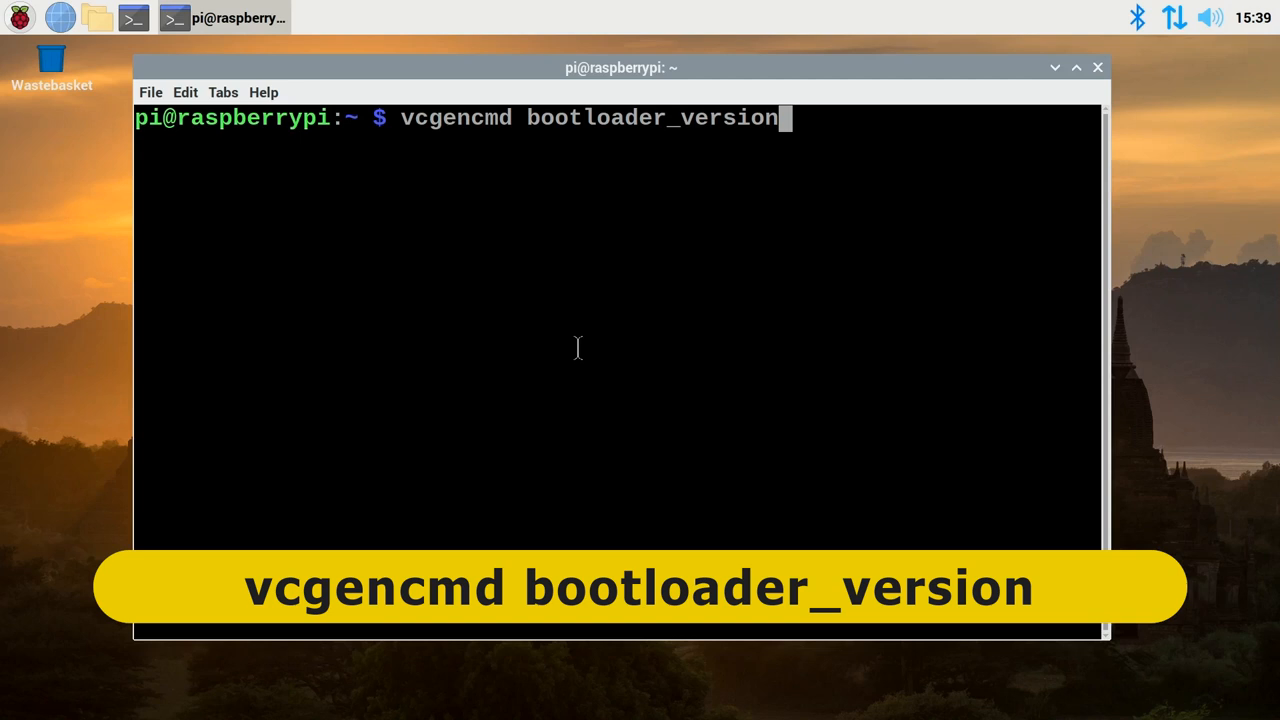
pyautogui.press('Return')
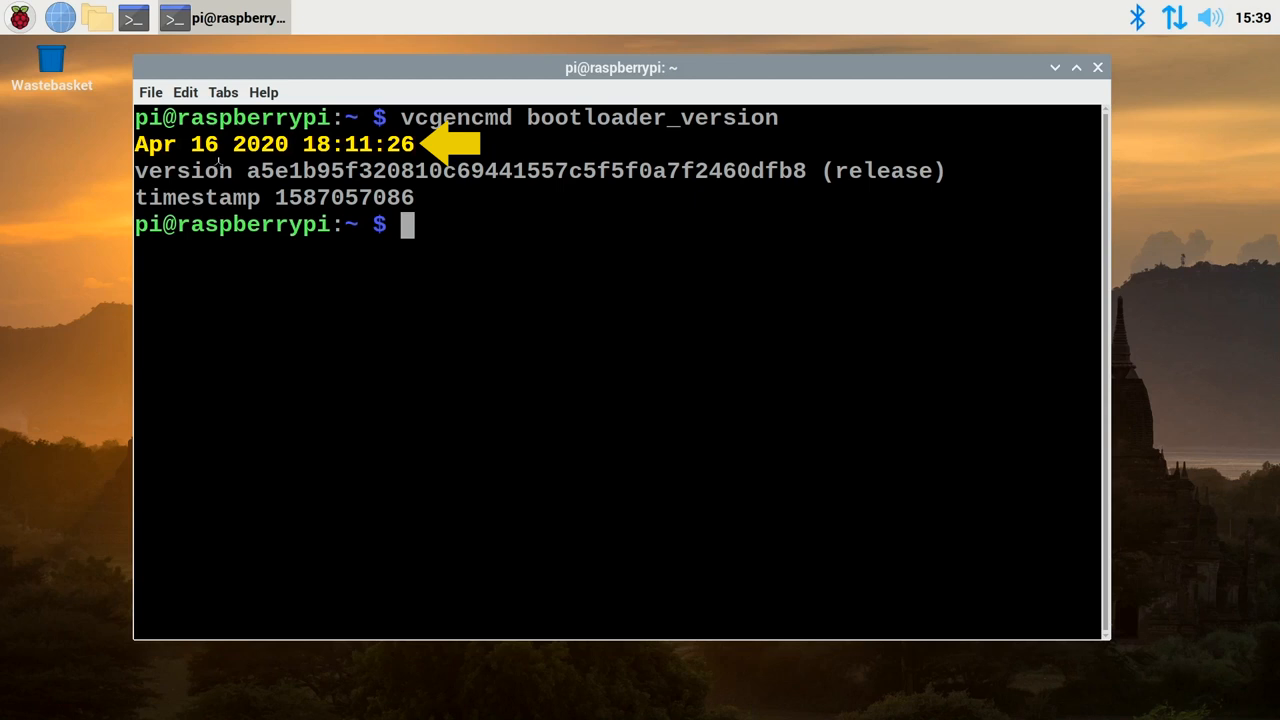
pyautogui.moveTo(427, 262)
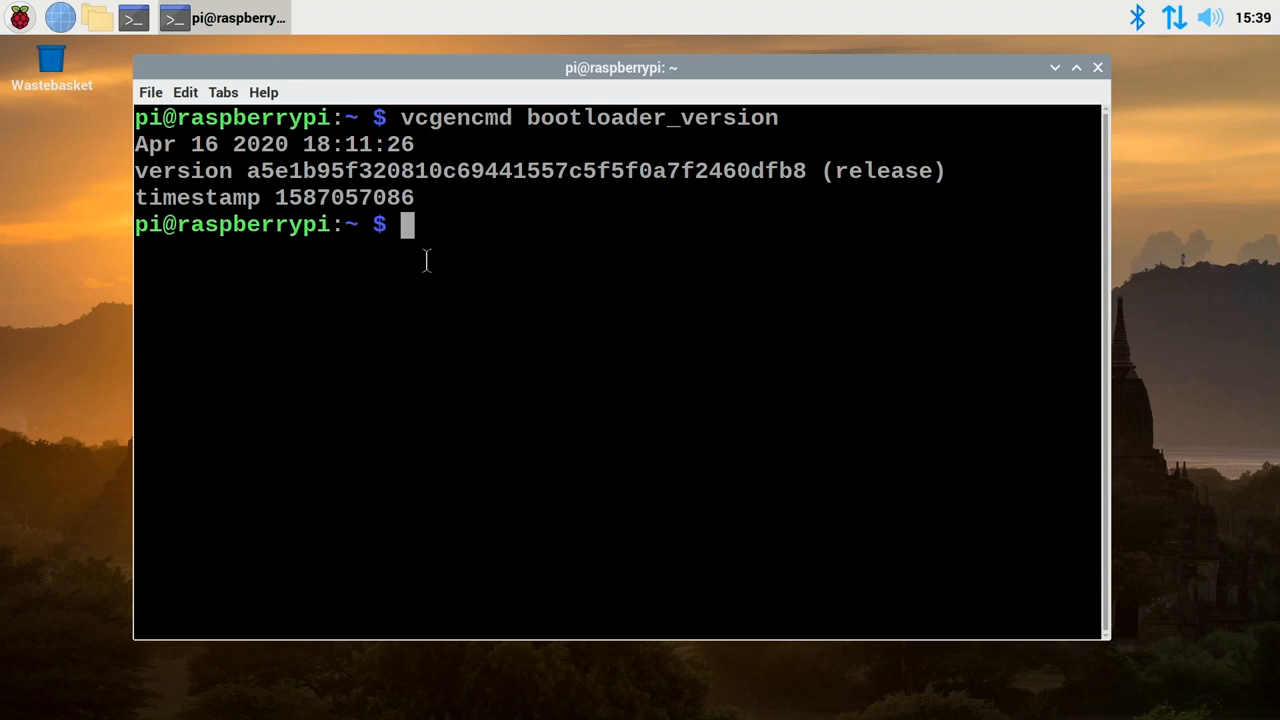
# Step: Run sudo rpi-eeprom-update -d -f with the beta pieeprom-2020-06-03.bin file
pyautogui.write('su')
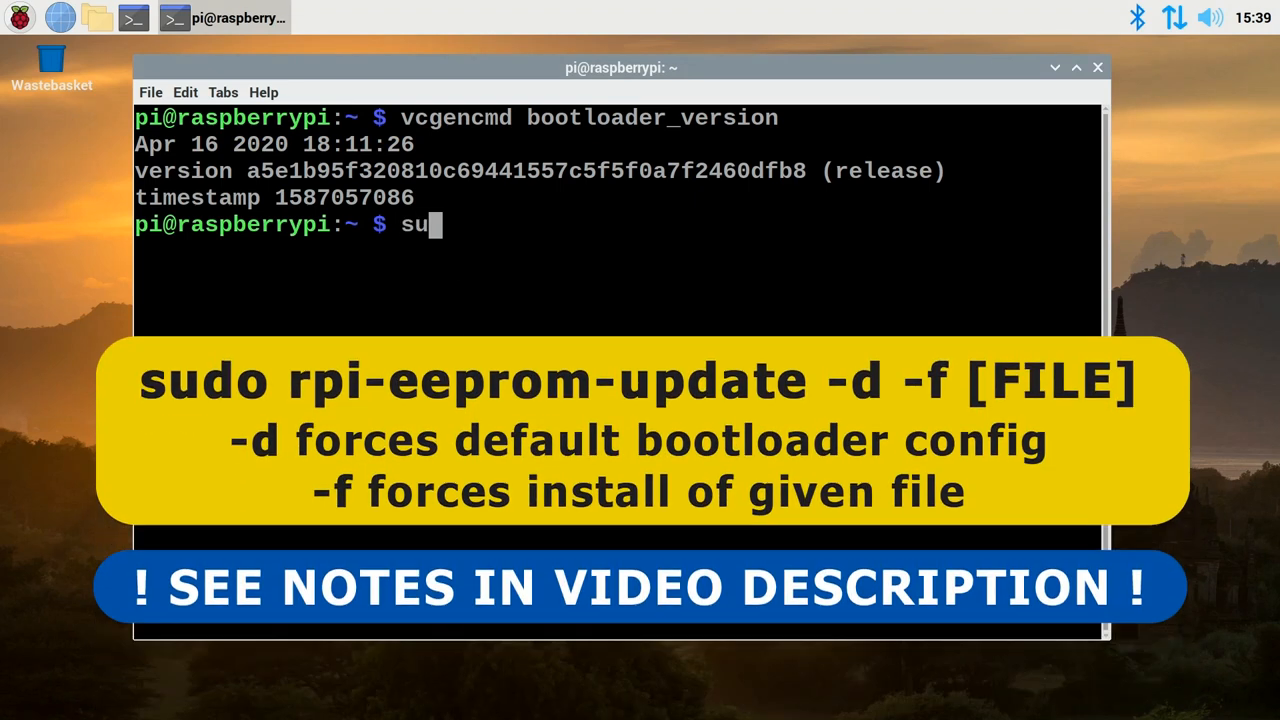
pyautogui.write('do rpi')
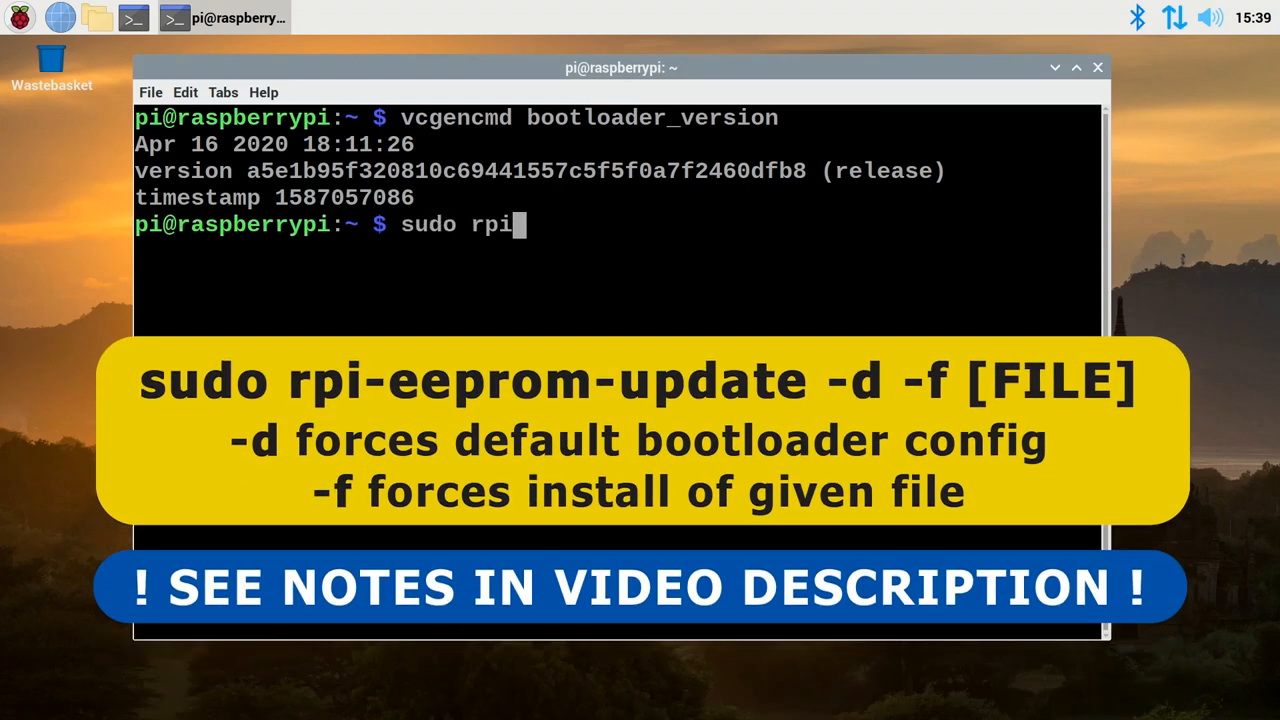
pyautogui.write('-eeprom-')
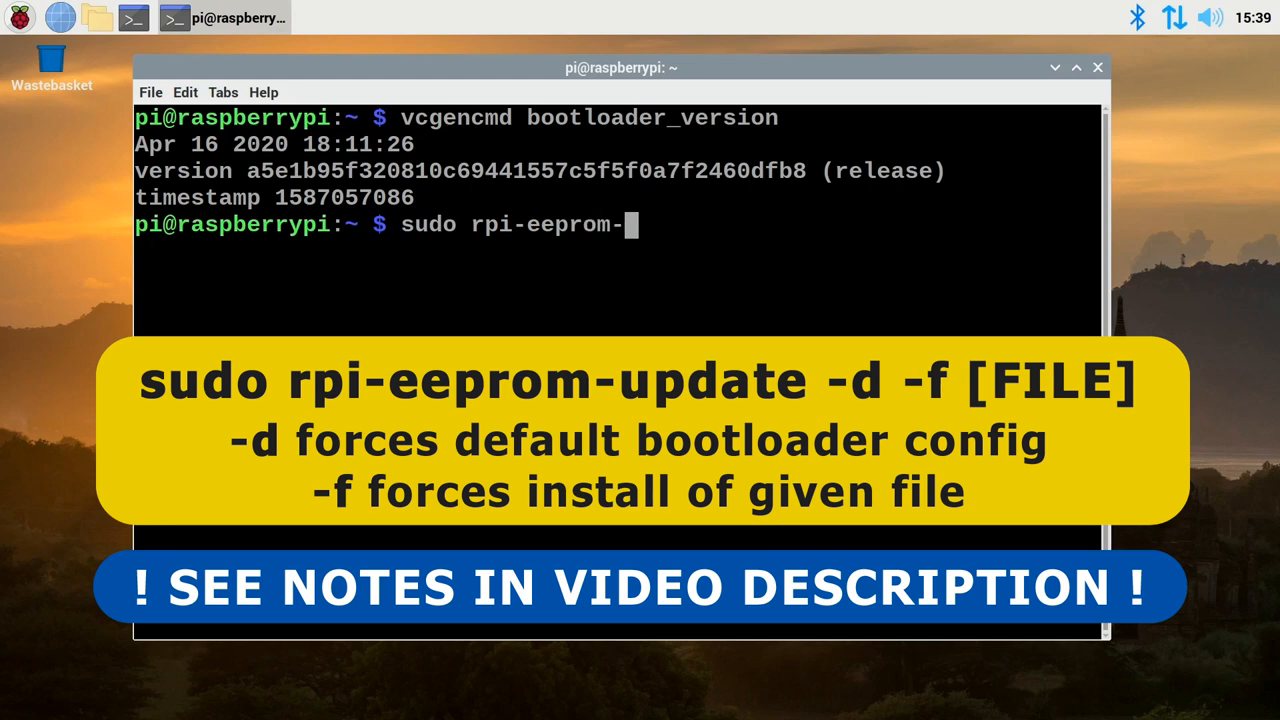
pyautogui.write('update -')
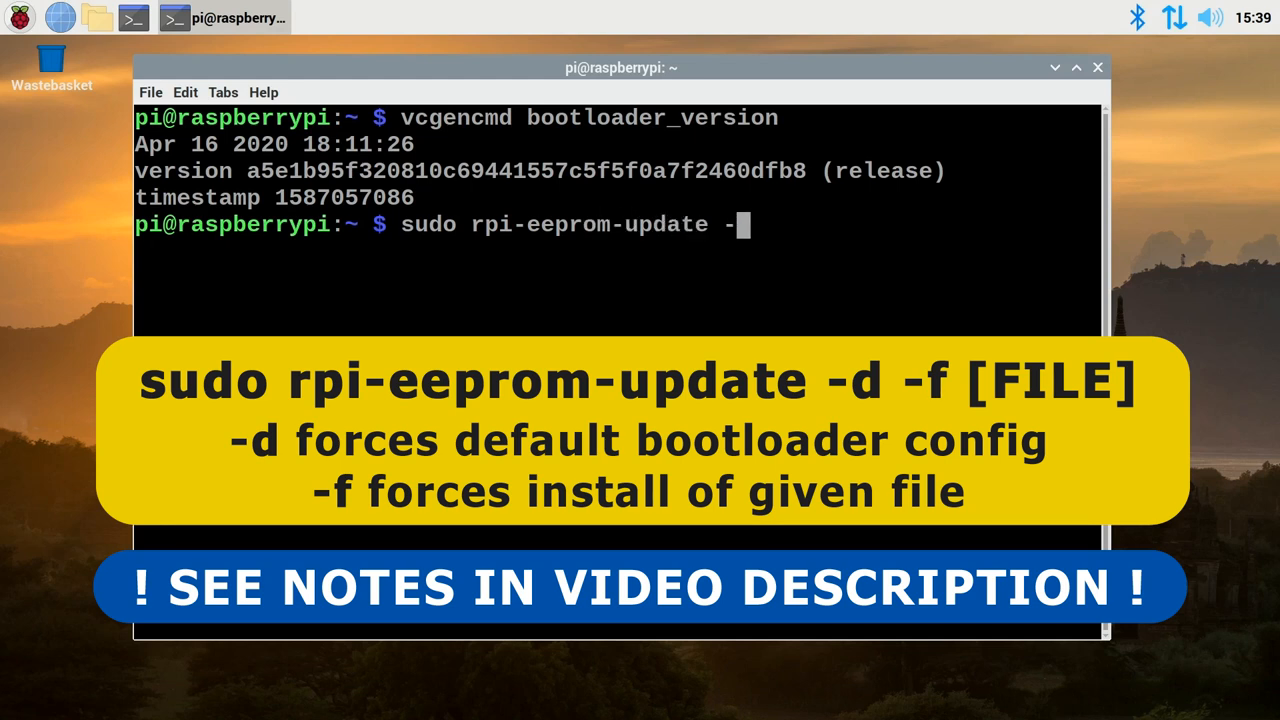
pyautogui.write('d -f')
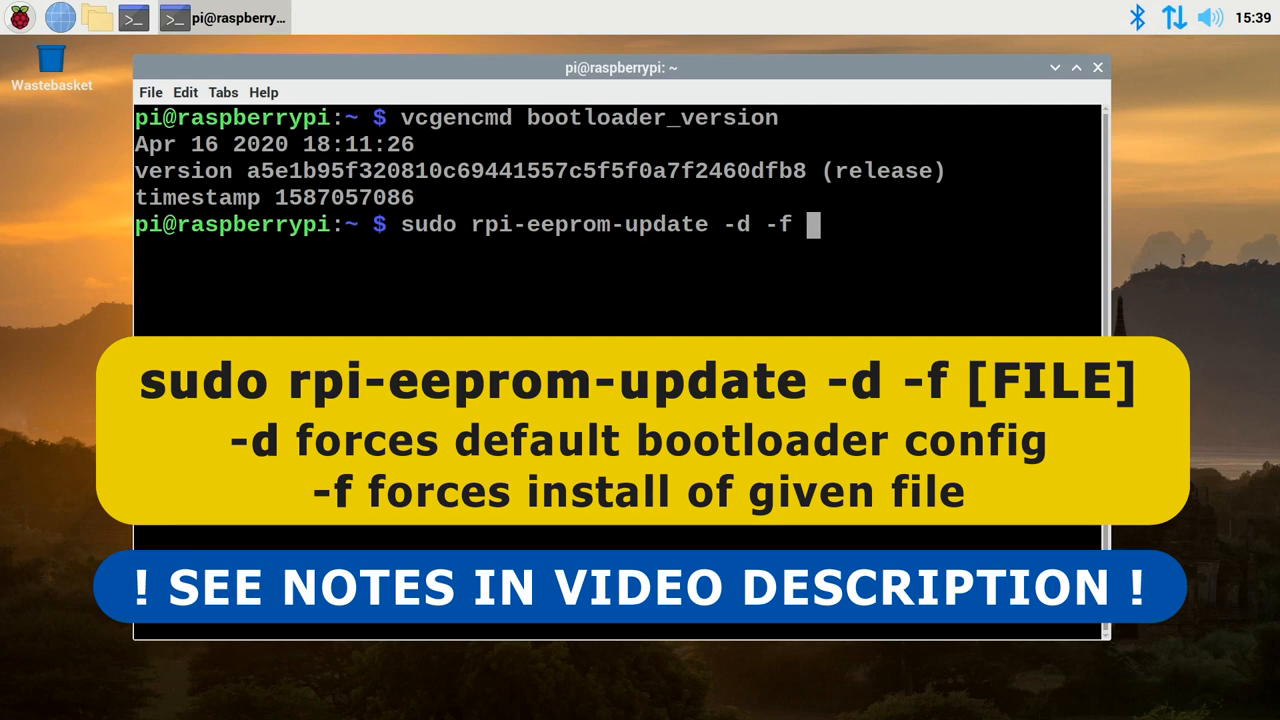
pyautogui.write('/lib/firmware/raspberrypi/bootloader/beta/pieeprom-2020-06-03.bin')
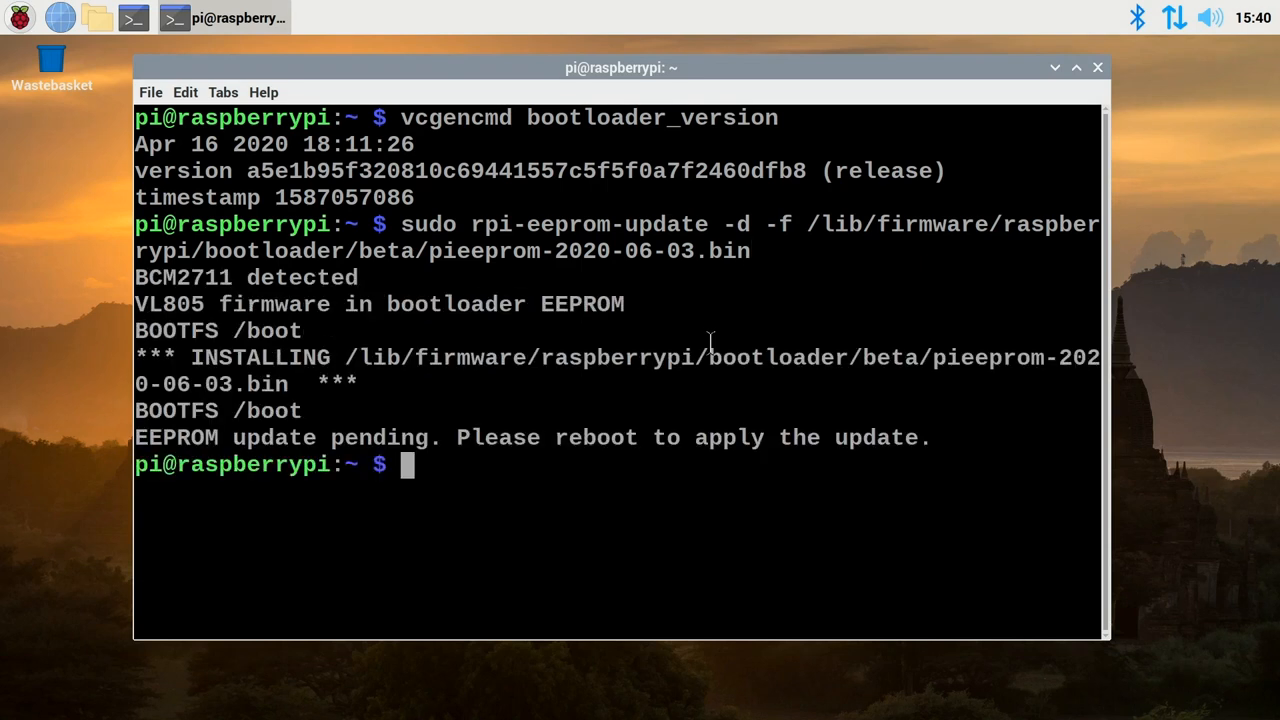
pyautogui.moveTo(466, 479)
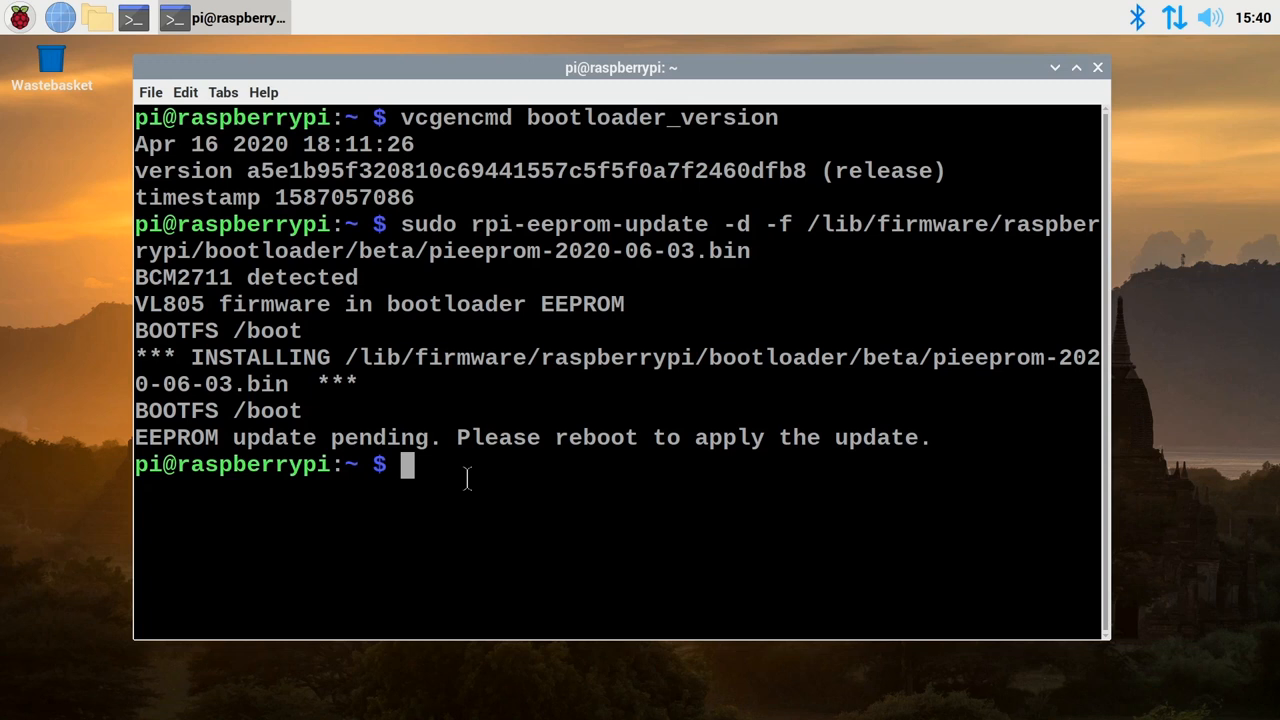
# Step: Run sudo reboot to restart the Pi and apply the EEPROM update
pyautogui.write('sudo')
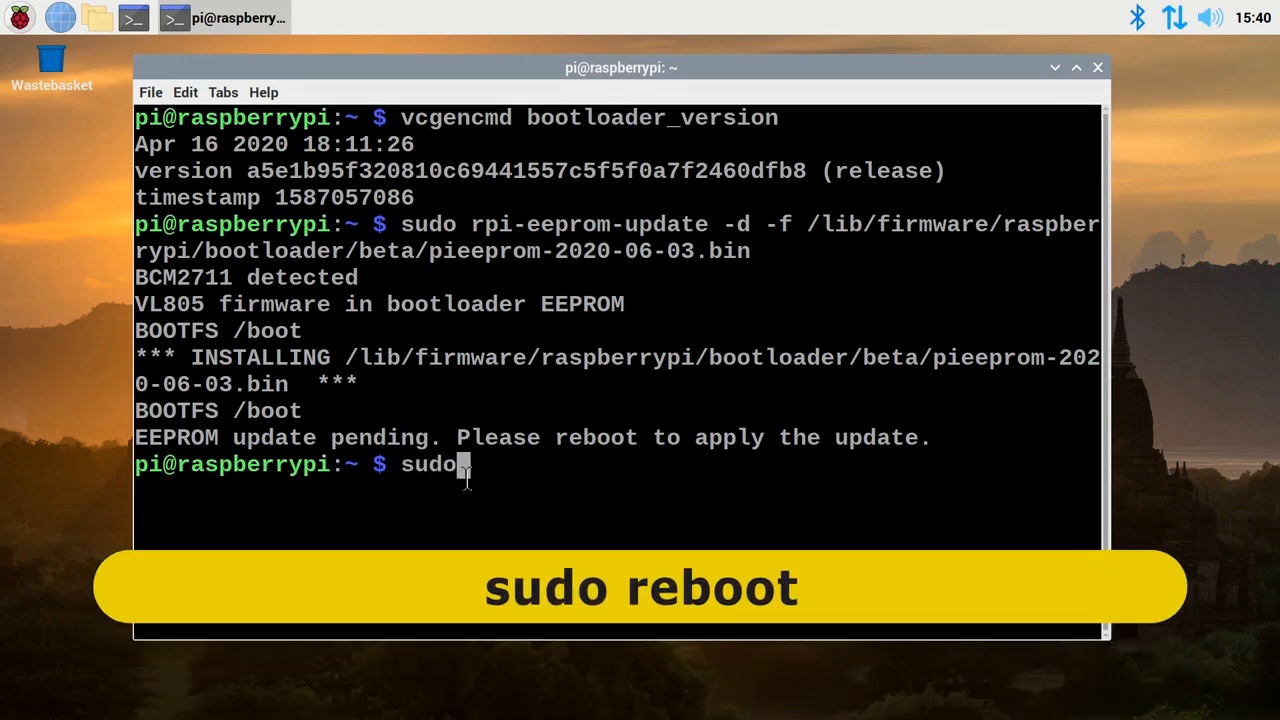
pyautogui.write('reboot')
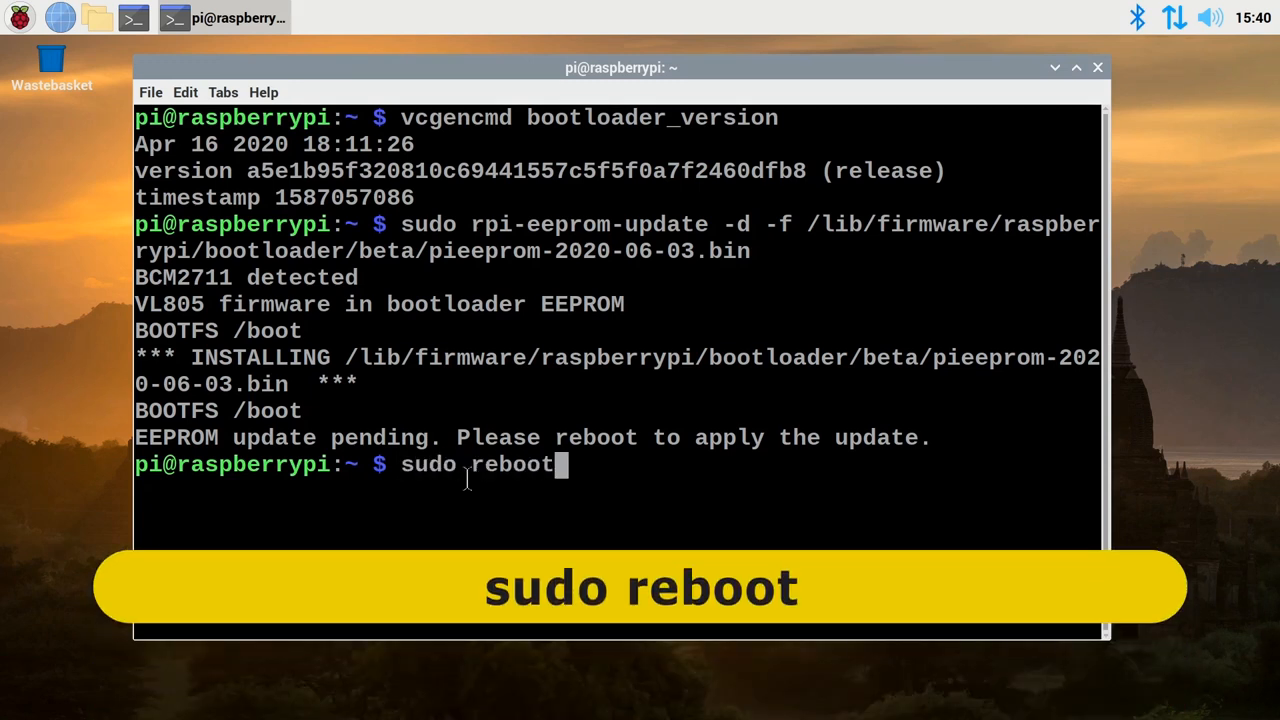
pyautogui.press('Return')
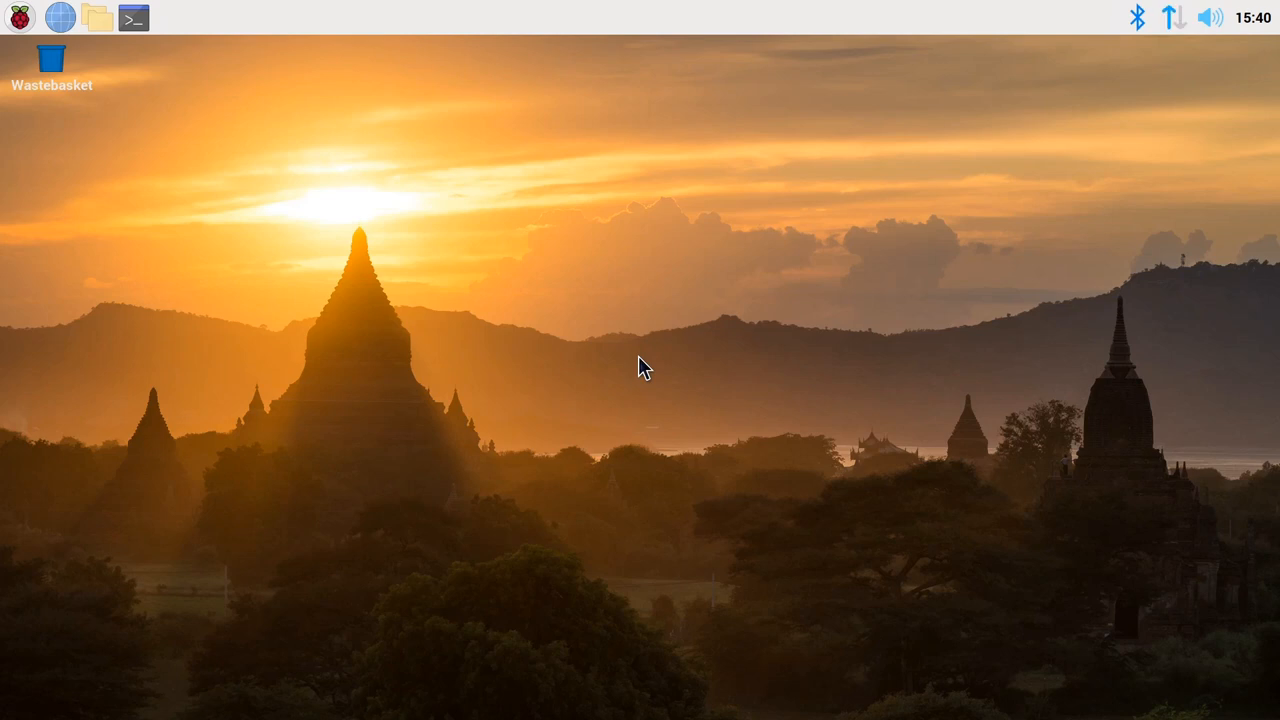
pyautogui.moveTo(634, 407)
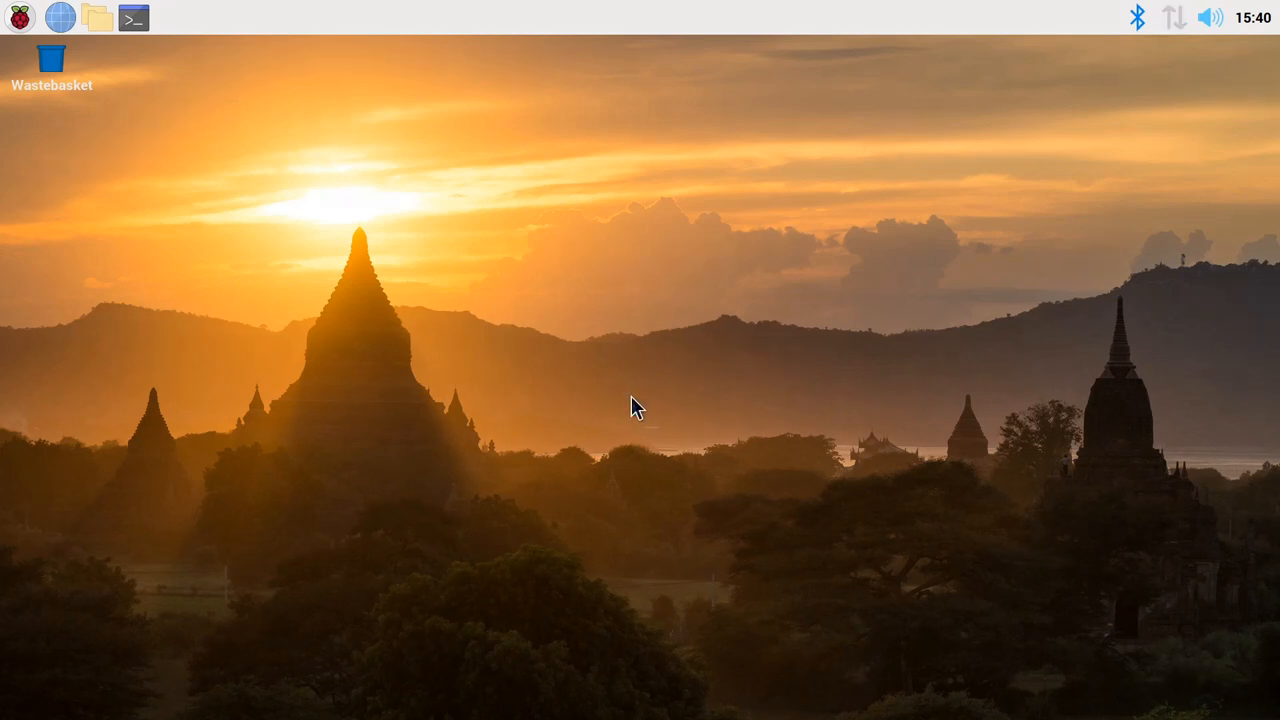
pyautogui.moveTo(403, 308)
pyautogui.write('sudo reboot')
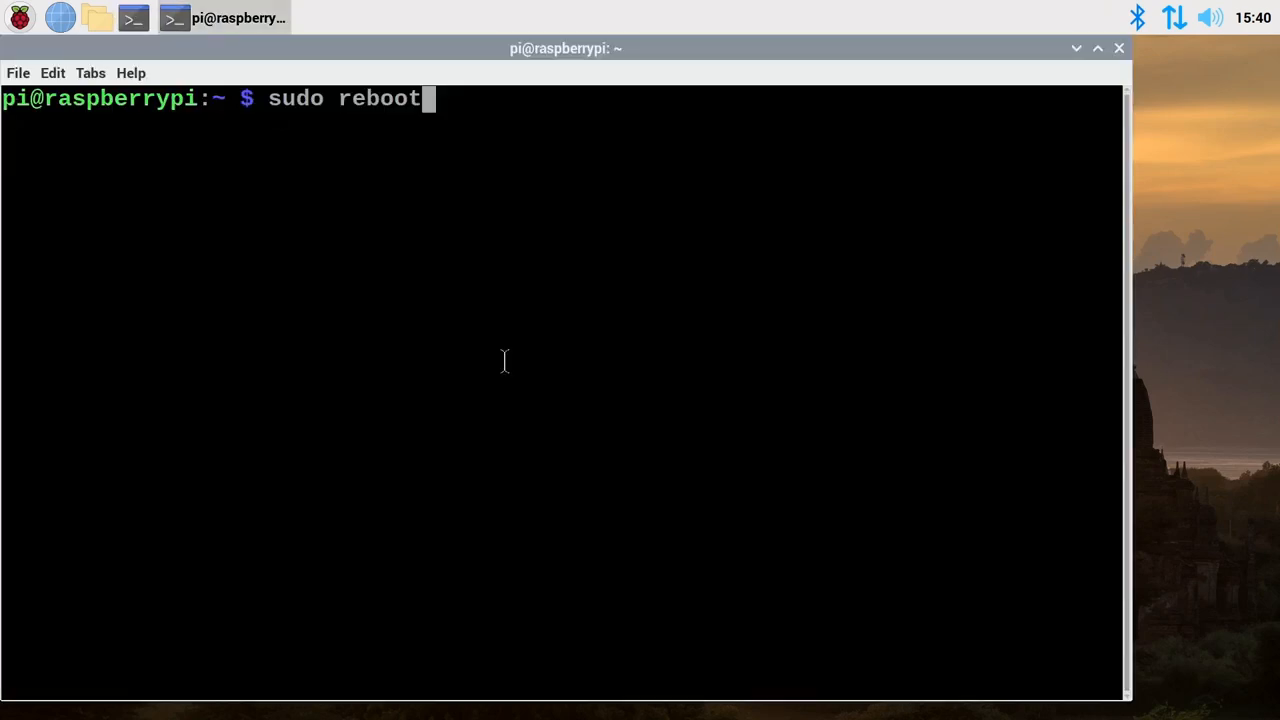
# Step: Rerun vcgencmd bootloader_version to confirm the Jun 3 2020 date, then close the terminal
pyautogui.write('vcgencmd bootloader_version')
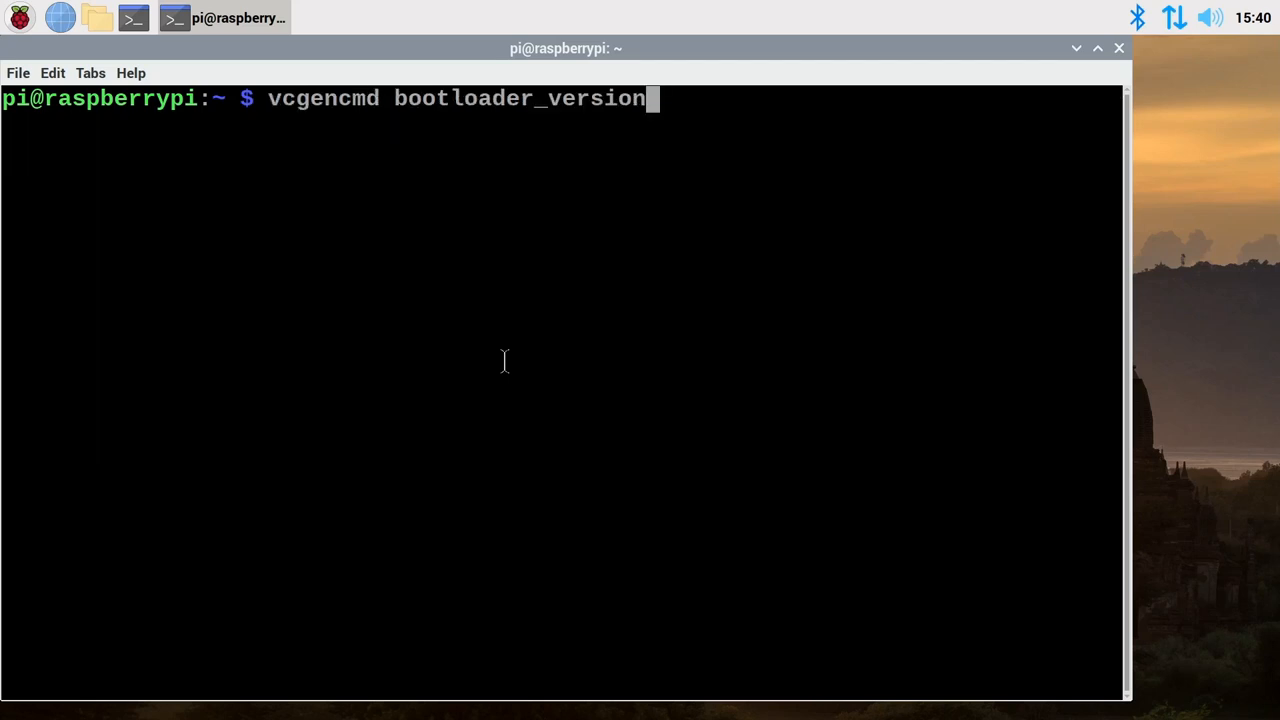
pyautogui.press('Return')
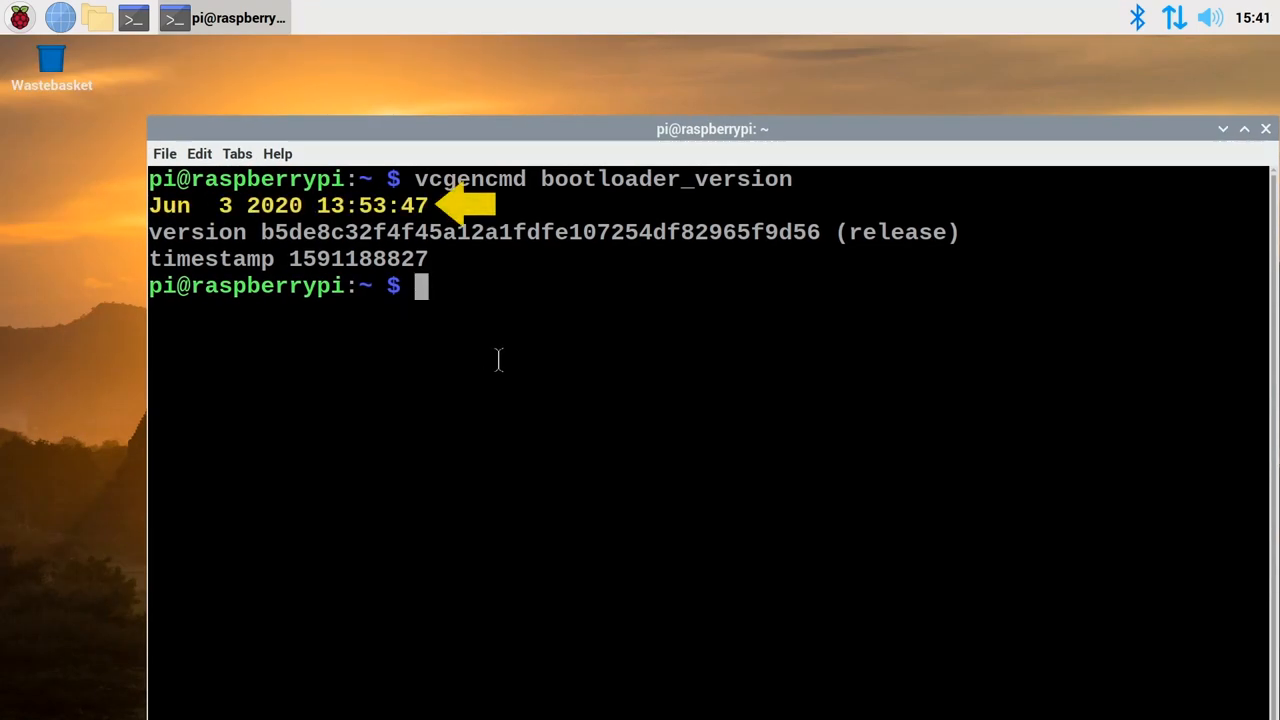
pyautogui.moveTo(1178, 251)
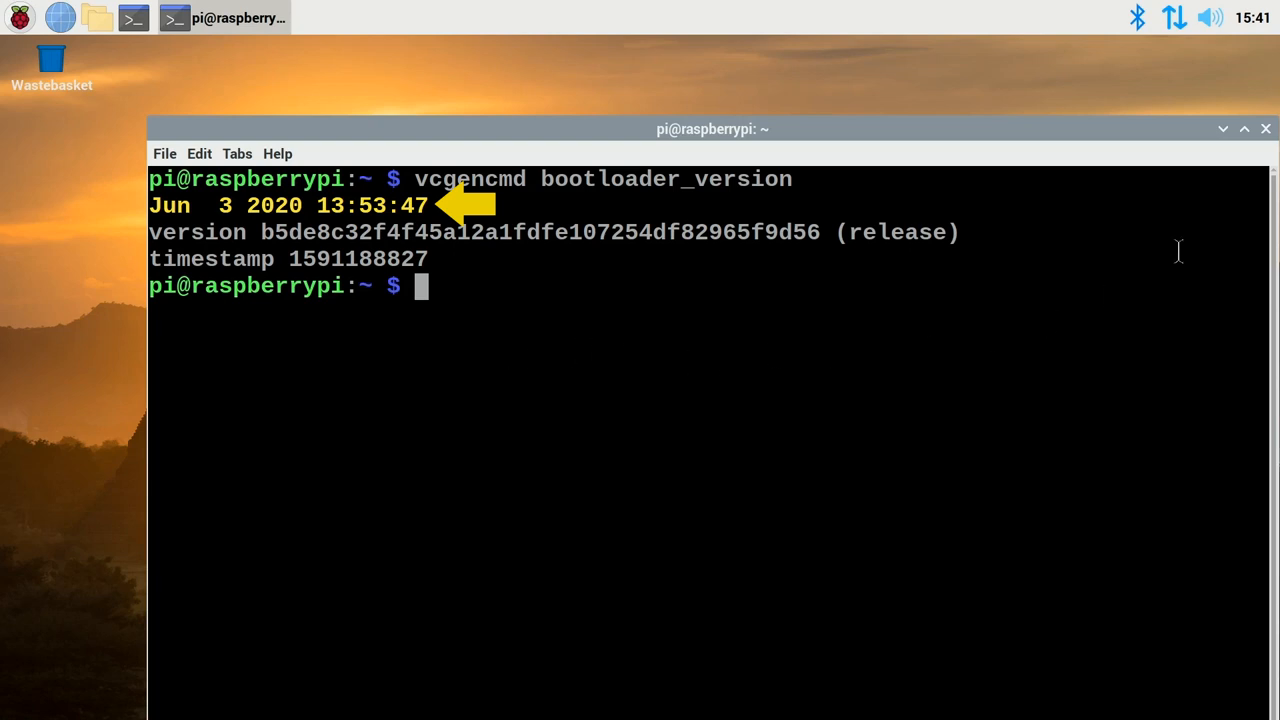
pyautogui.click(1265, 128)
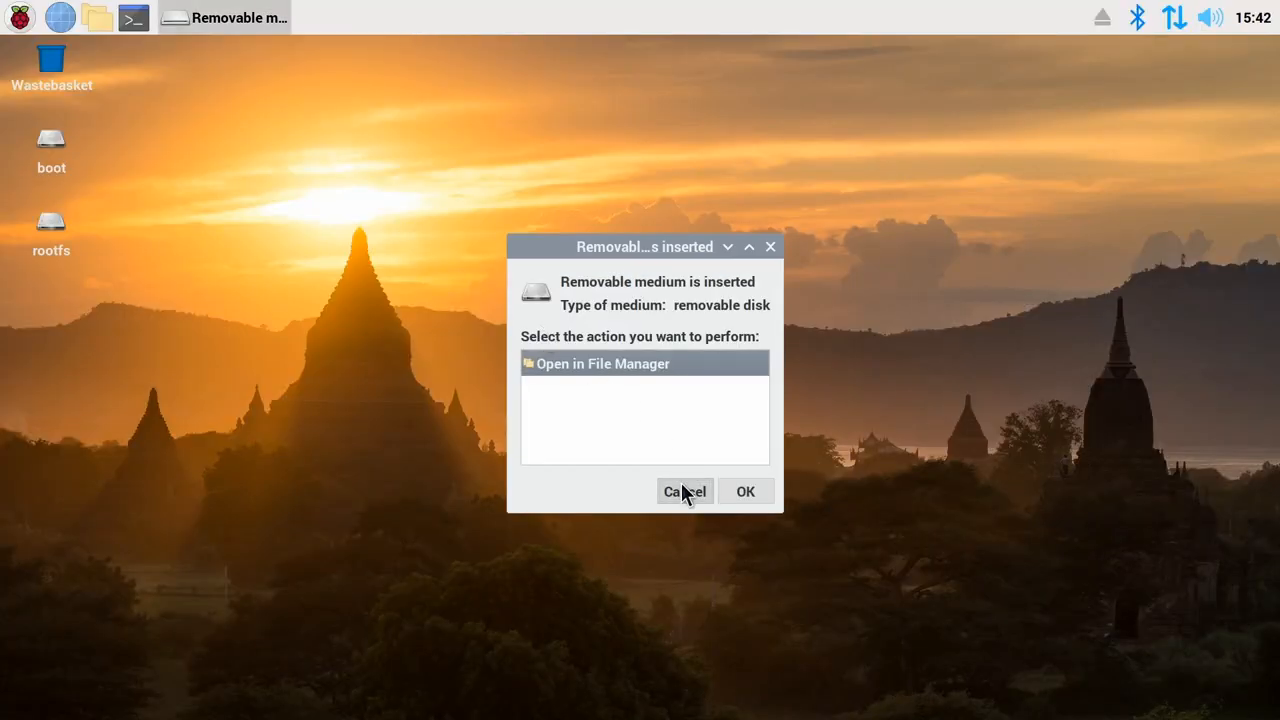
# Step: Cancel the Removable medium prompt and bring up the Raspberry applications menu
pyautogui.click(685, 491)
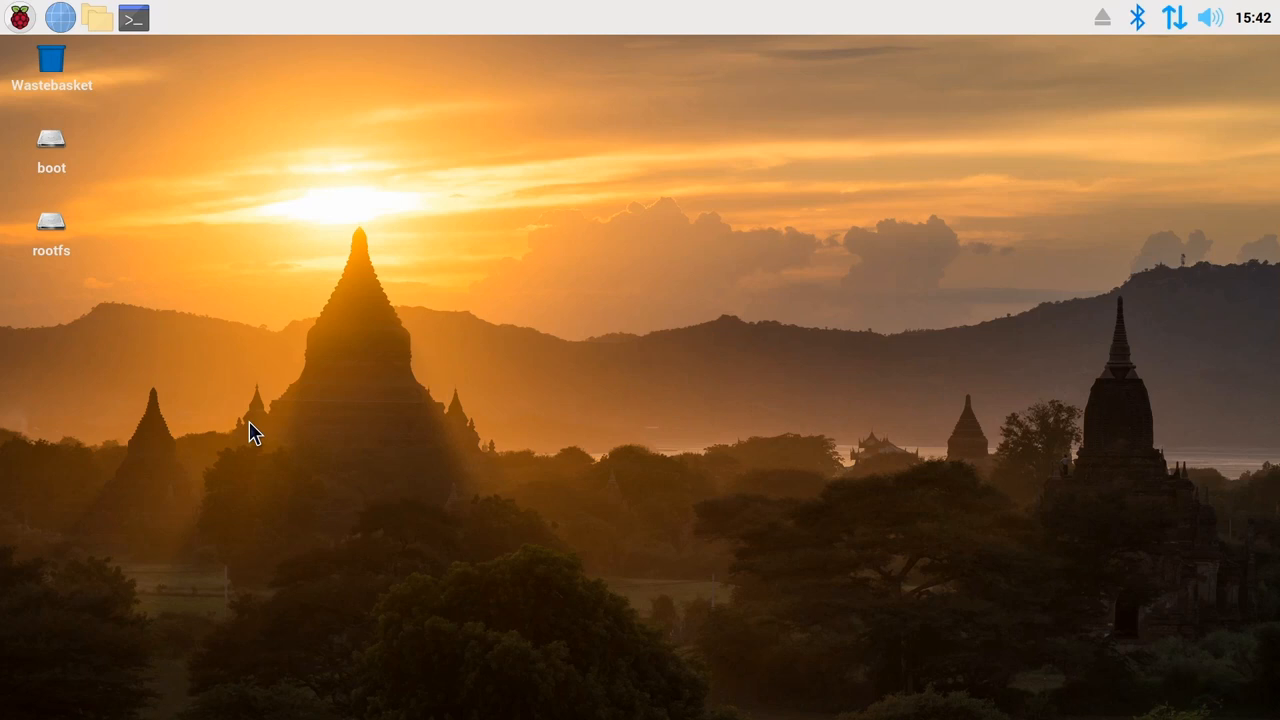
pyautogui.click(20, 20)
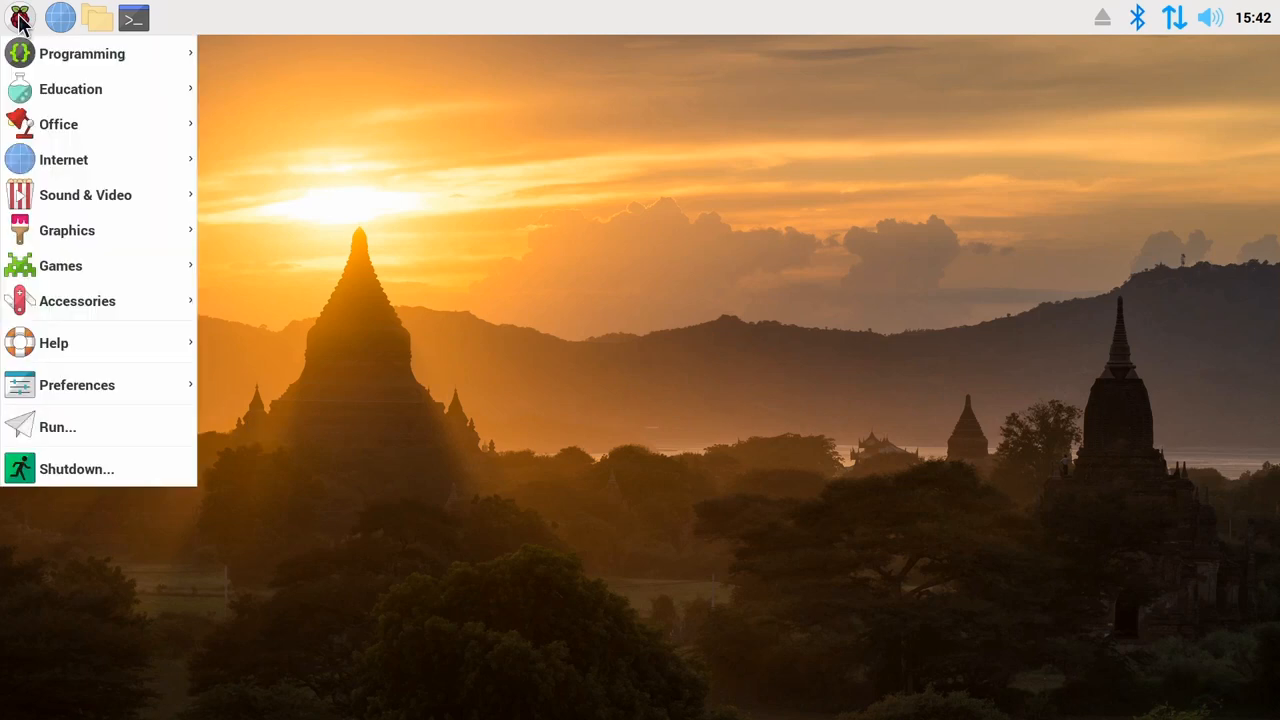
pyautogui.moveTo(125, 335)
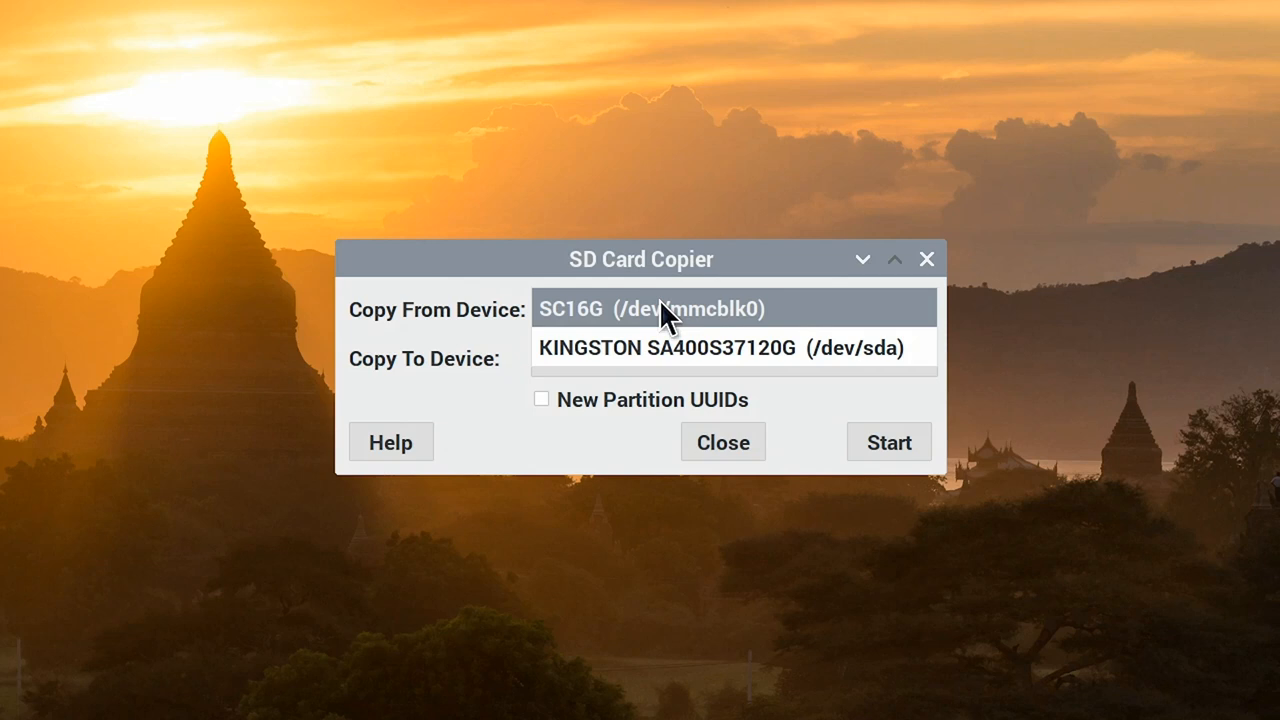
# Step: Copy SC16G to the KINGSTON SA400S37120G drive, confirm erasing, then close SD Card Copier
pyautogui.click(680, 308)
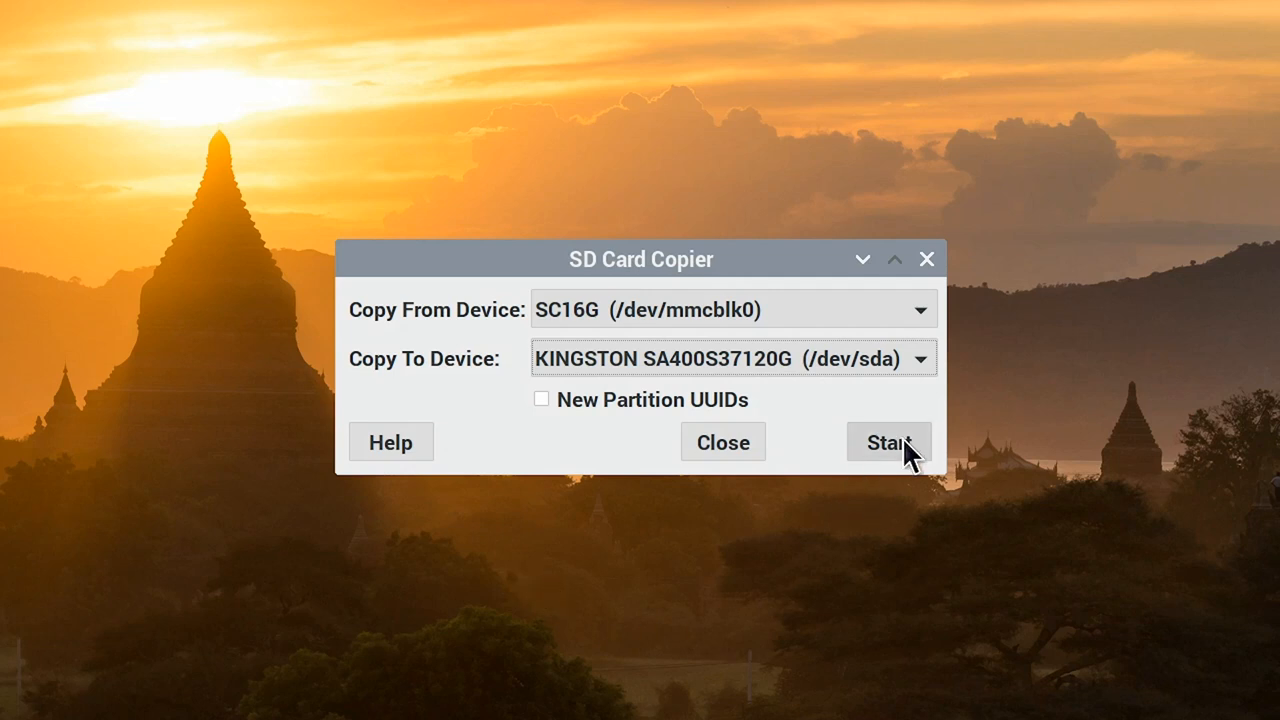
pyautogui.click(890, 442)
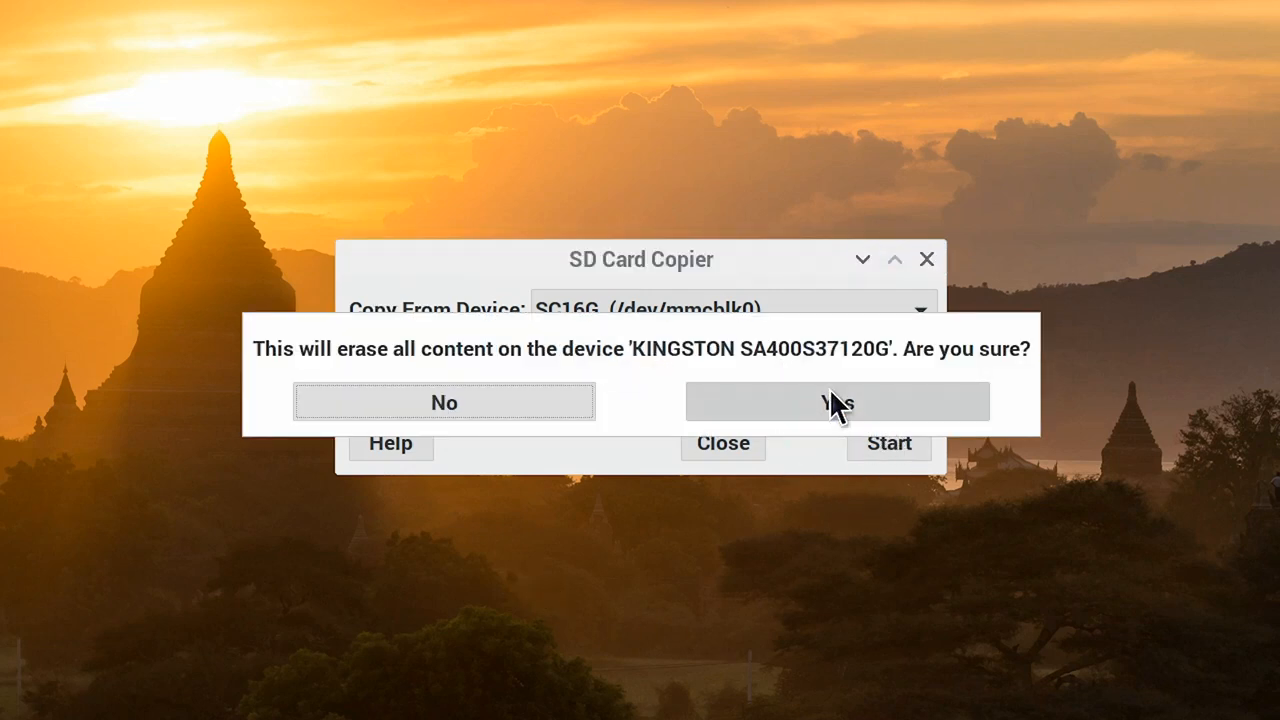
pyautogui.click(837, 402)
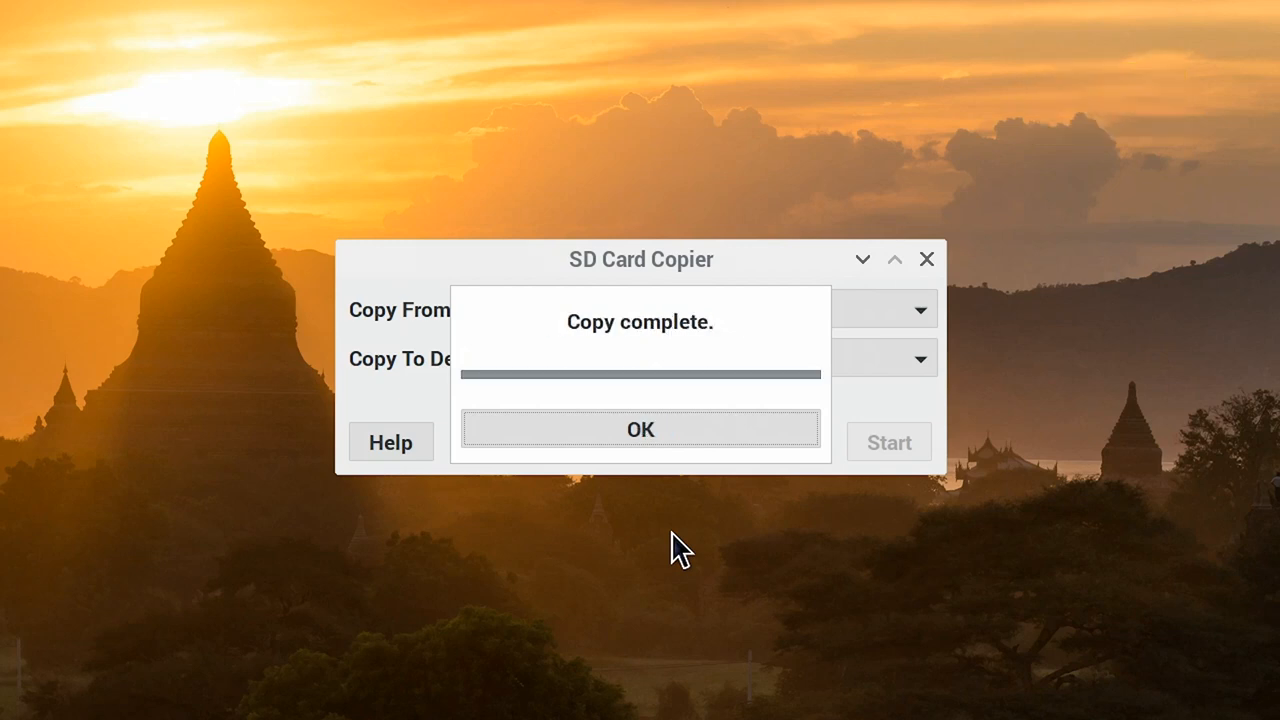
pyautogui.click(640, 429)
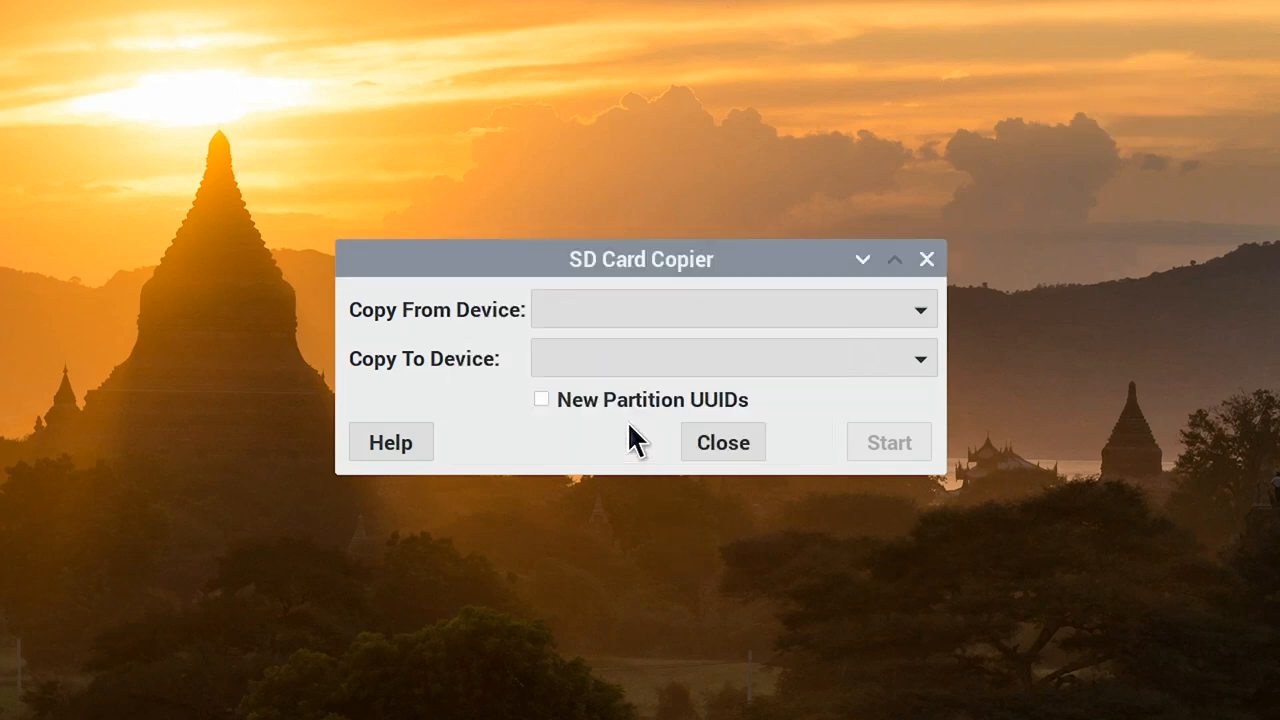
pyautogui.click(722, 442)
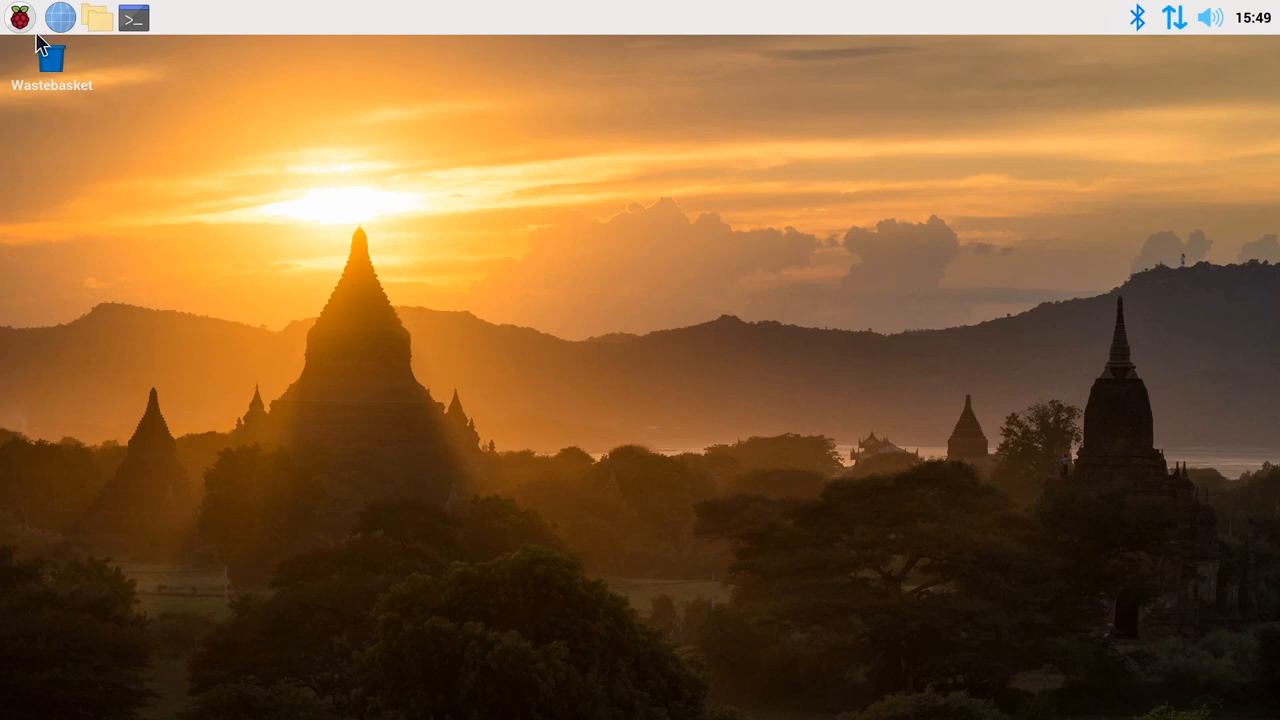
# Step: Shut down and restart the Pi, then launch a terminal from the taskbar
pyautogui.click(20, 20)
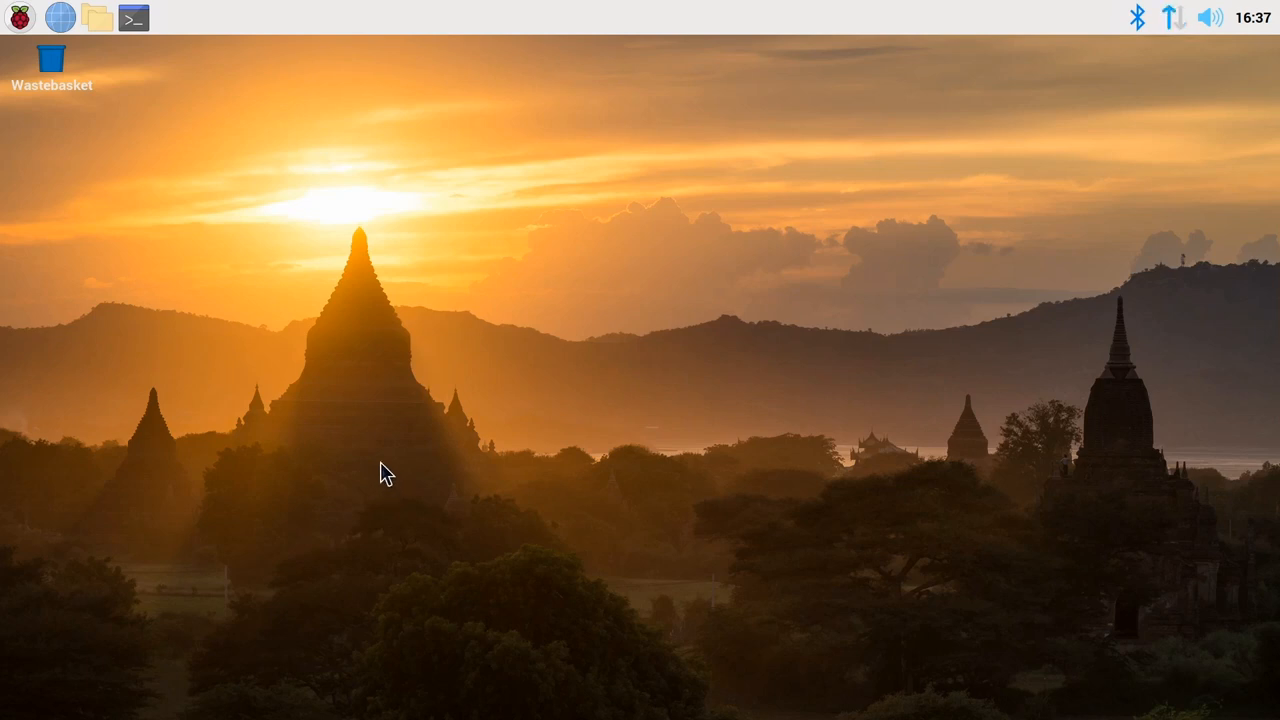
pyautogui.click(133, 24)
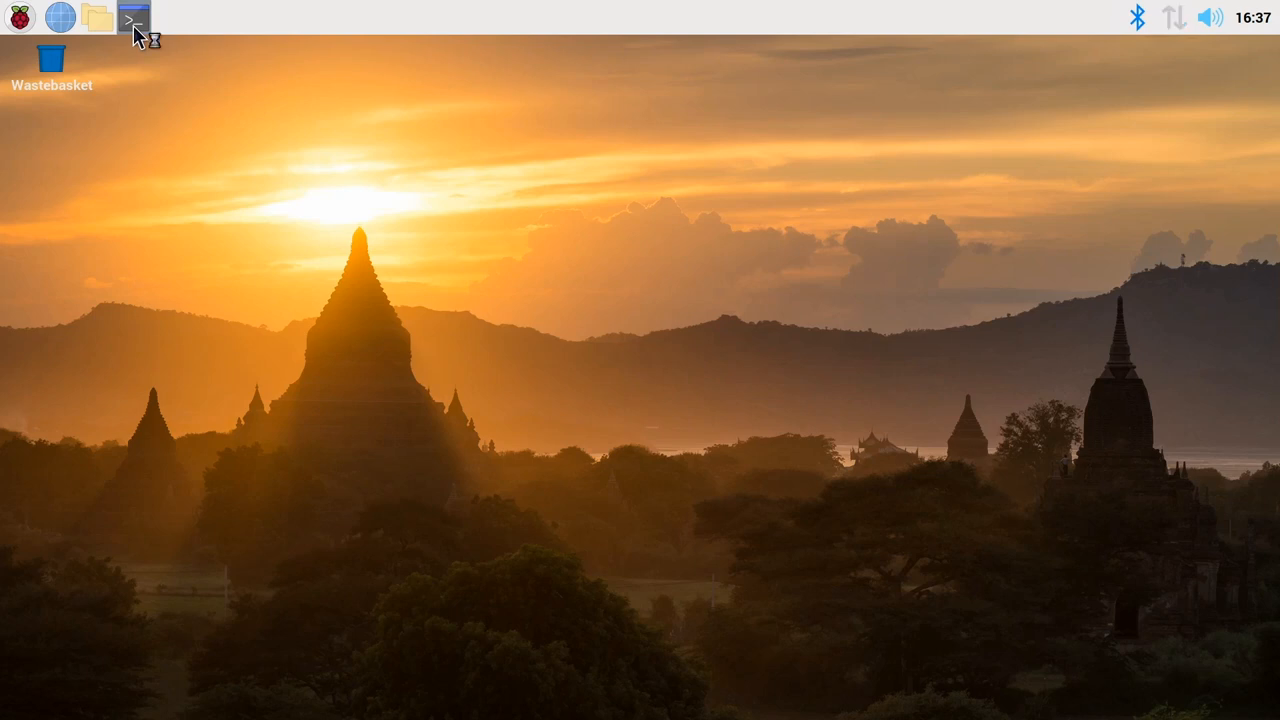
# Step: Run lsblk showing sda1 at /boot and sda2 at root on the 111.8G disk, then close the terminal
pyautogui.click(124, 22)
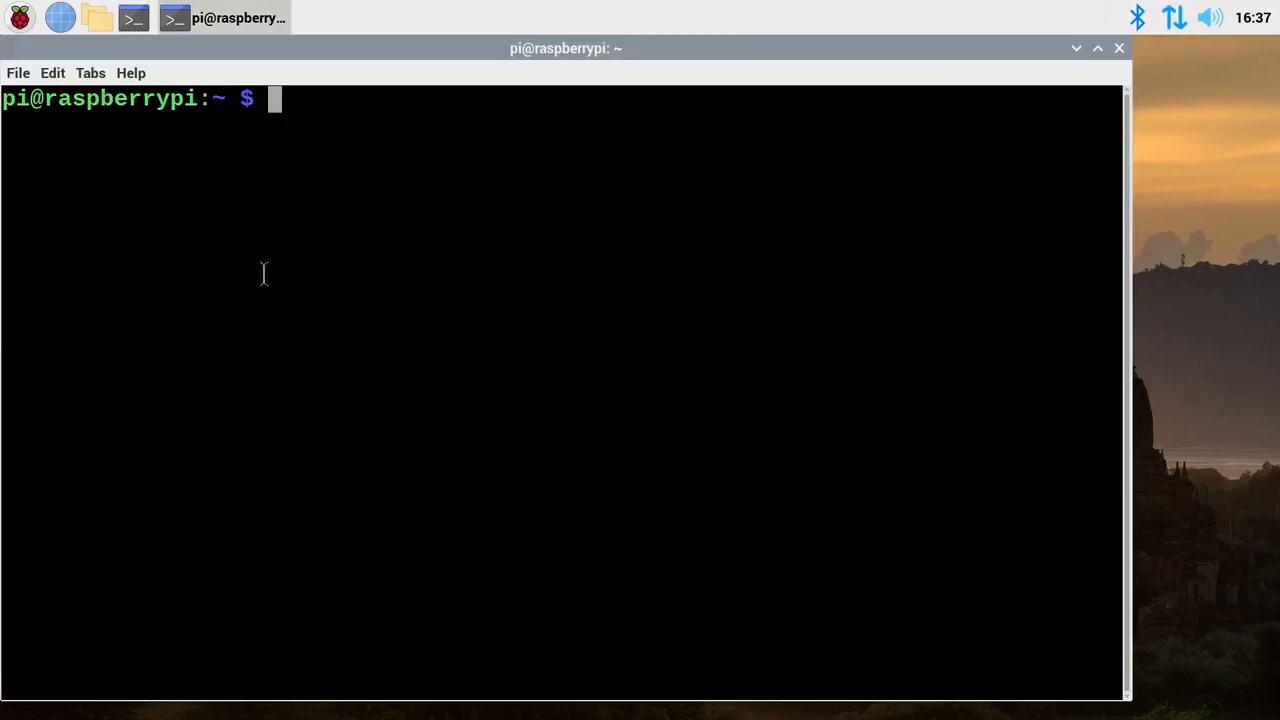
pyautogui.write('lsblk')
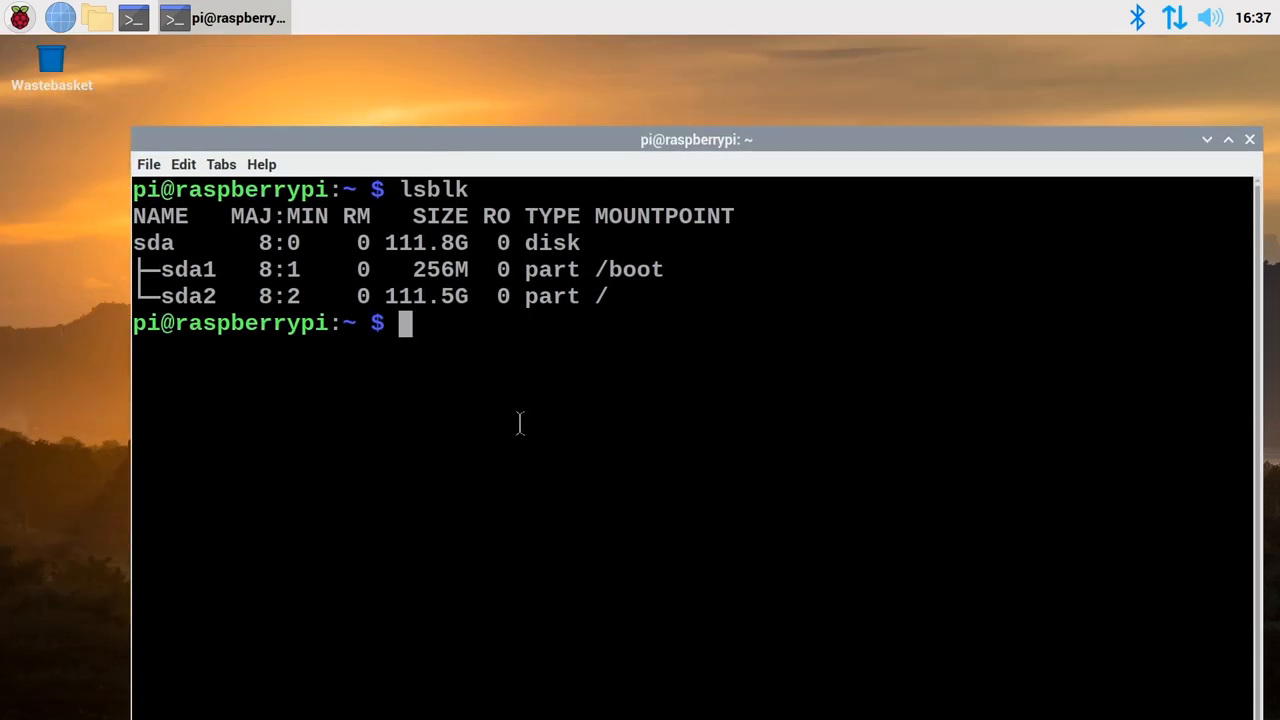
pyautogui.moveTo(388, 270)
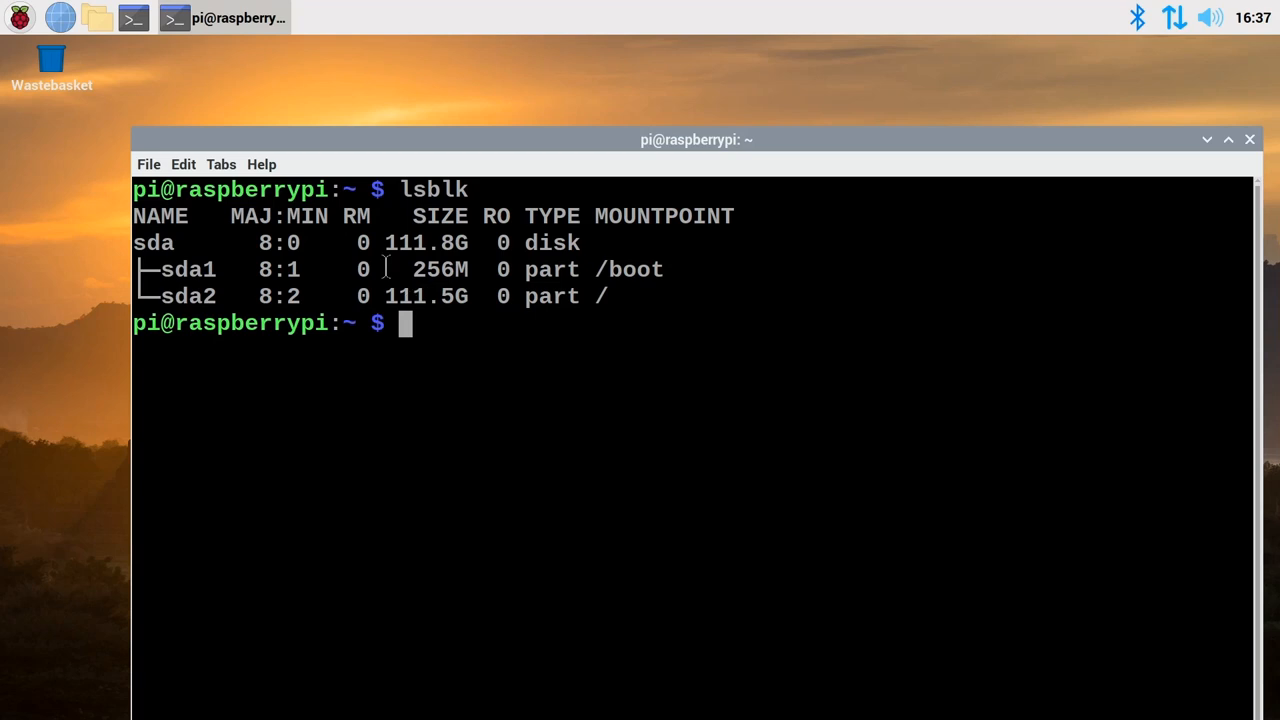
pyautogui.moveTo(503, 388)
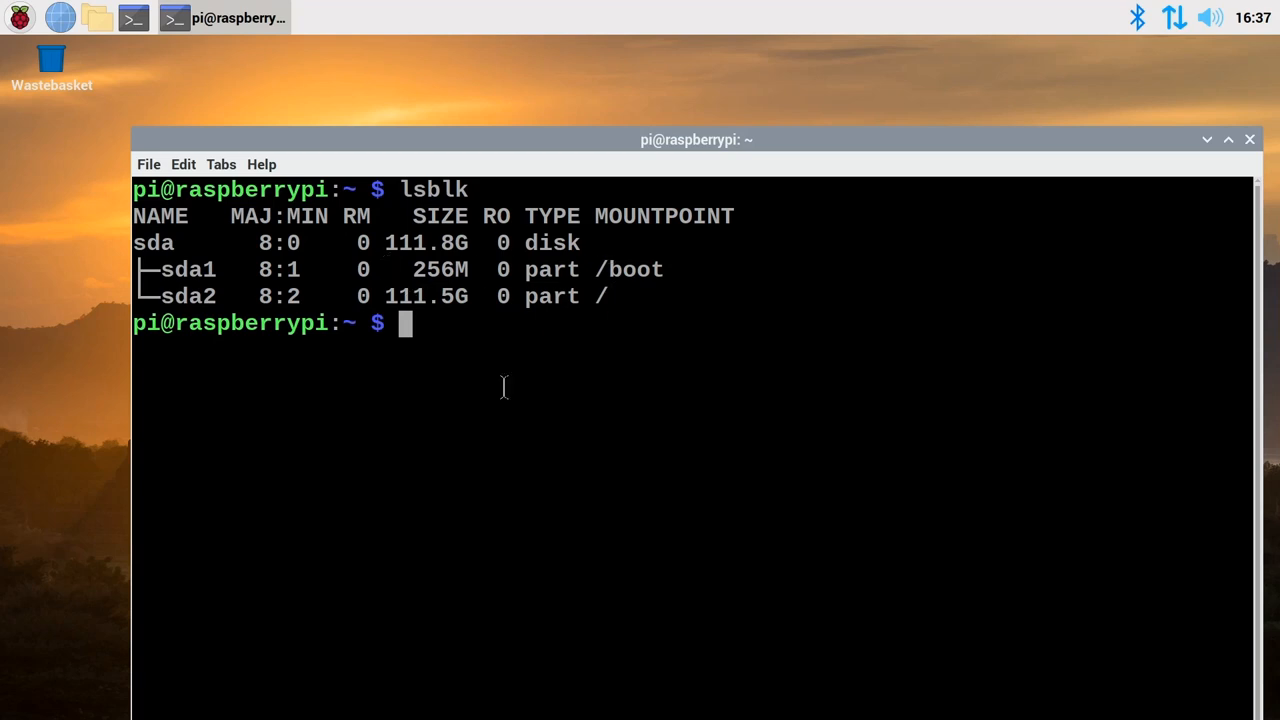
pyautogui.click(1247, 140)
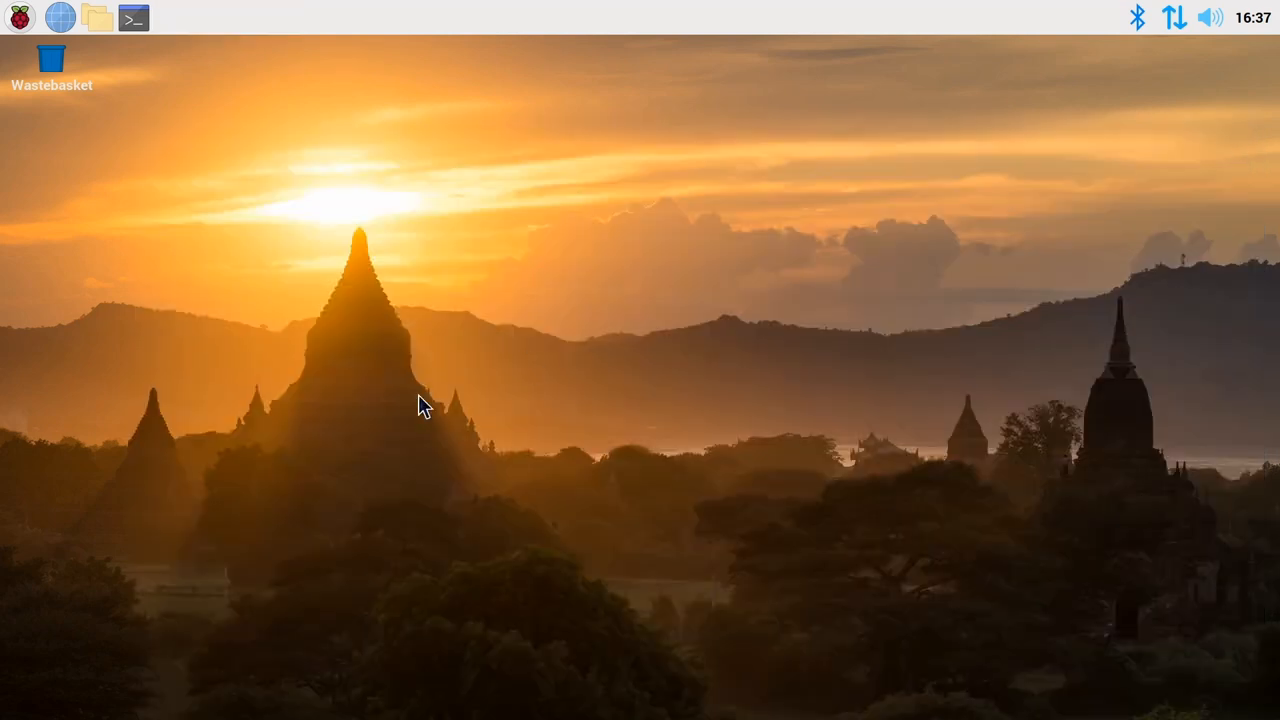